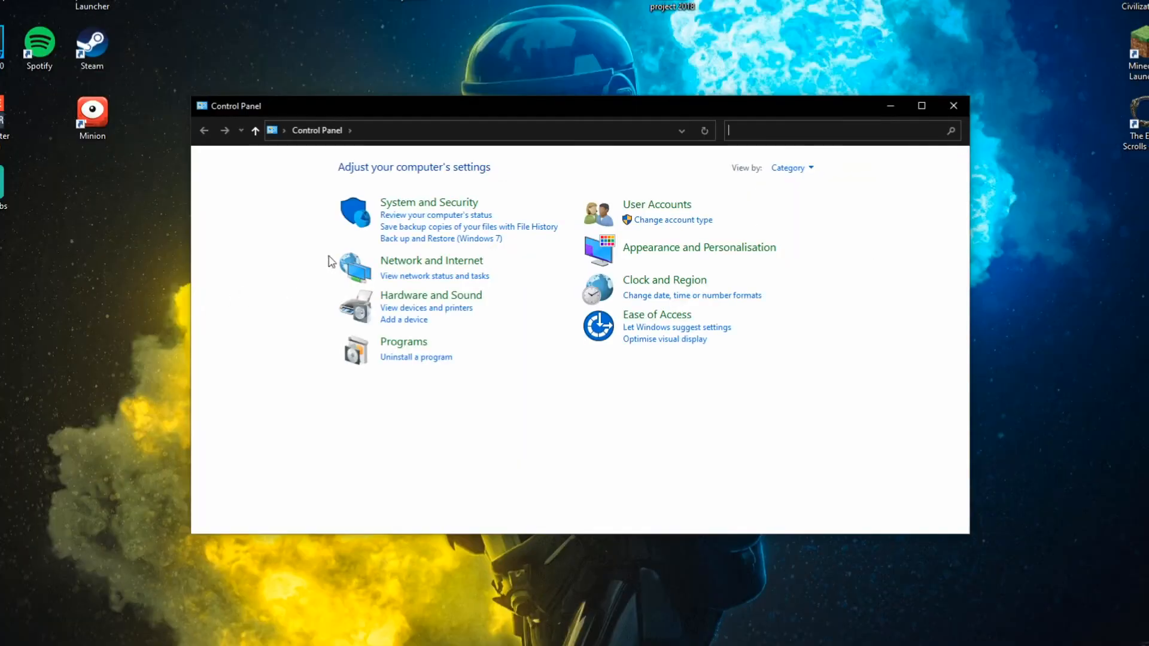
- Reach the Advanced system settings via System and Security, then System
left_click(429, 202)
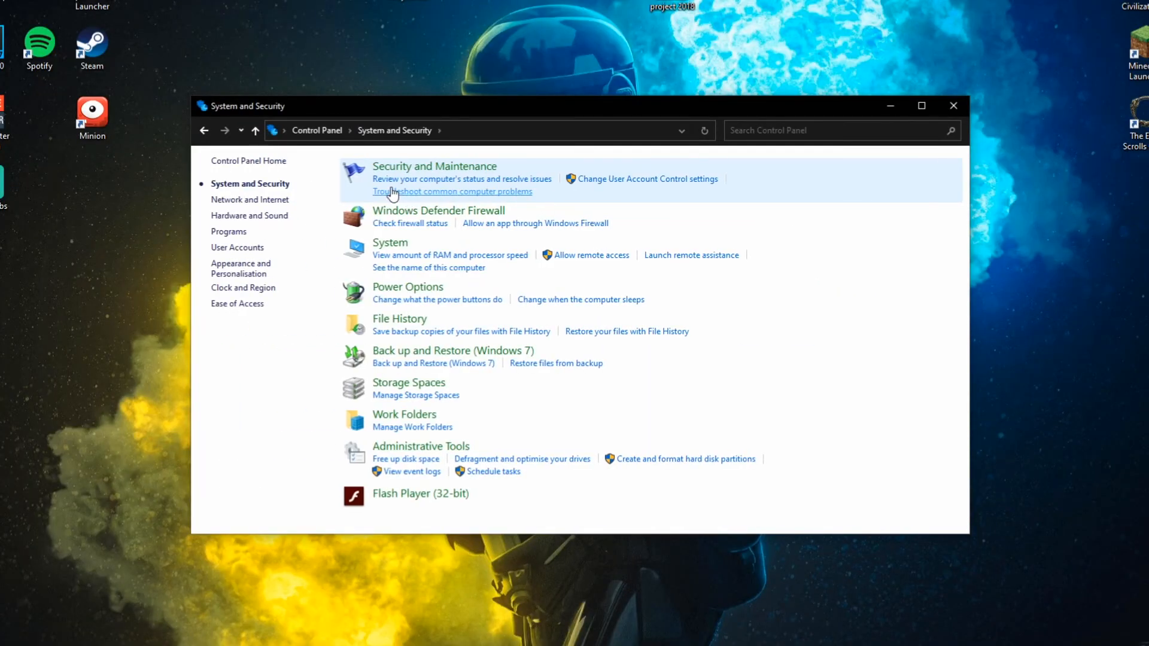
left_click(389, 243)
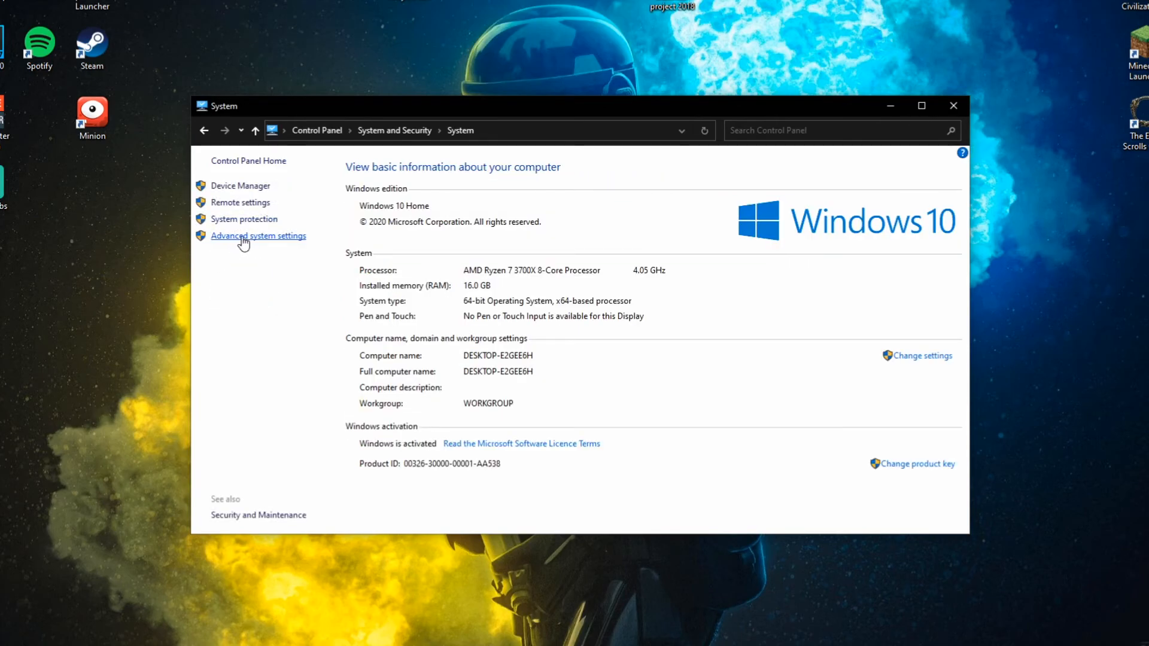
left_click(258, 235)
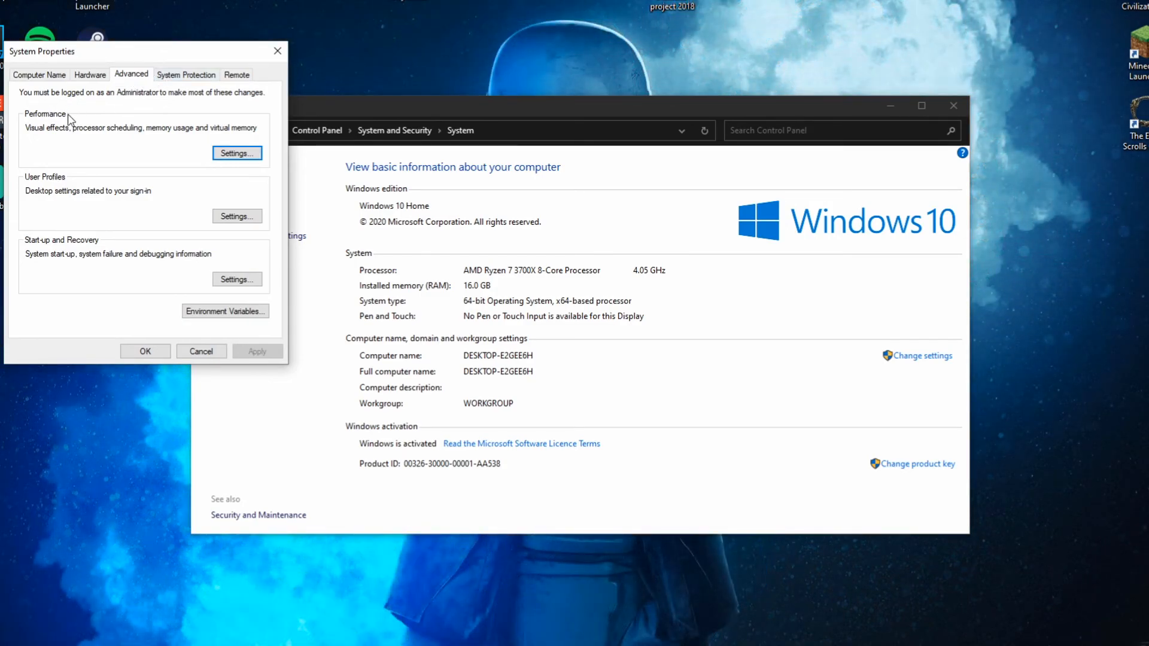
- Choose Adjust for best performance, keep smooth font edges and thumbnails, then apply and close
left_click(236, 153)
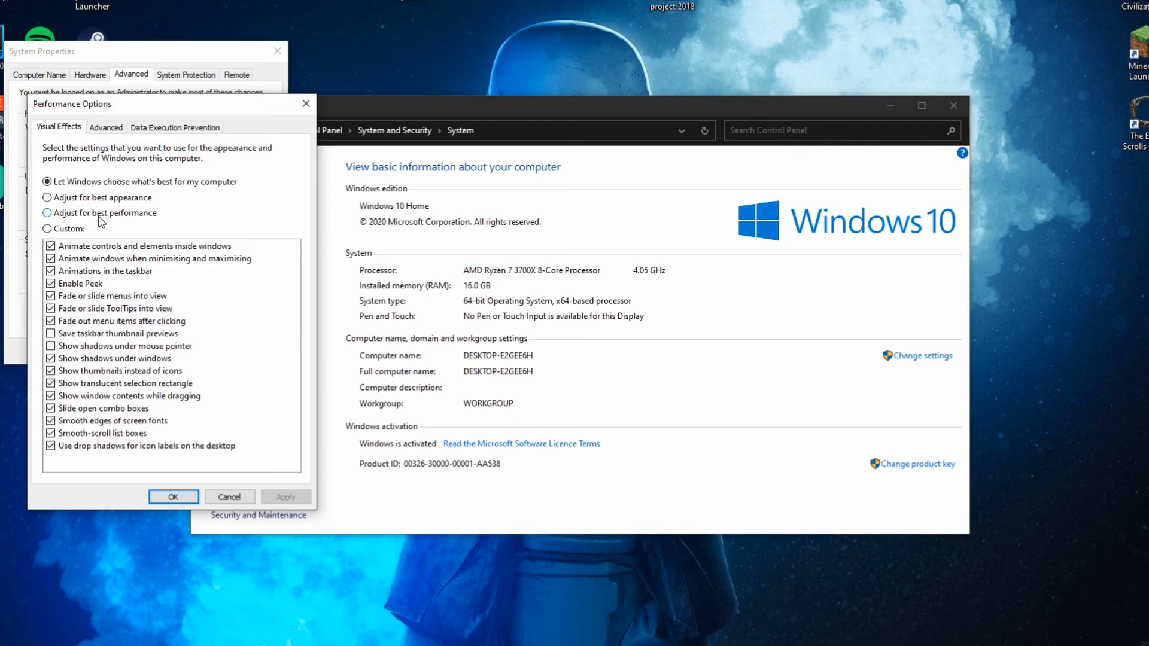
left_click(46, 212)
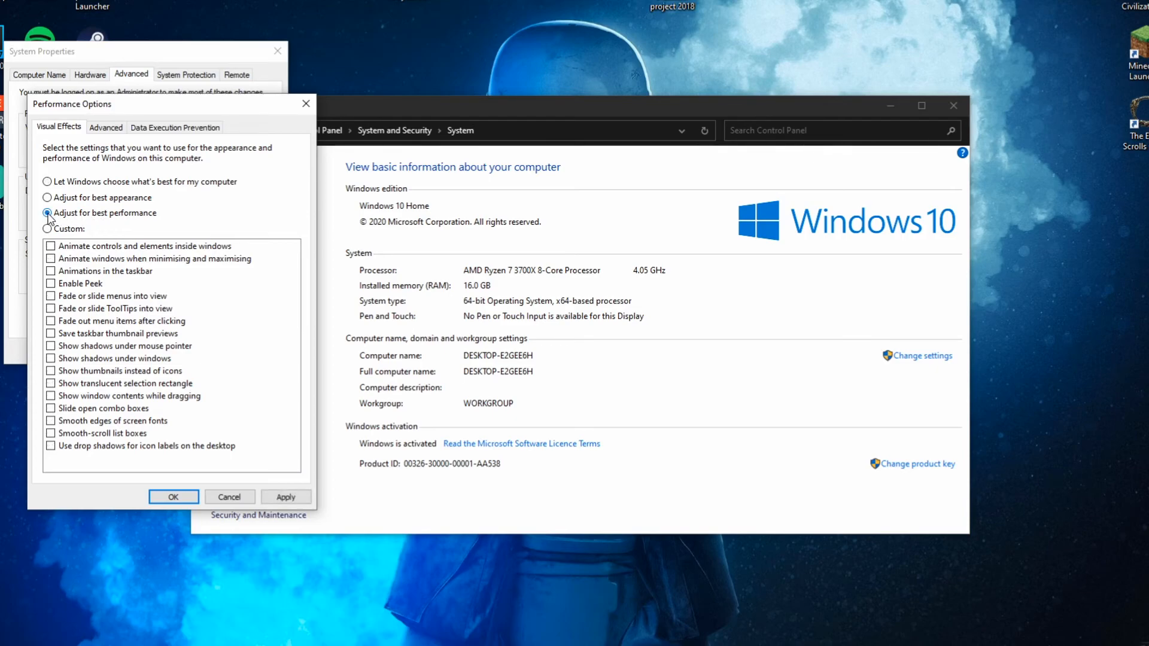
left_click(51, 408)
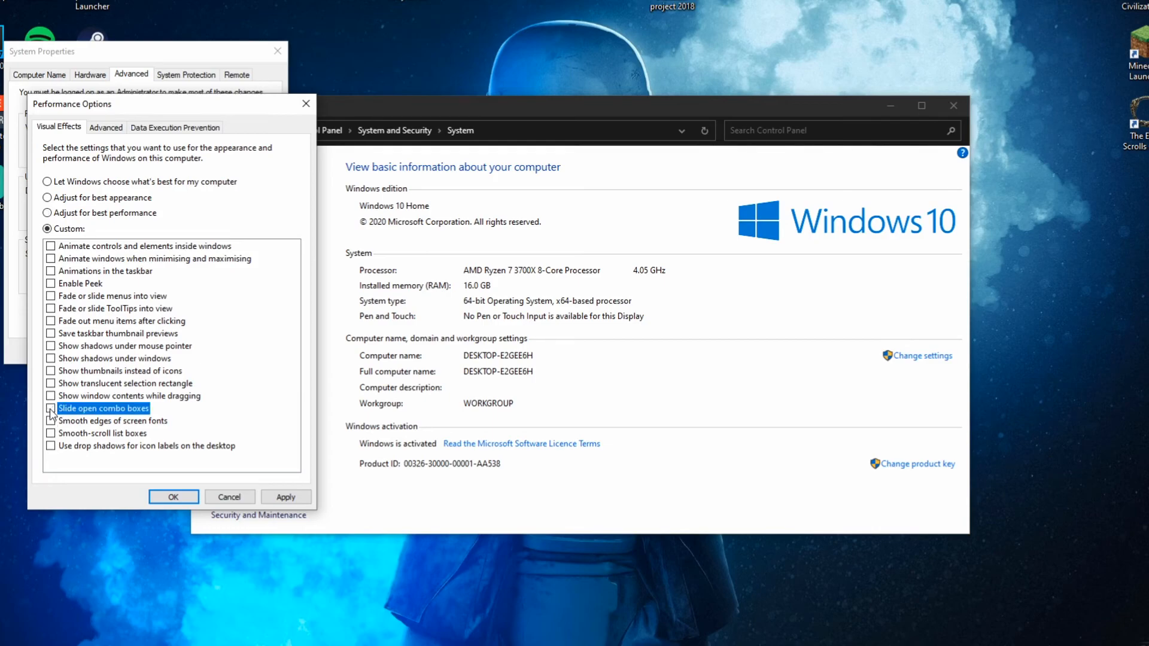
left_click(49, 420)
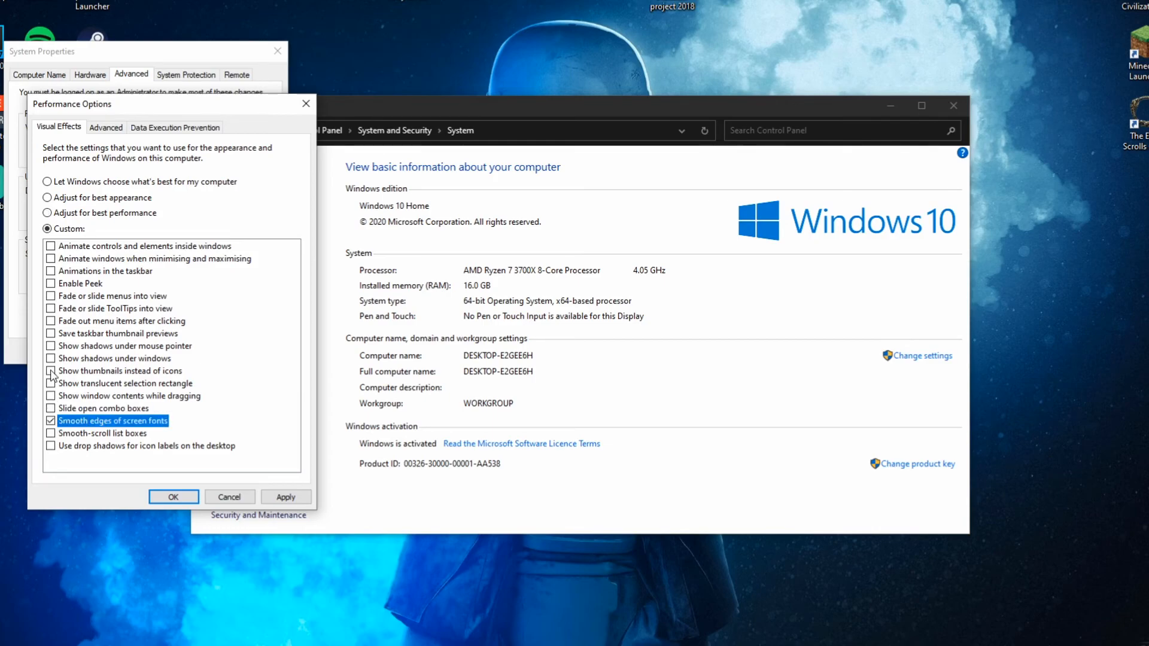
left_click(49, 372)
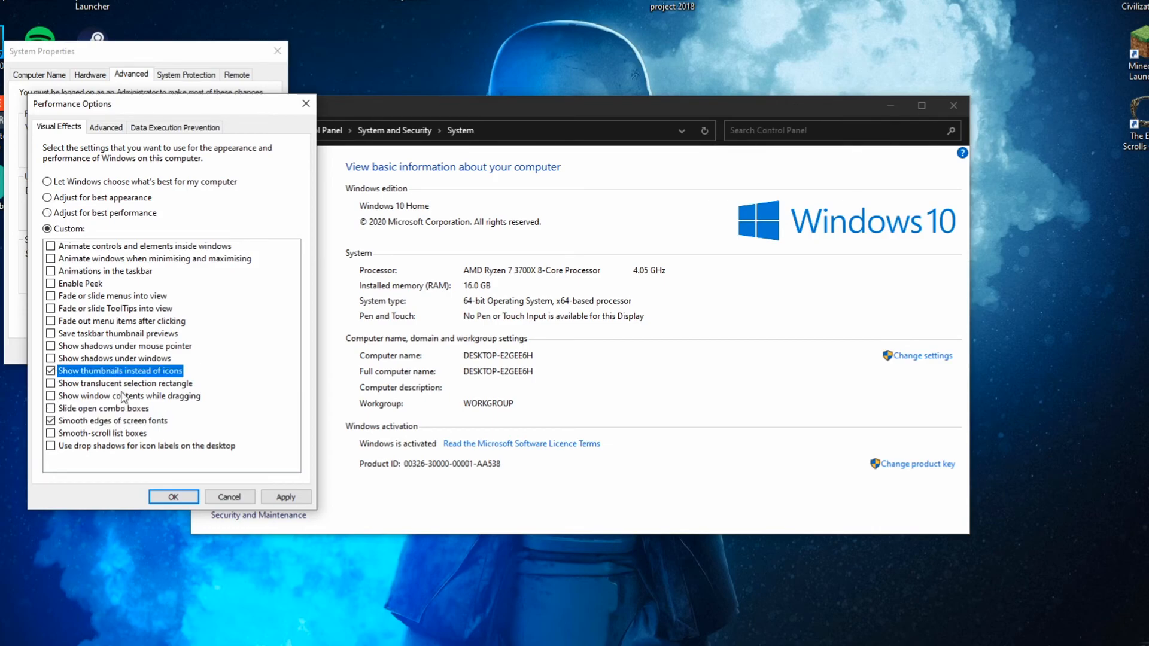
left_click(284, 496)
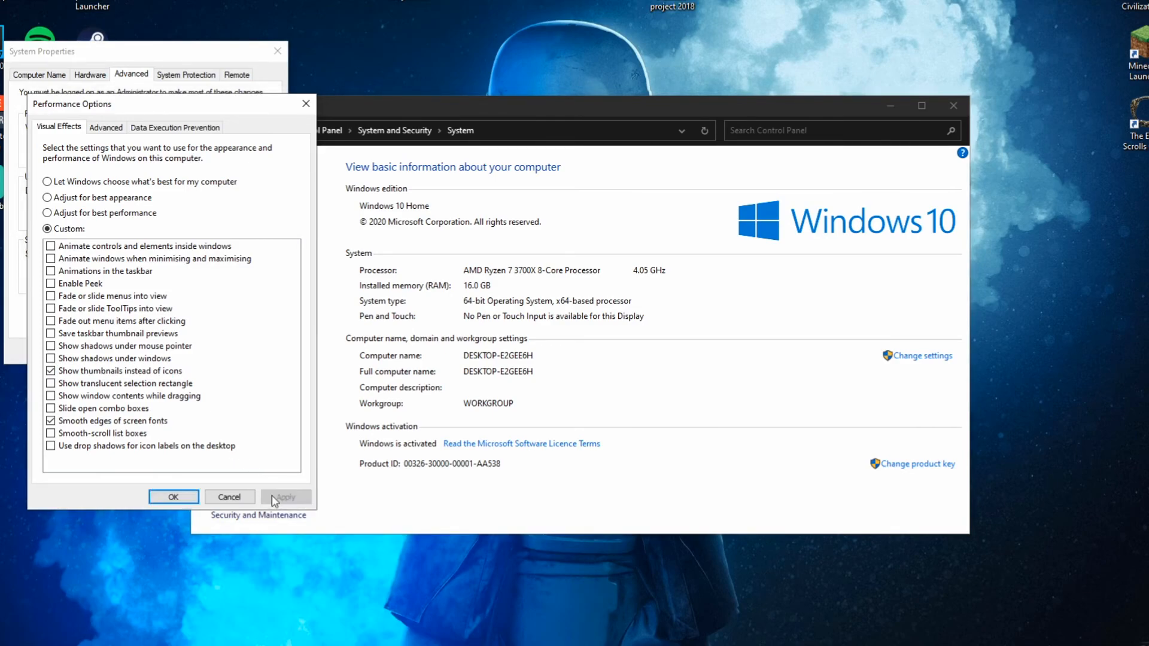
left_click(173, 497)
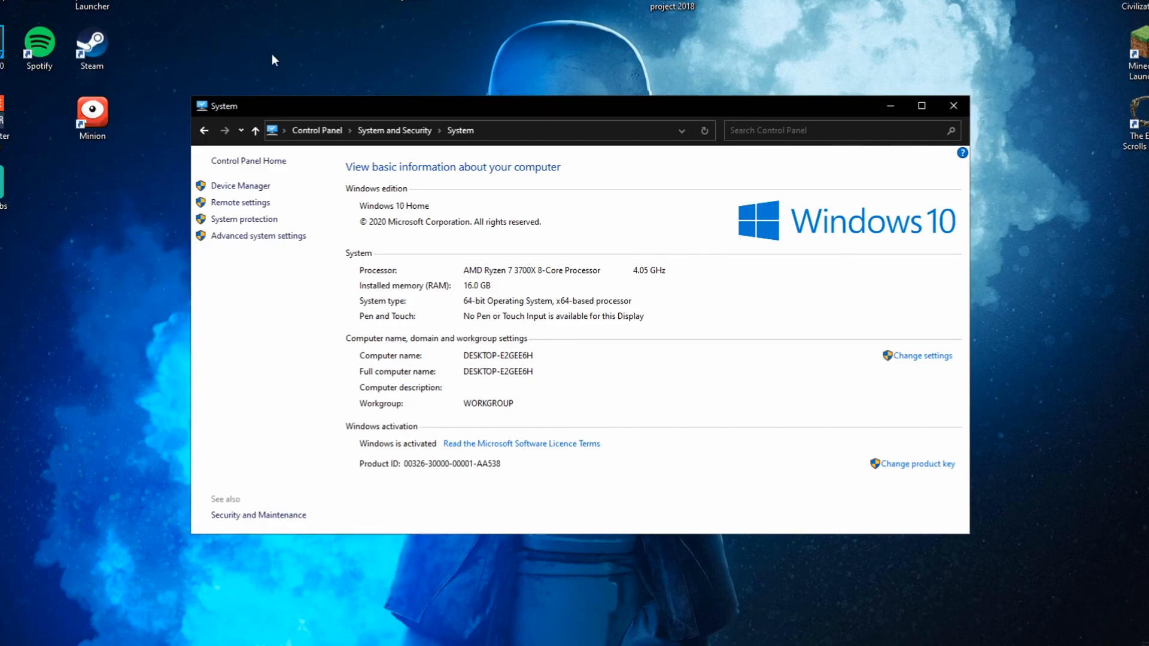
- Close the System window, leaving the desktop clear
left_click(951, 106)
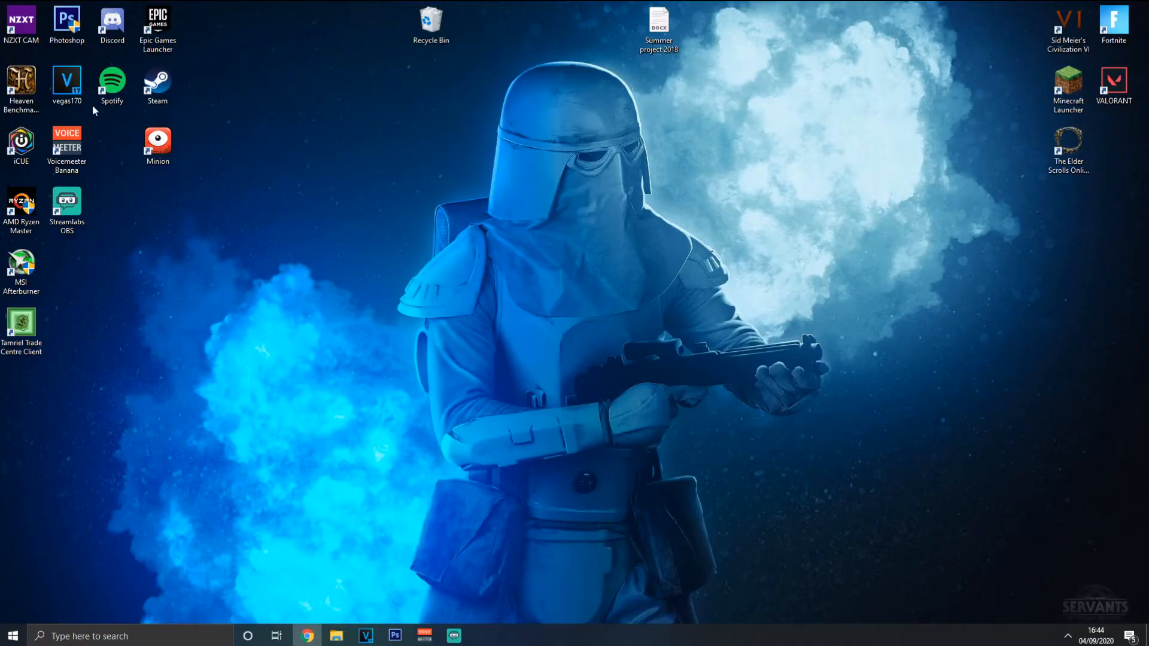
mouse_move(1114, 224)
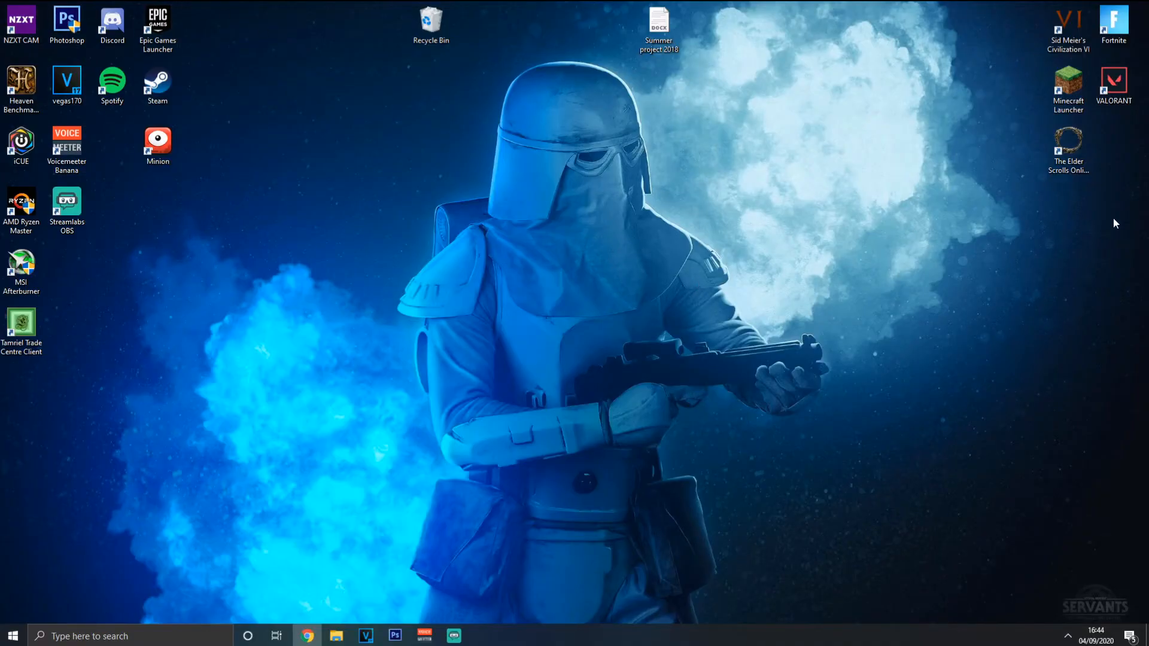
left_click_drag(597, 150, 780, 220)
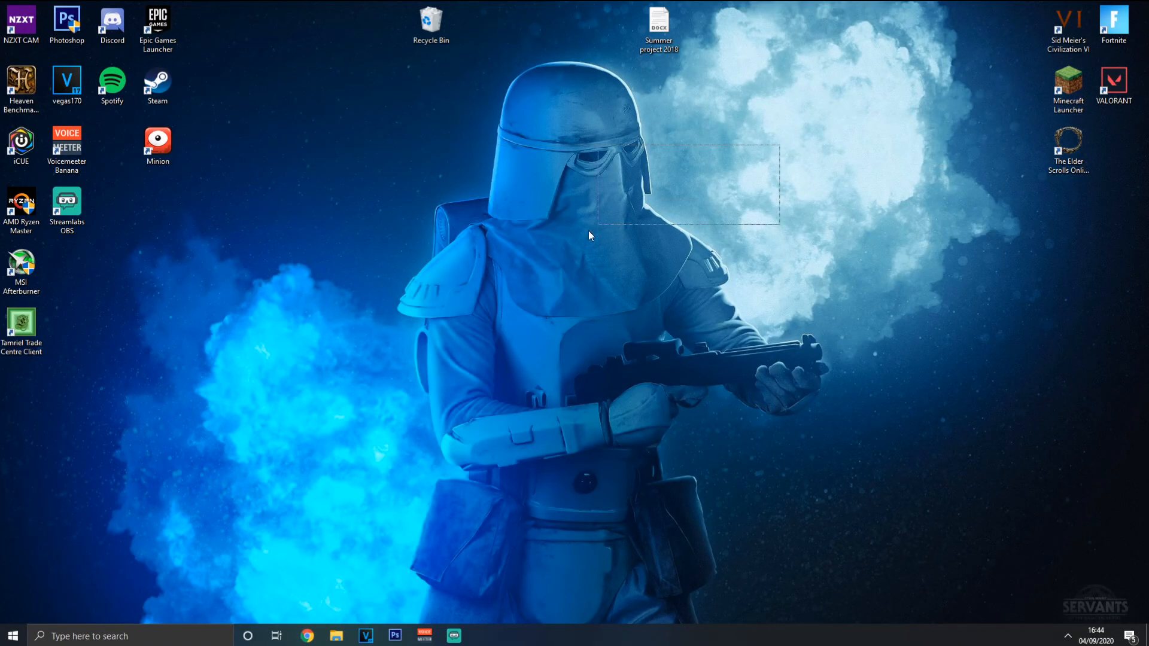
left_click_drag(594, 235, 258, 506)
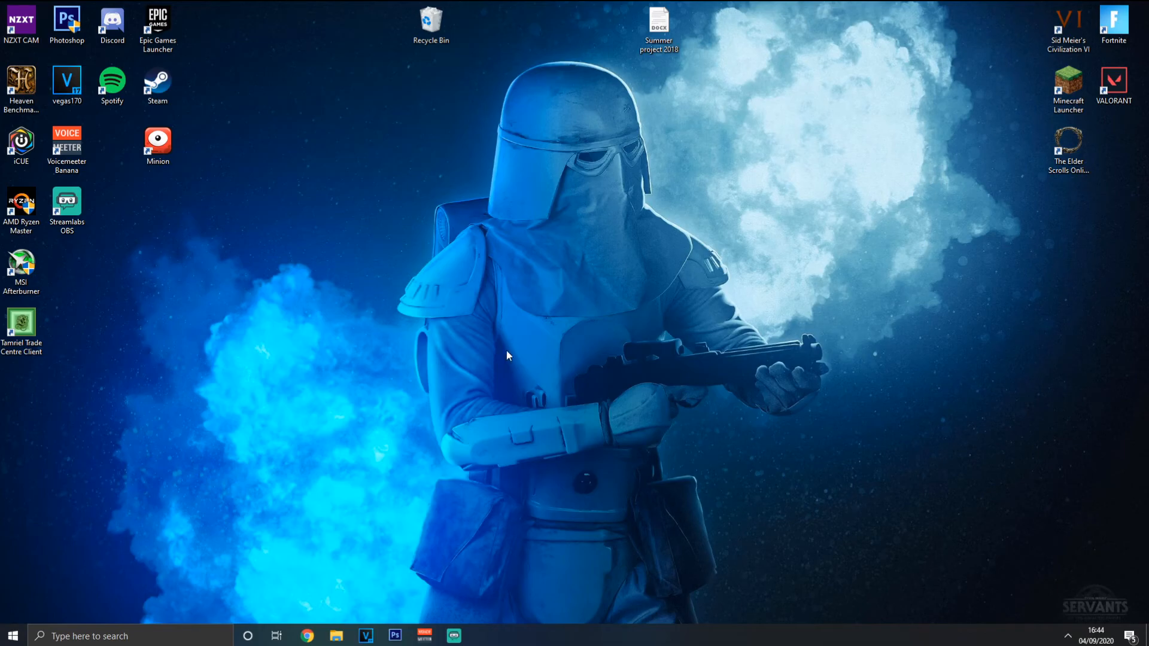
mouse_move(513, 356)
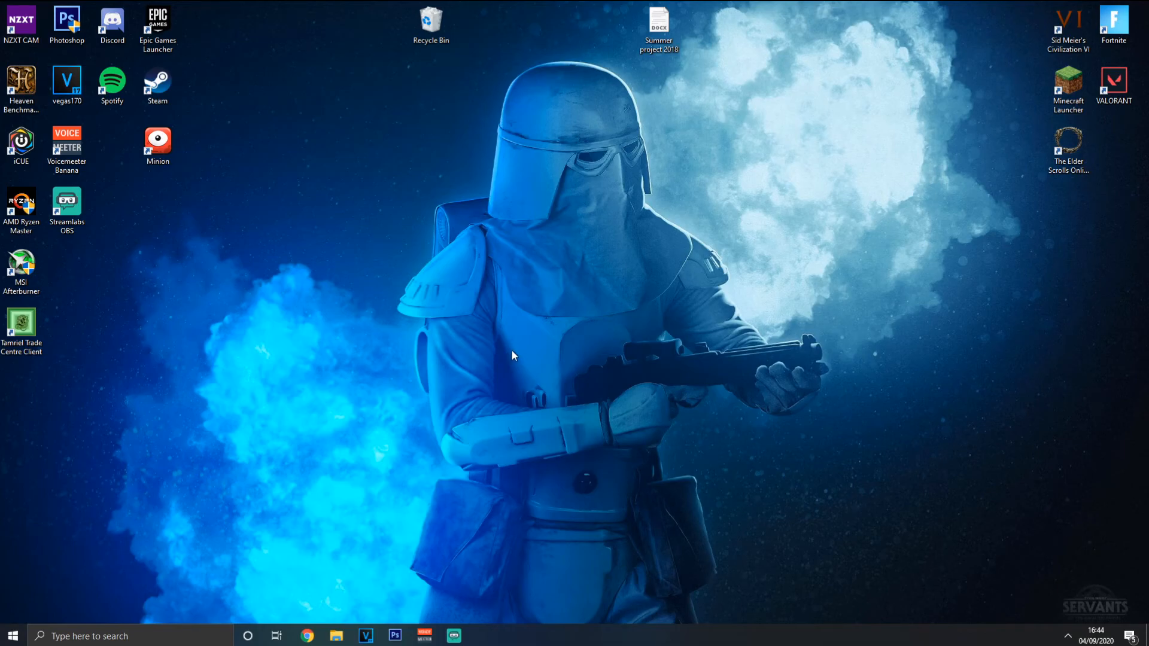
mouse_move(613, 364)
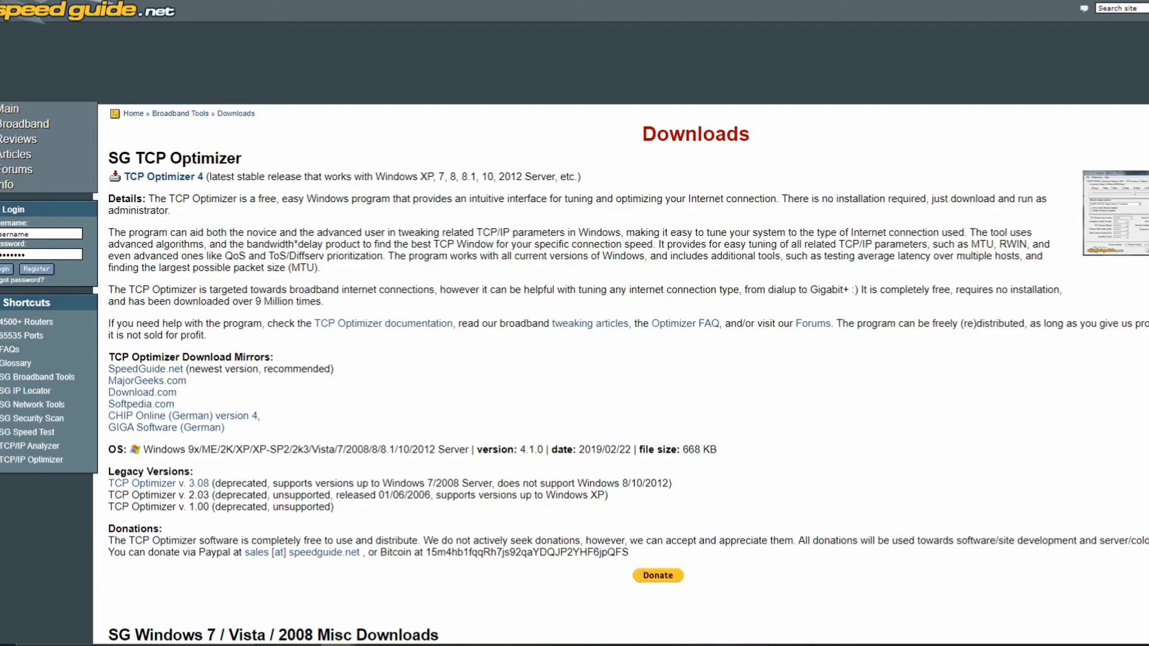
mouse_move(264, 159)
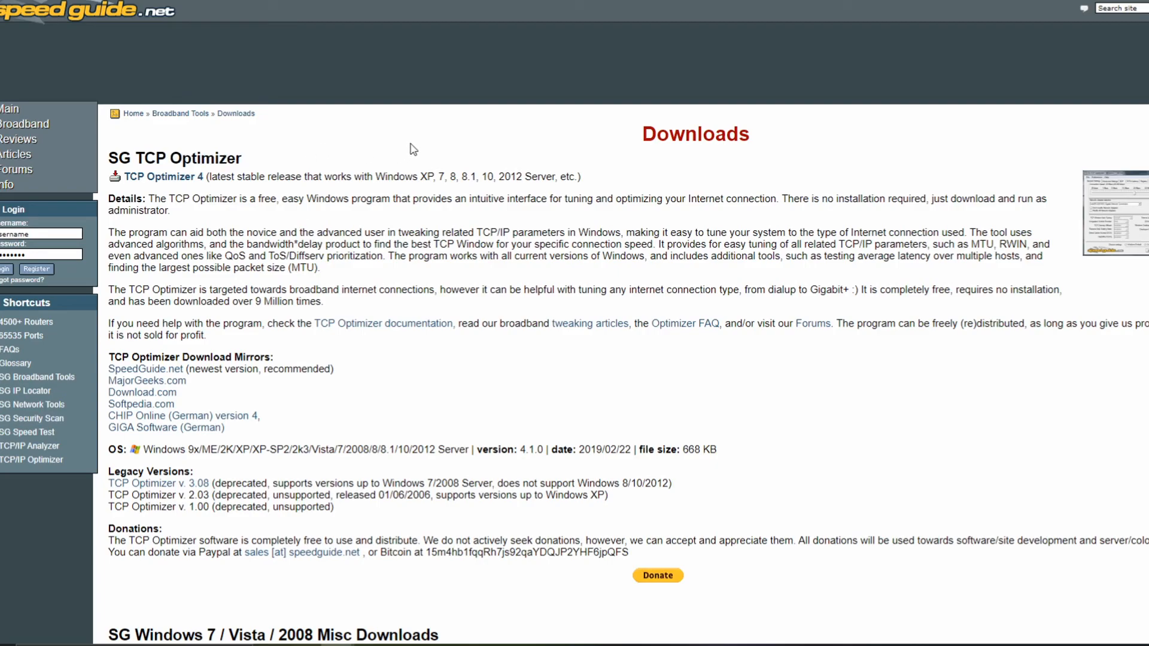
mouse_move(461, 174)
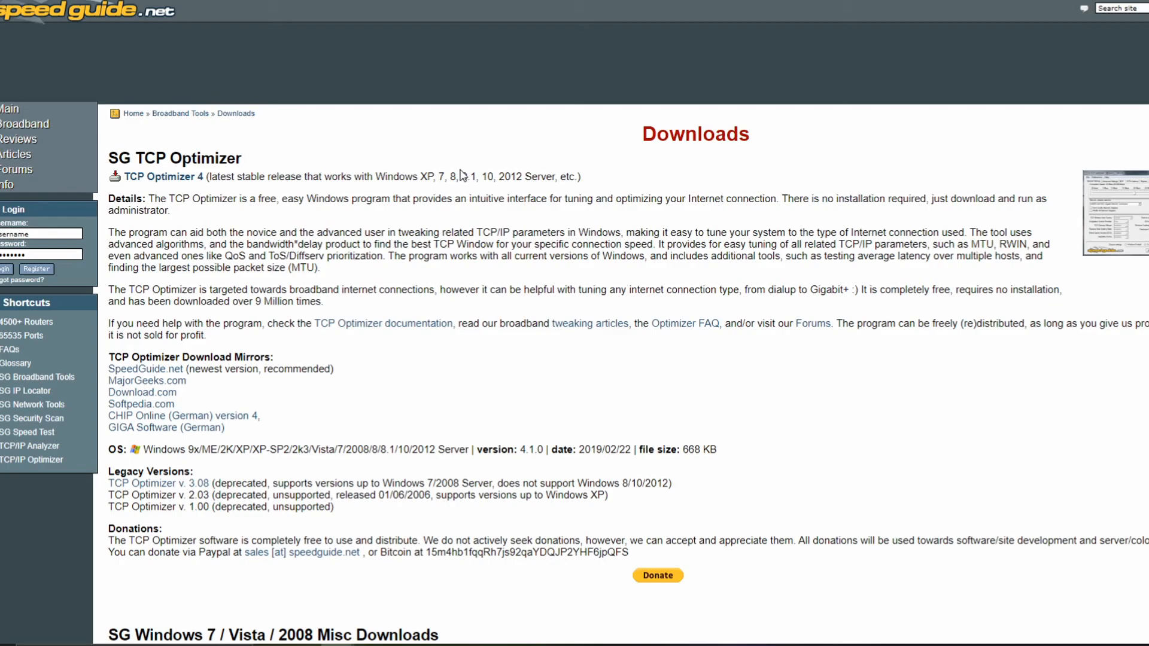
mouse_move(463, 192)
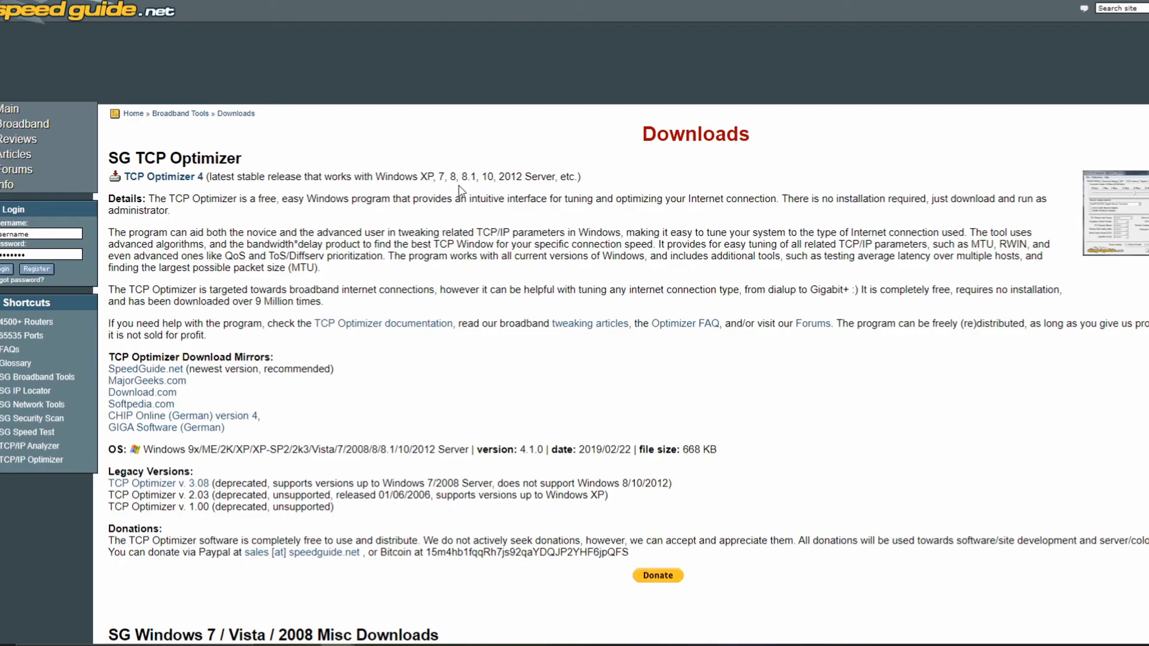
- Follow the TCP Optimizer 4 link on the SG TCP Optimizer downloads page
left_click_drag(110, 232, 321, 267)
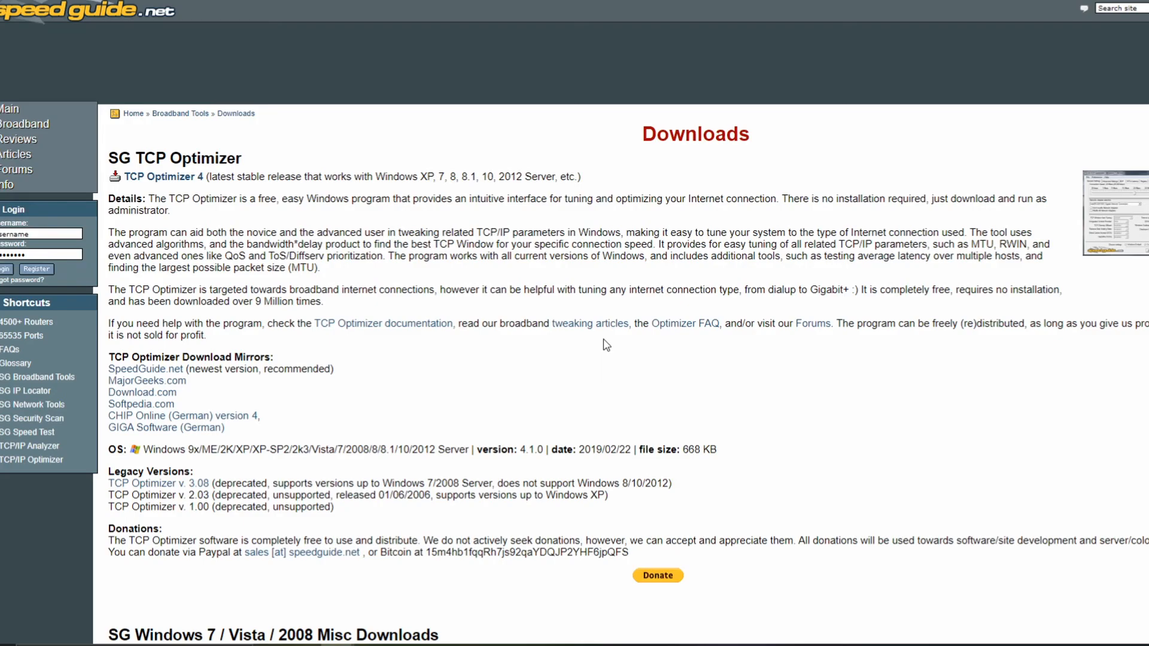
mouse_move(156, 177)
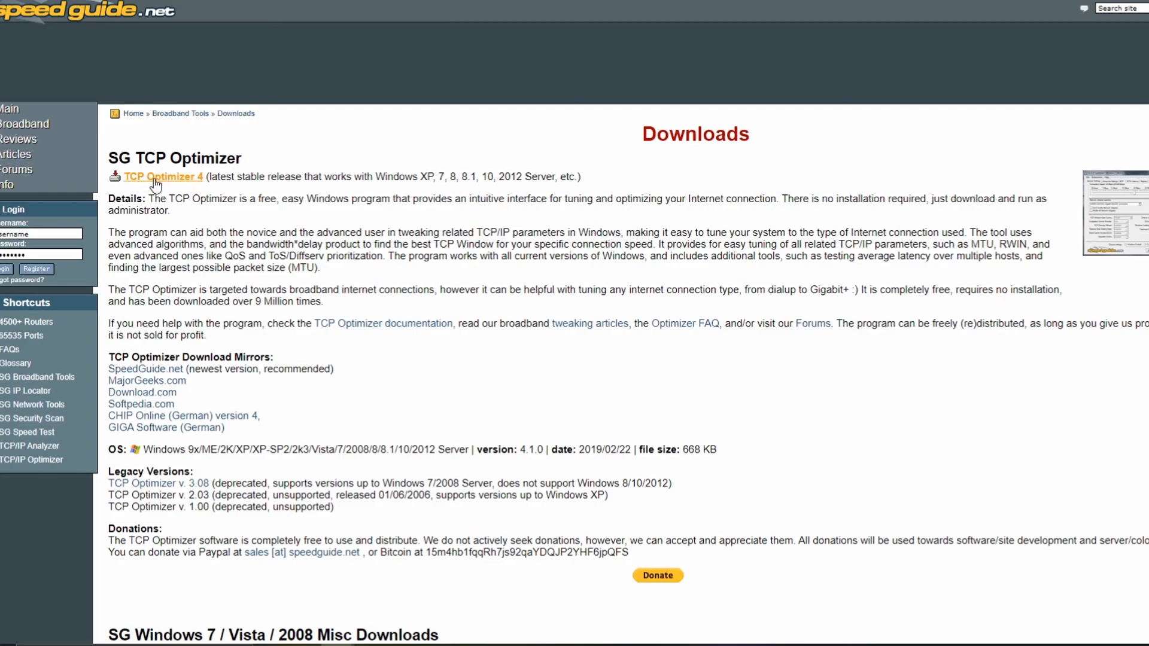
left_click(163, 176)
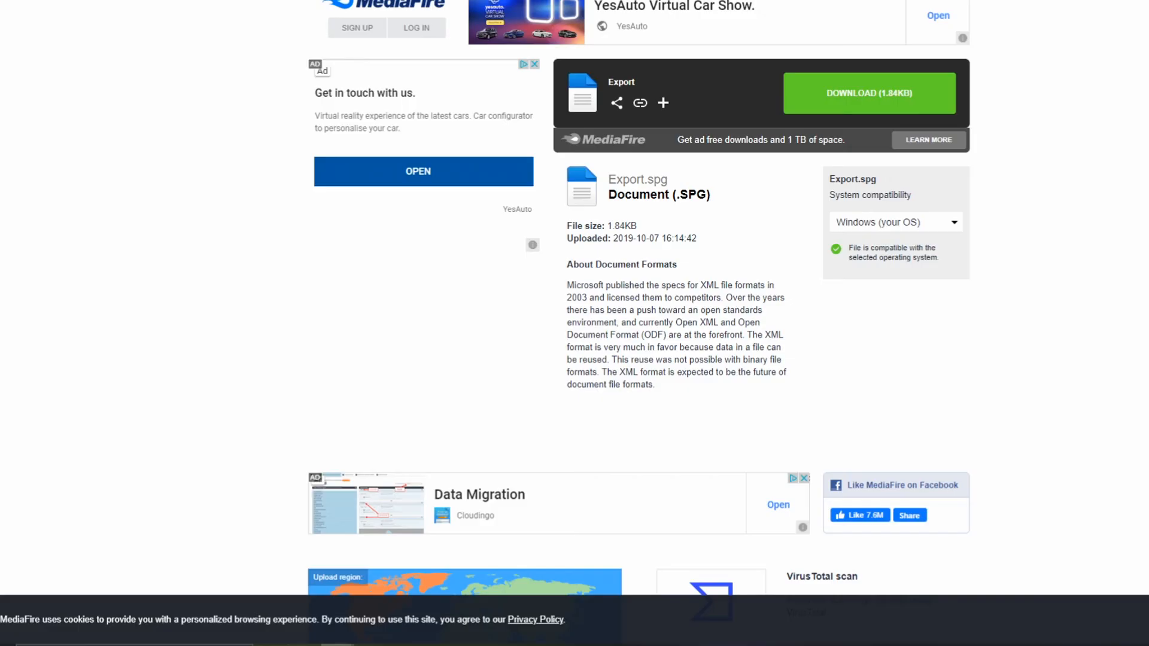
mouse_move(226, 218)
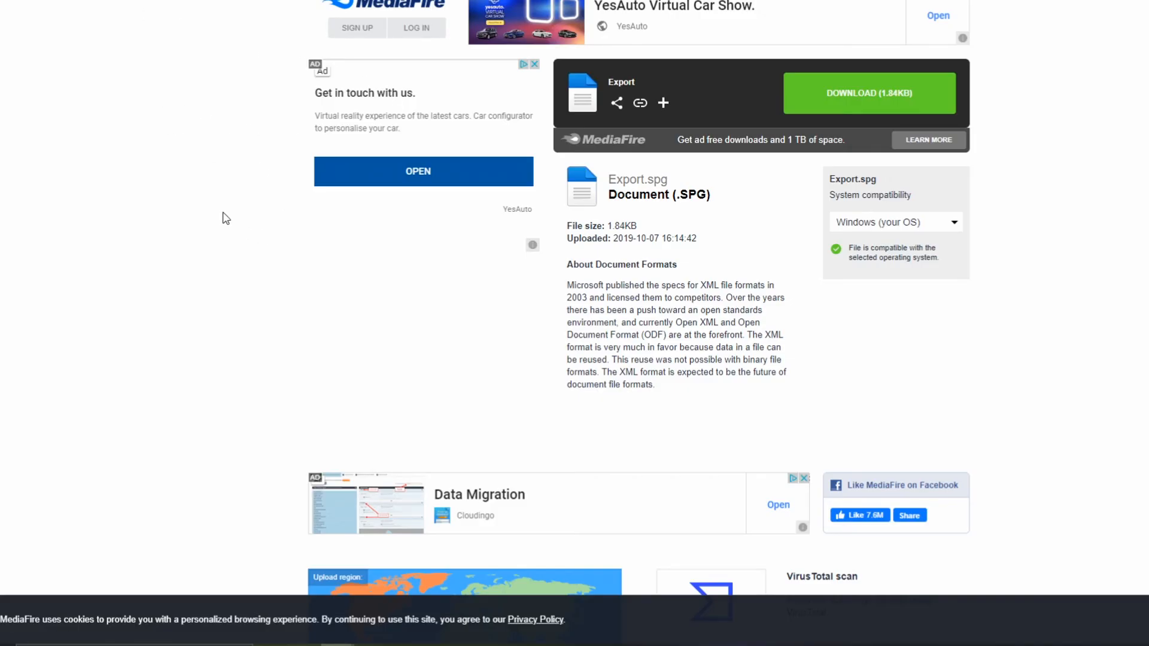
left_click(869, 94)
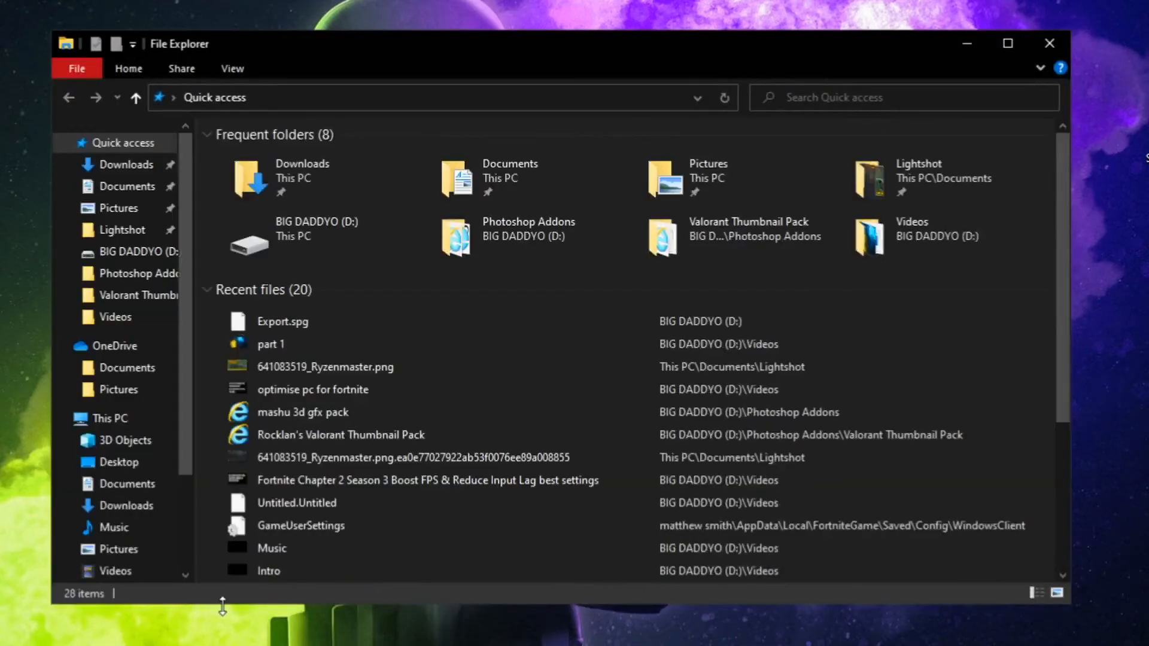
- Run TCPOptimizer from the D: drive as administrator
left_click(108, 417)
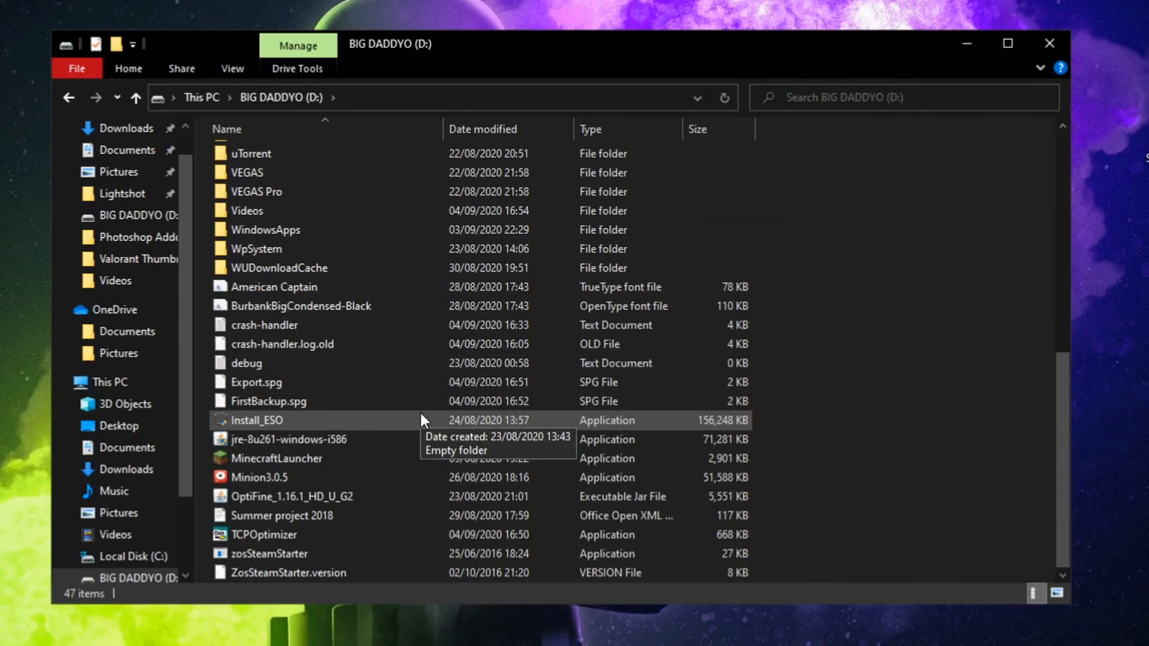
right_click(304, 537)
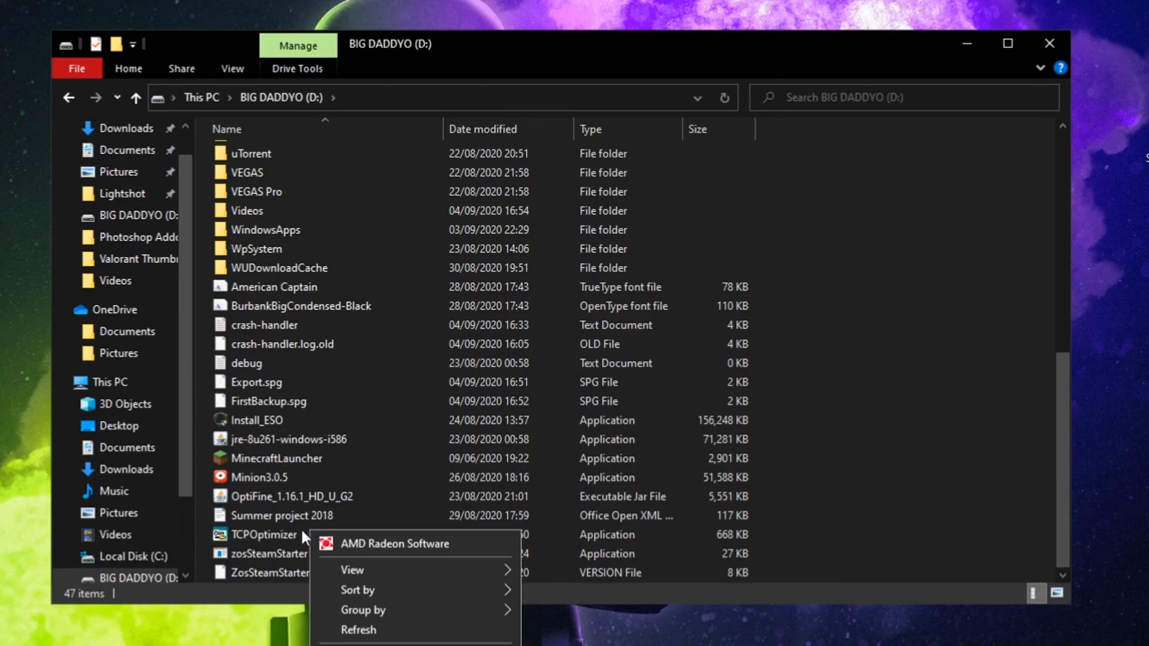
right_click(264, 535)
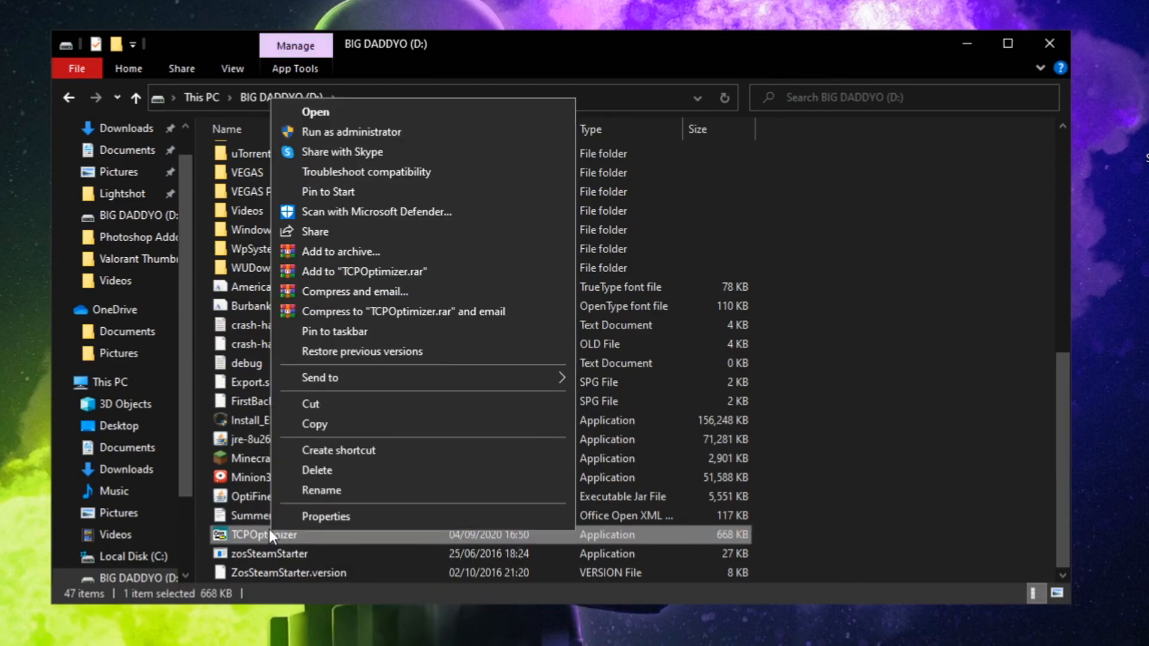
left_click(315, 111)
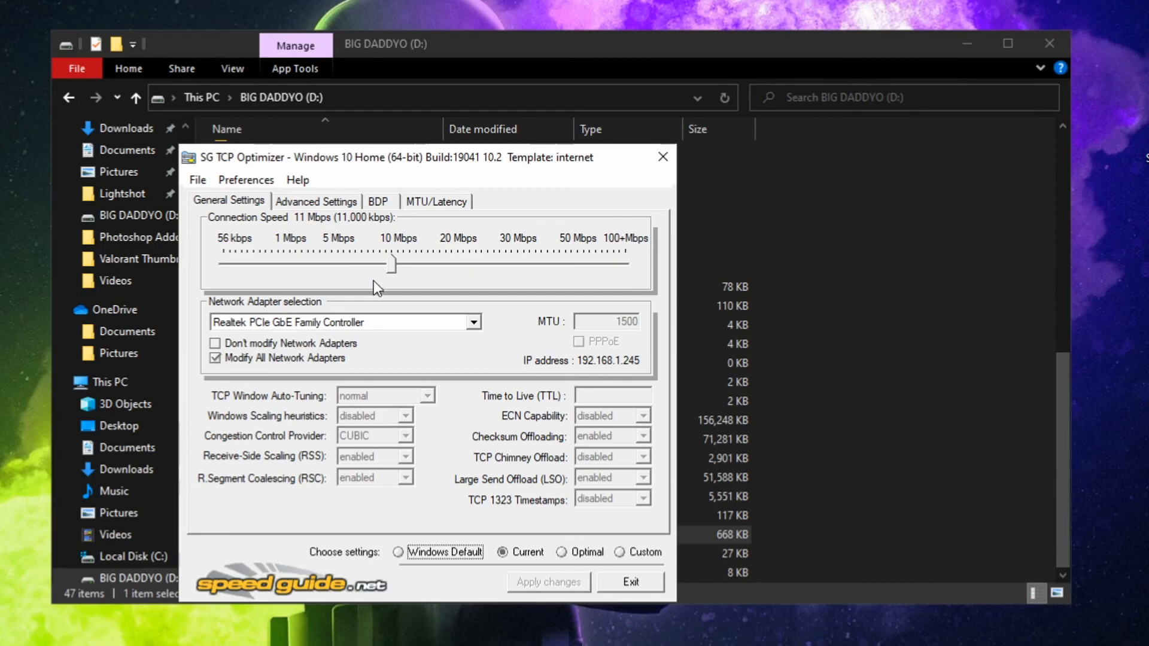
- Set the connection speed slider to about 9.5 Mbps and restore backed-up settings
left_click_drag(392, 264, 407, 264)
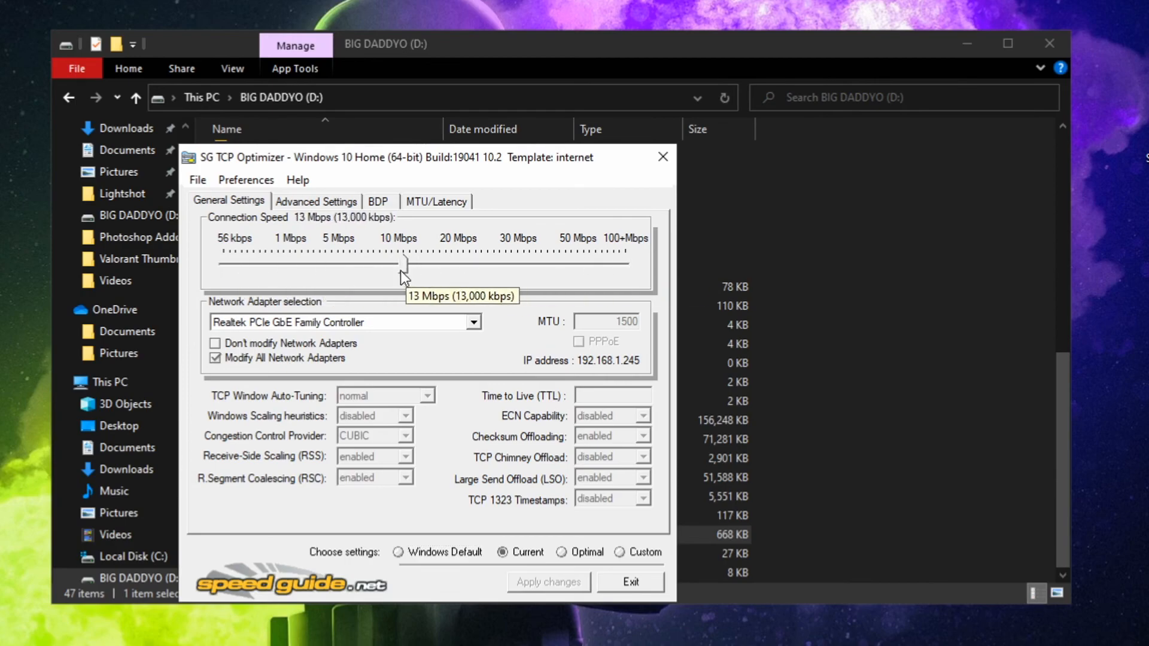
left_click_drag(405, 262, 378, 261)
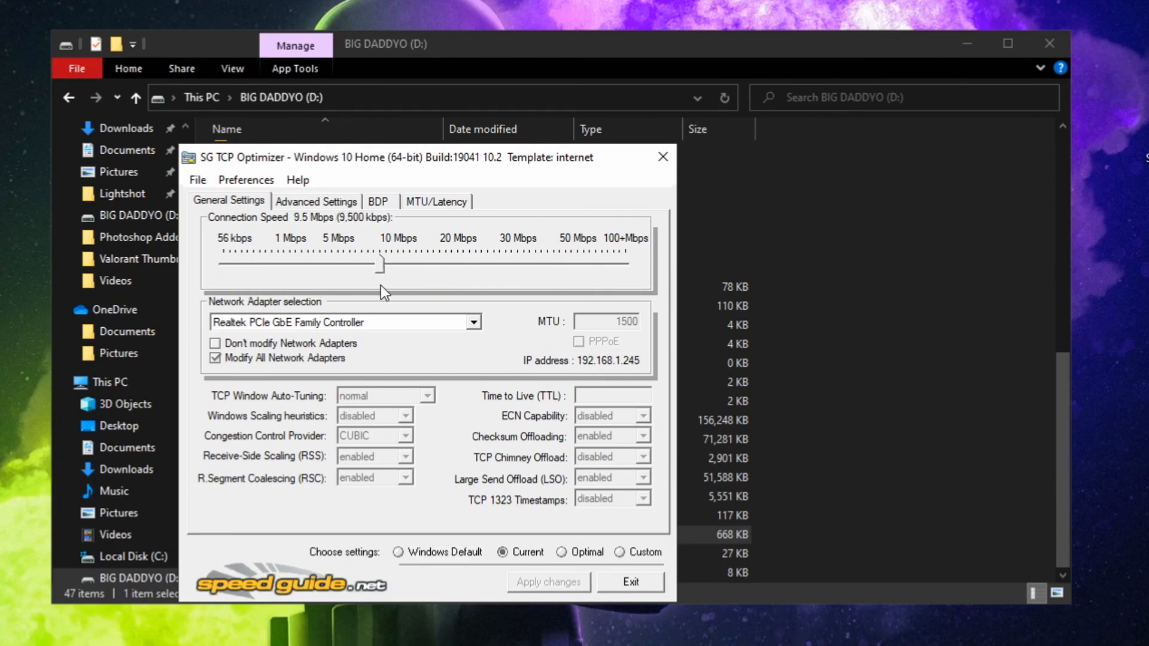
left_click_drag(377, 262, 386, 265)
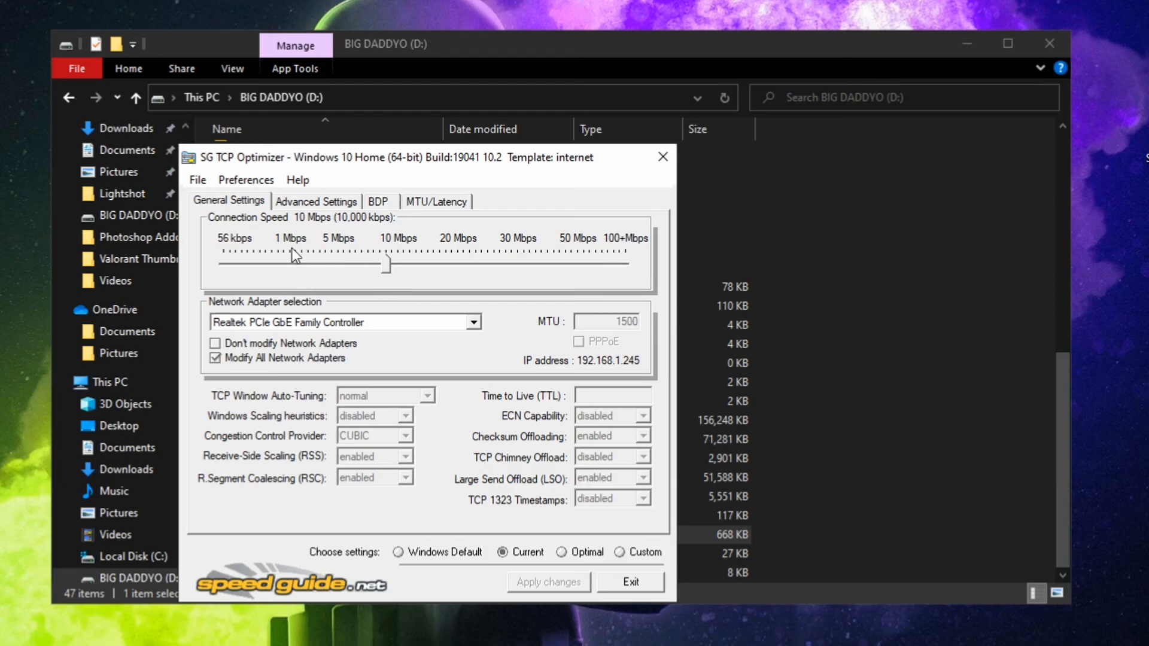
left_click(197, 179)
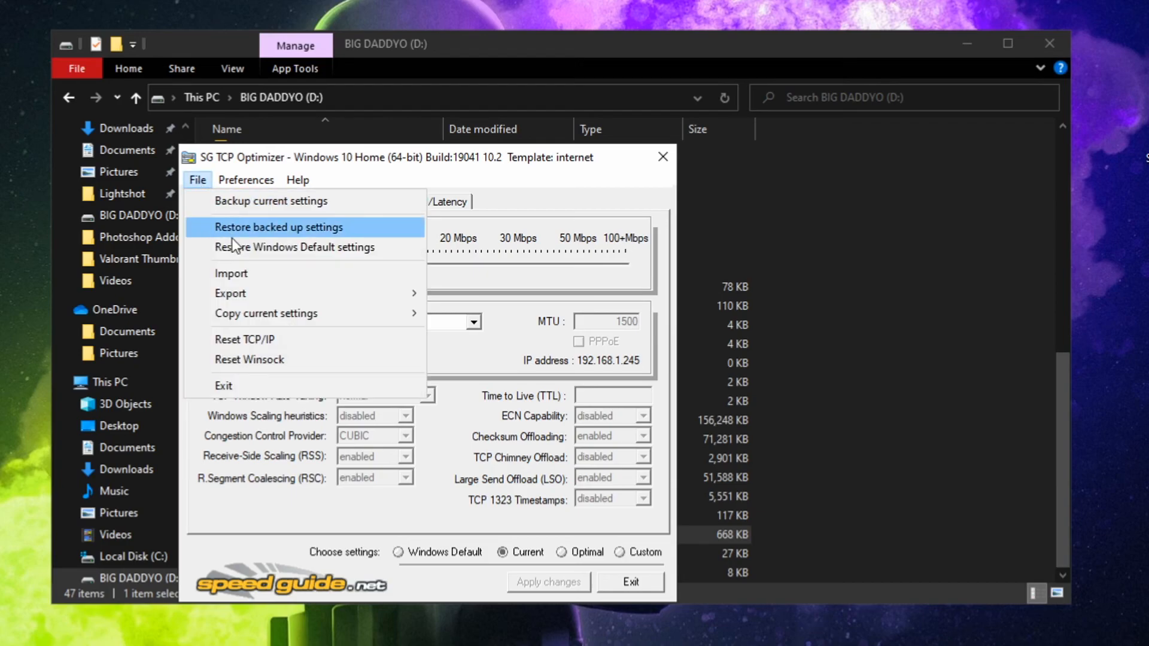
left_click(279, 227)
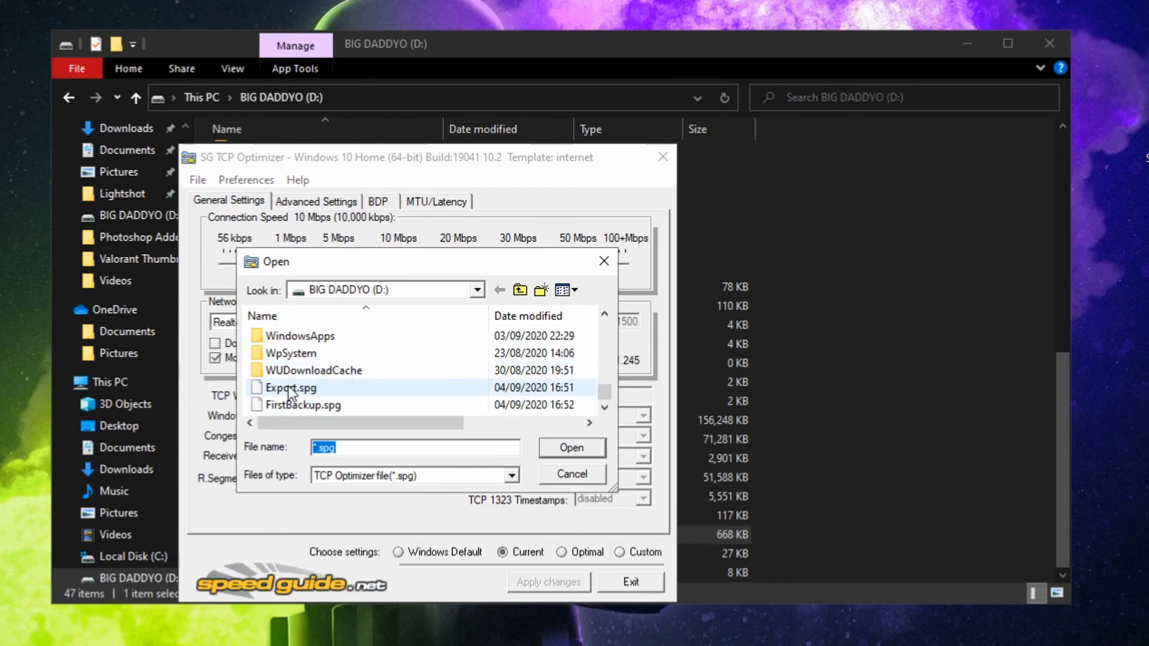
mouse_move(290, 387)
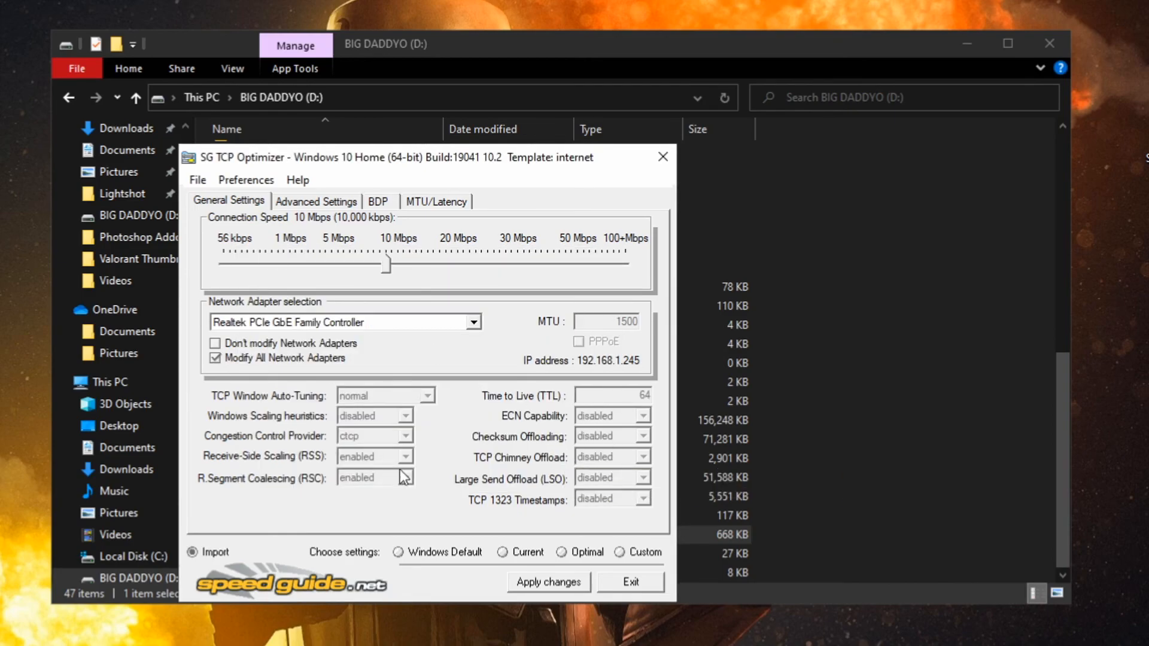
mouse_move(452, 407)
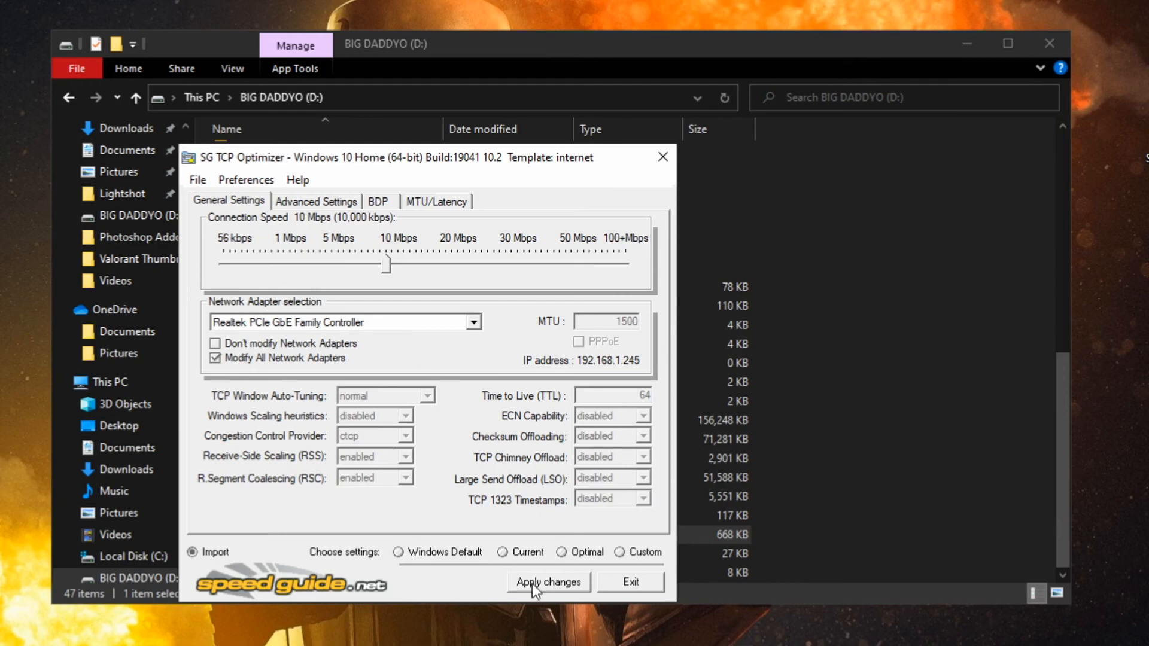
- Apply the imported TCP settings, answer the reboot prompt, and dismiss licence notifications
left_click(548, 582)
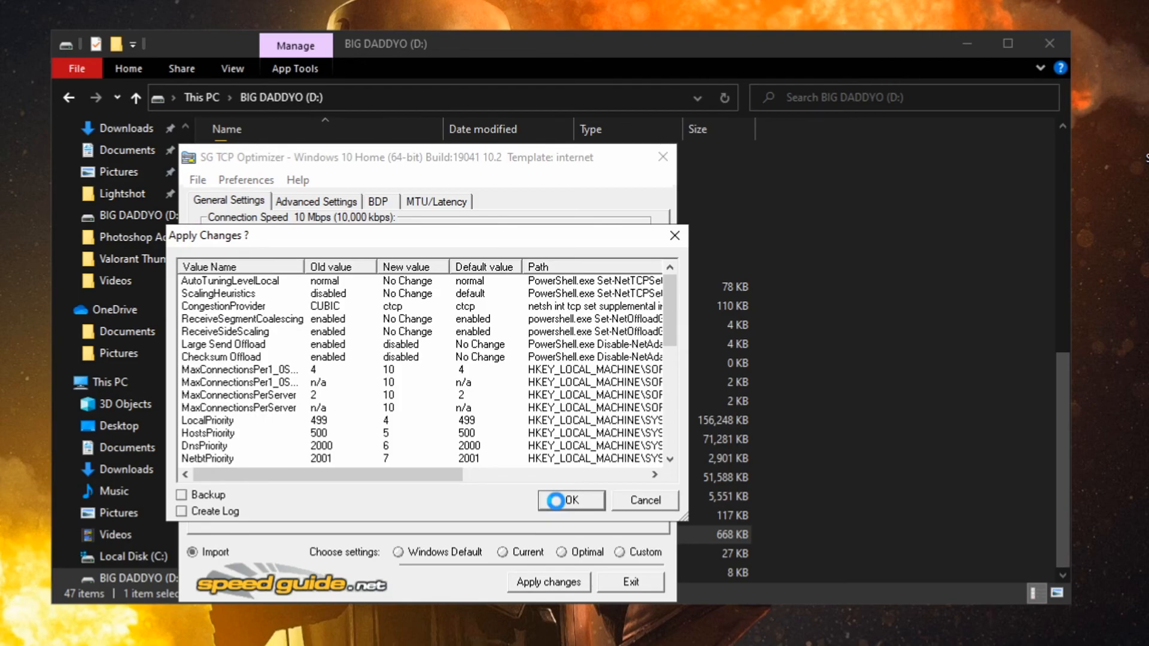
left_click(570, 500)
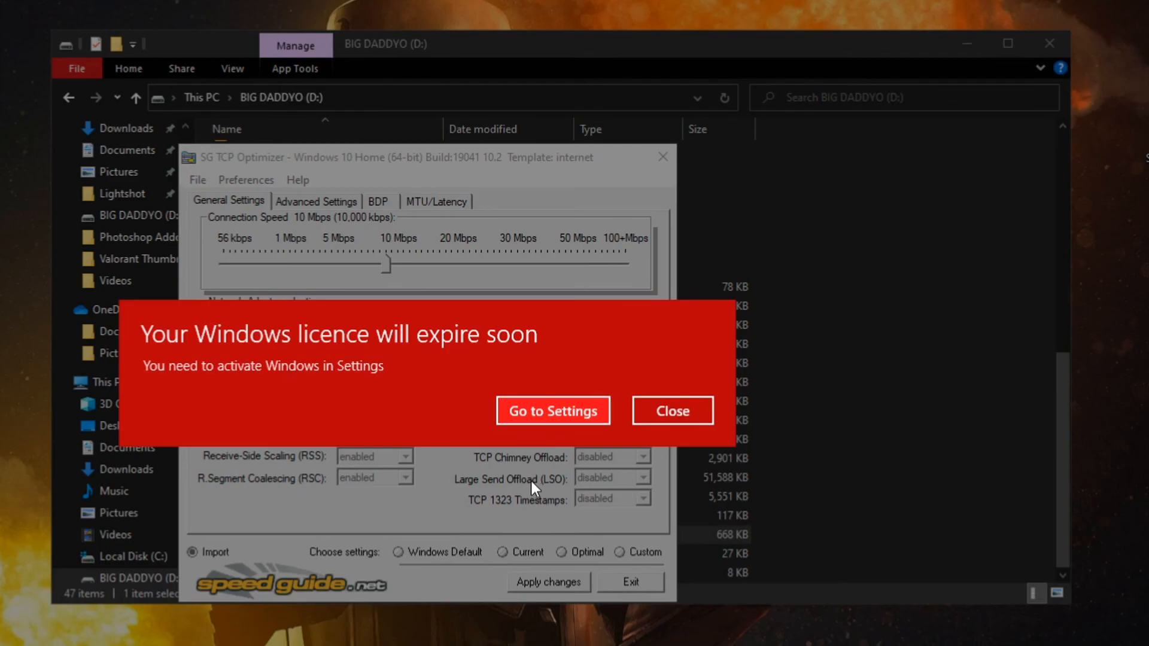
left_click(670, 411)
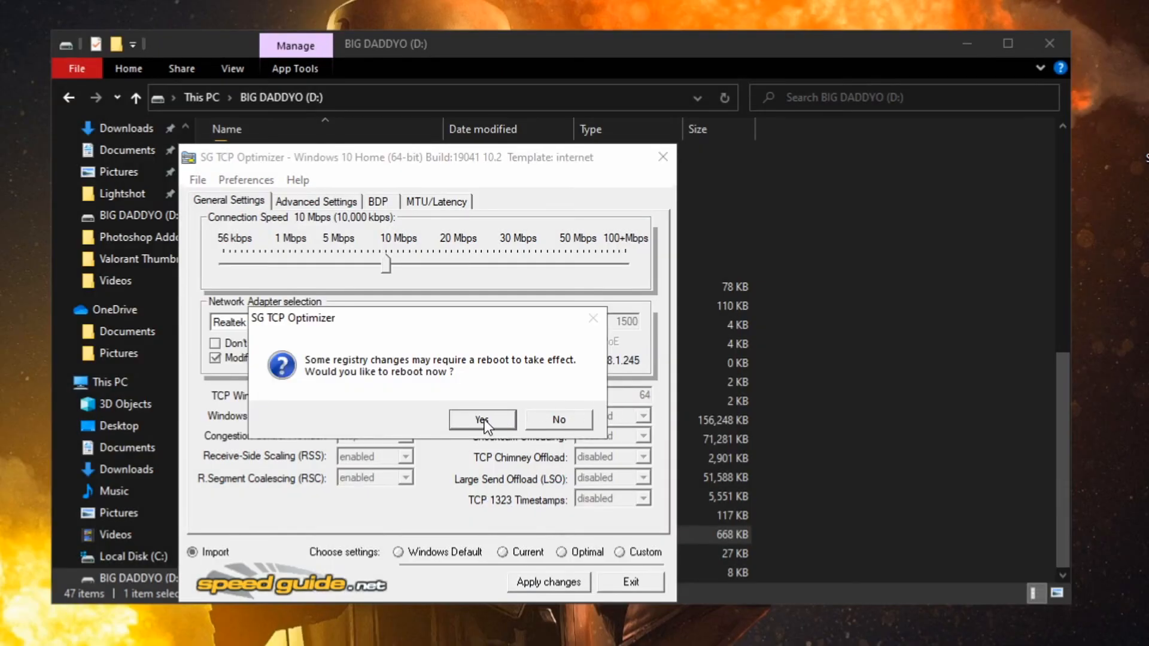
left_click(481, 419)
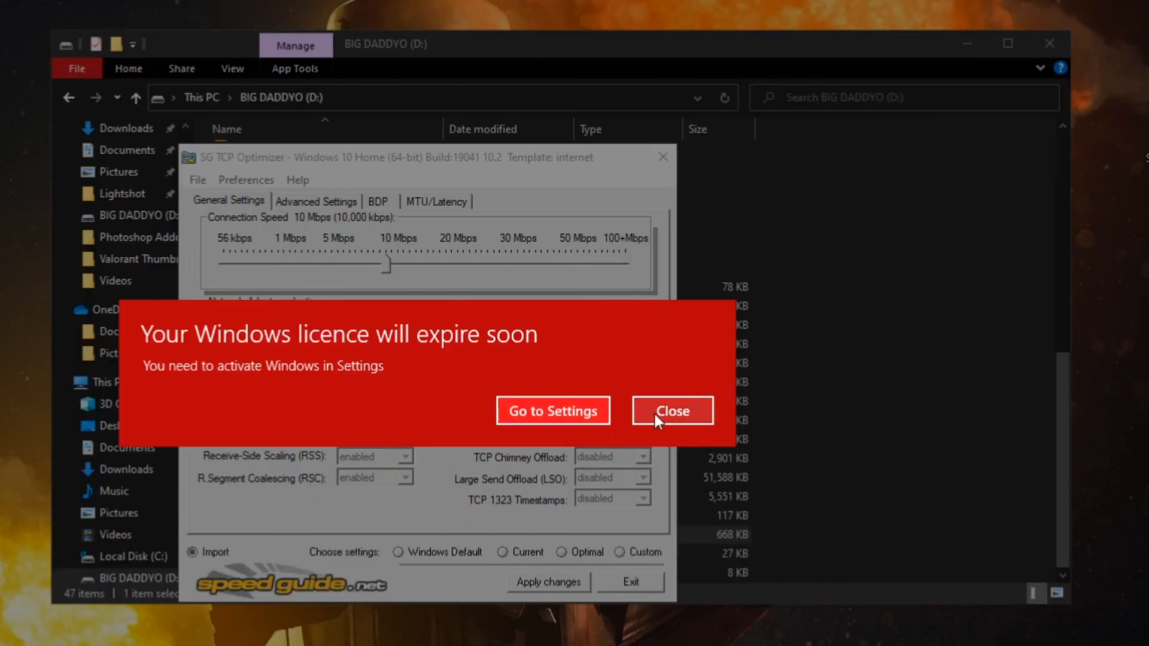
left_click(670, 410)
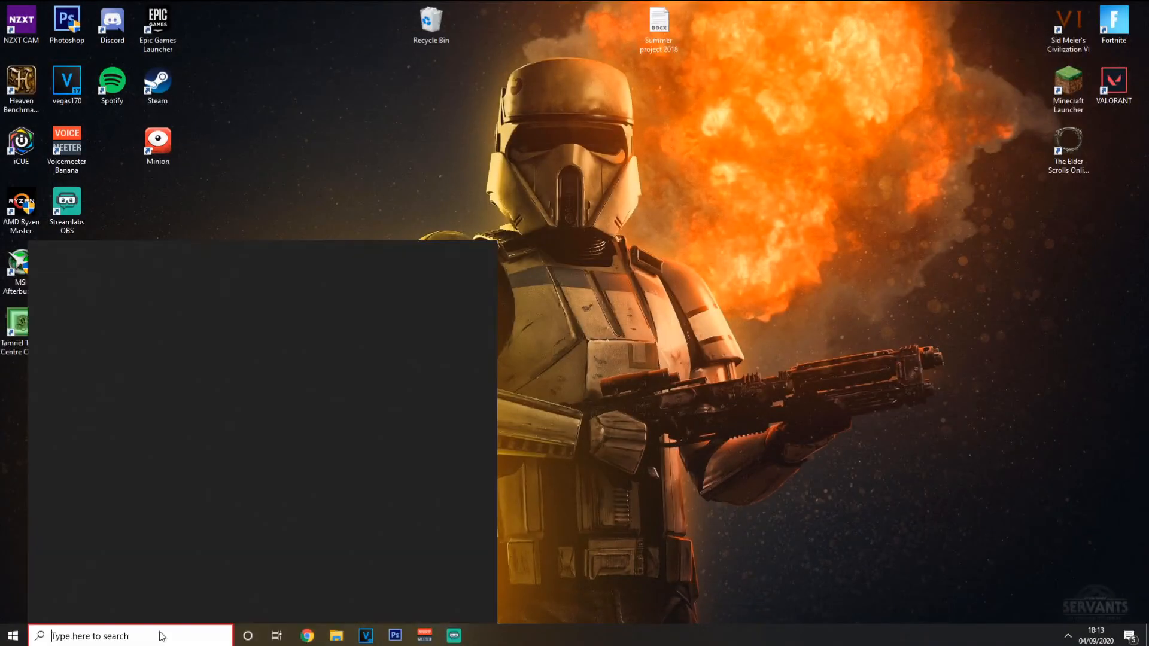
- Open the Ethernet connection's properties from Control Panel's Network and Sharing Centre
type("contr")
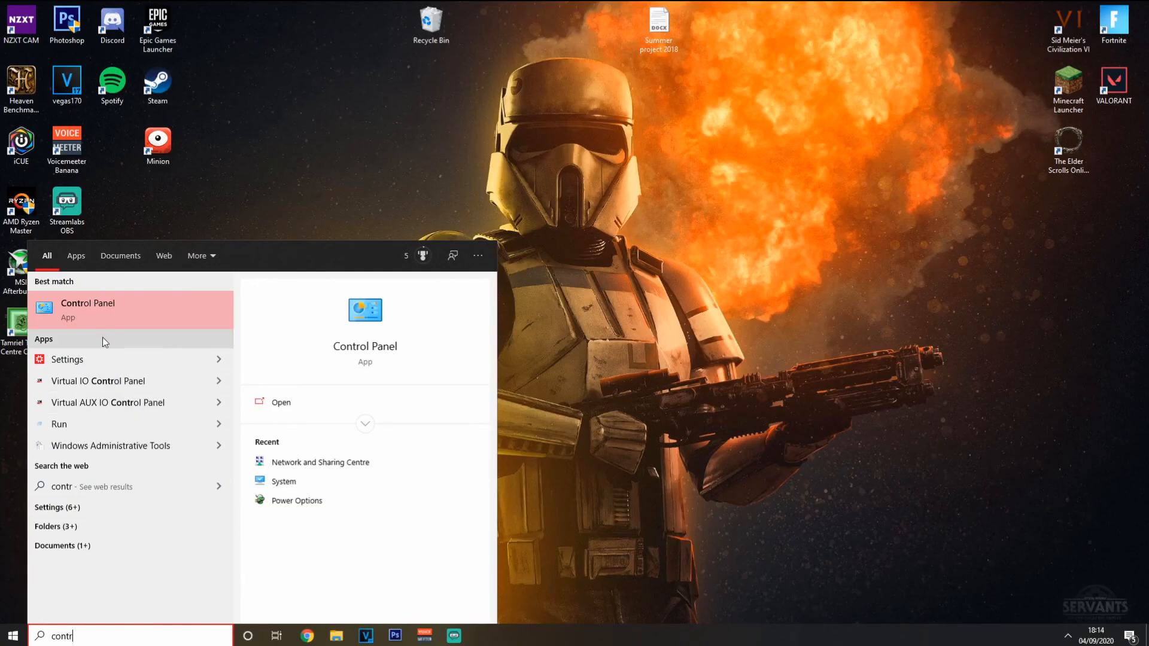
left_click(87, 309)
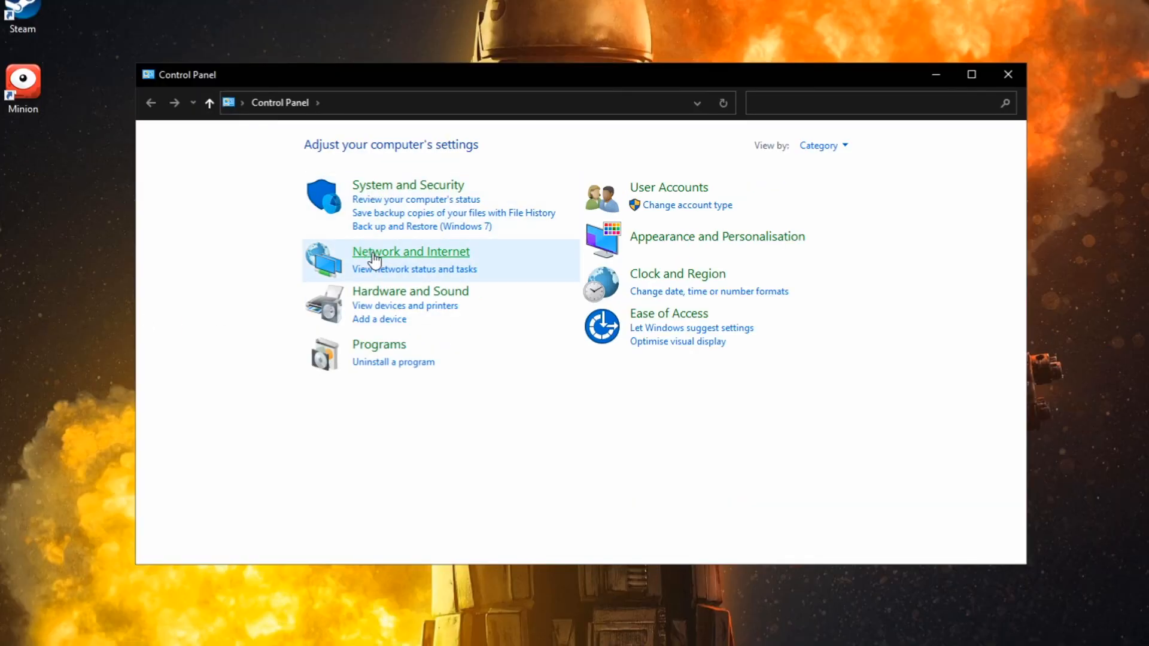
left_click(410, 251)
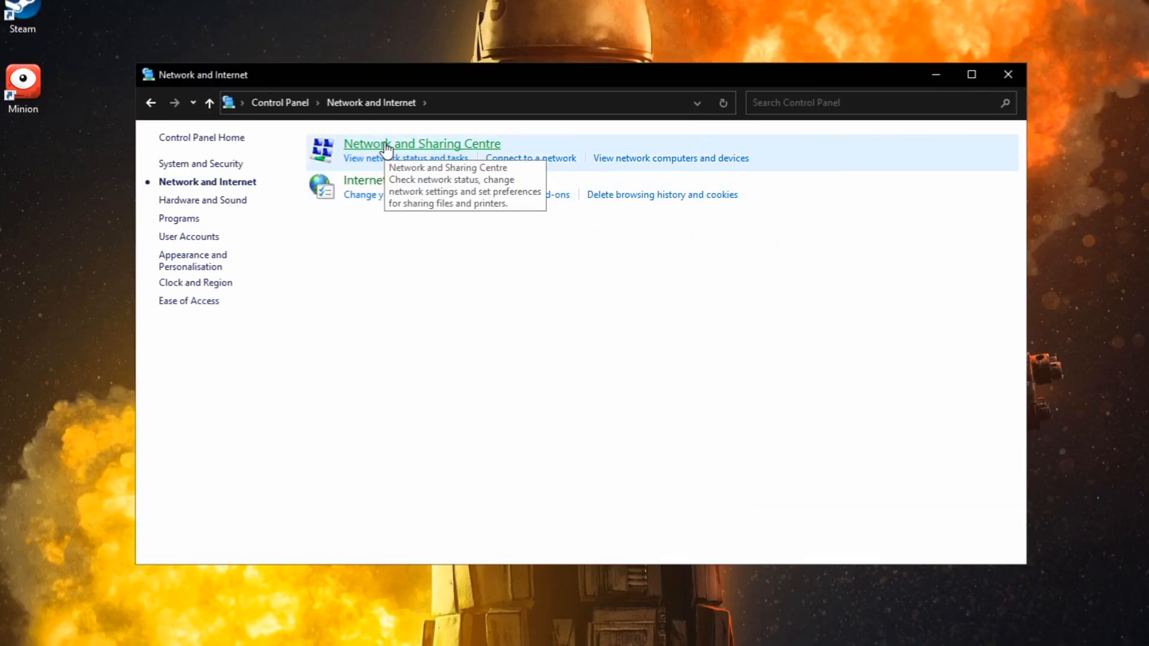
left_click(421, 144)
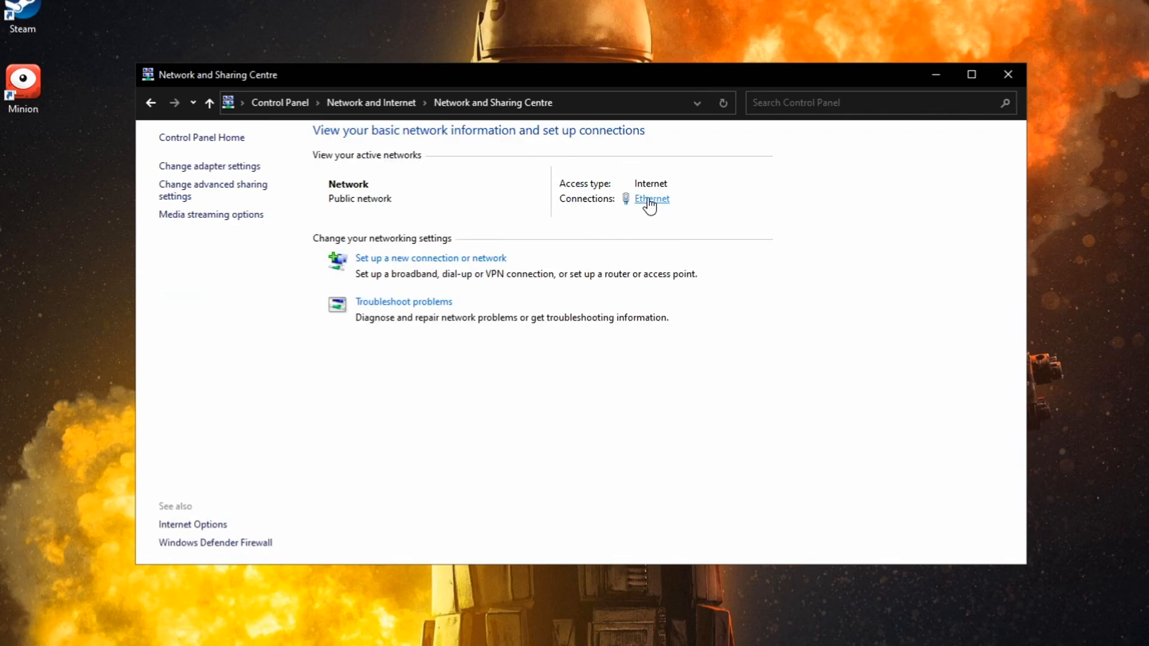
mouse_move(656, 213)
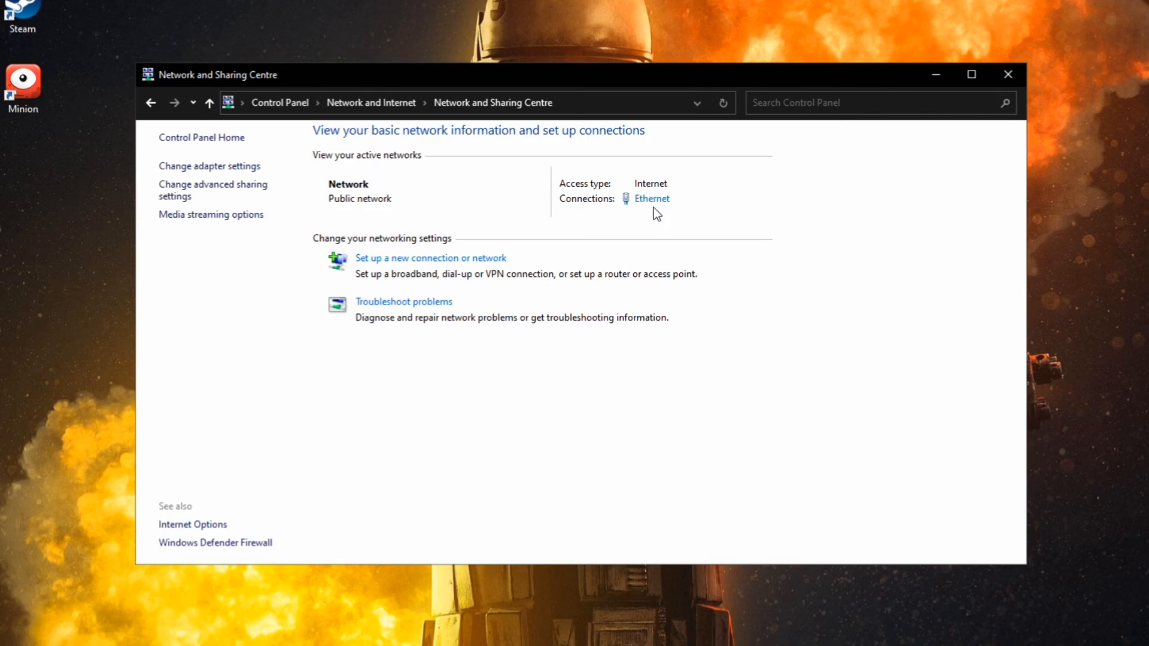
left_click(650, 199)
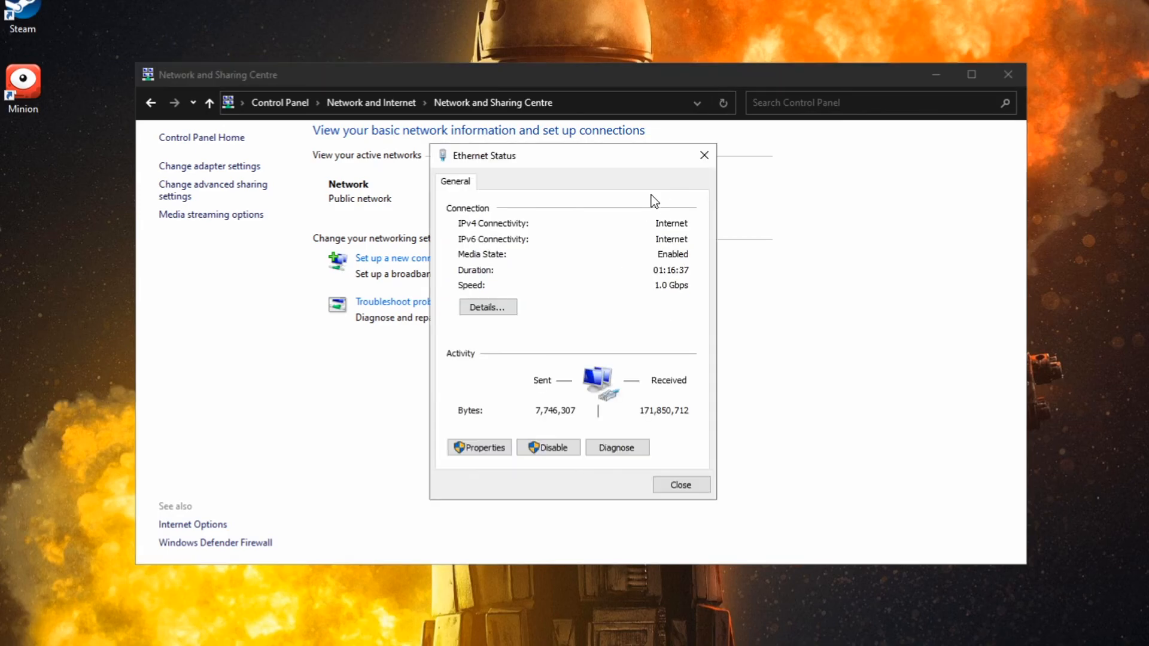
left_click(479, 447)
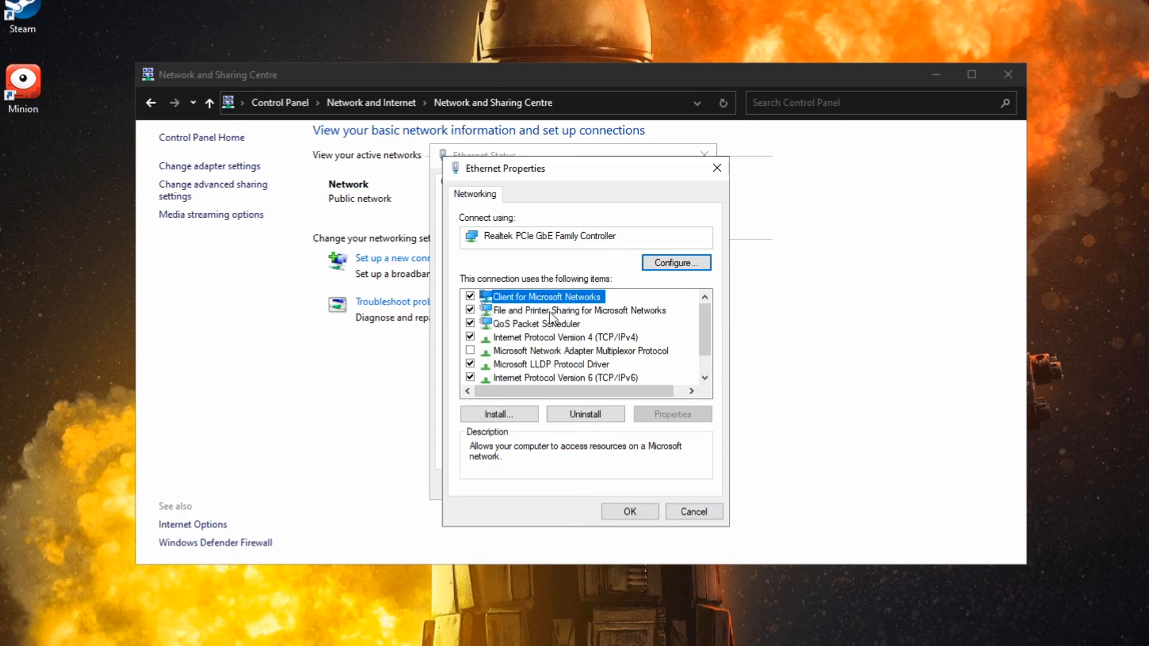
- Enter IPv4 DNS 8.8.8.8 and 8.8.4.4, validate on exit, and close Ethernet status
left_click(565, 337)
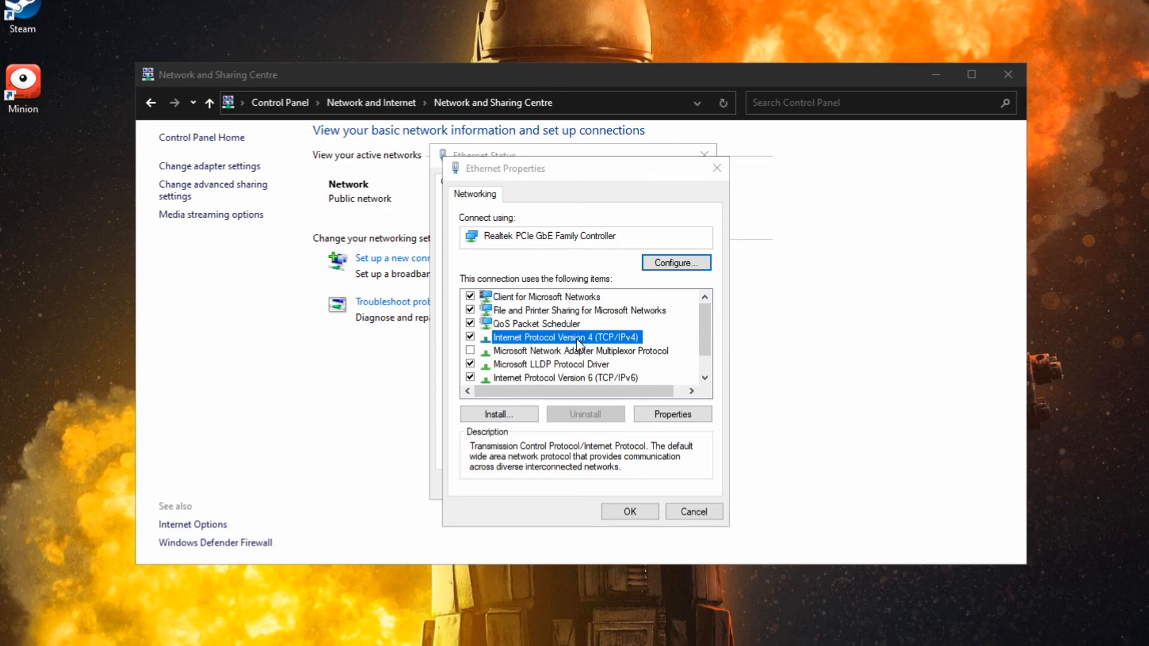
left_click(671, 414)
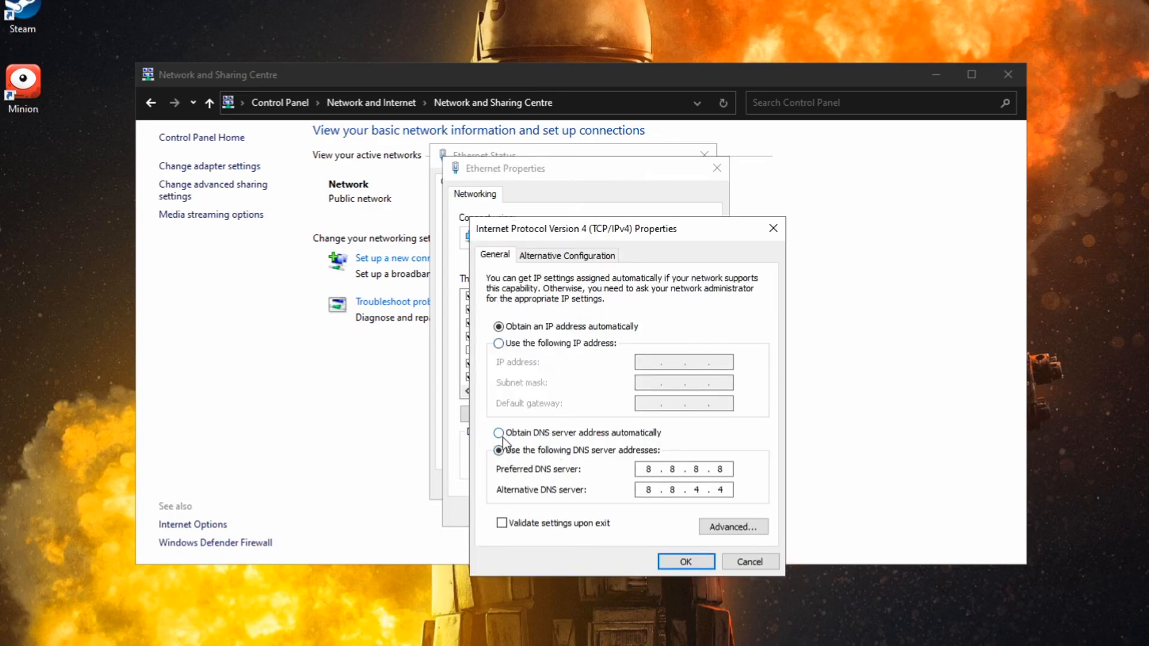
left_click(498, 432)
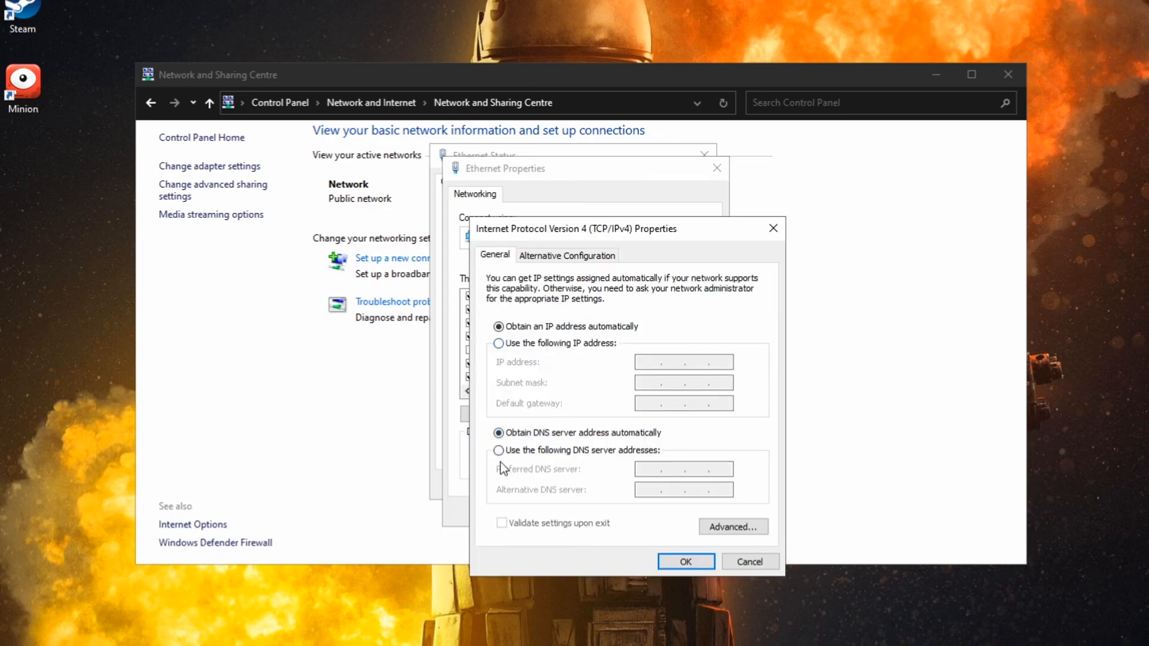
left_click(499, 450)
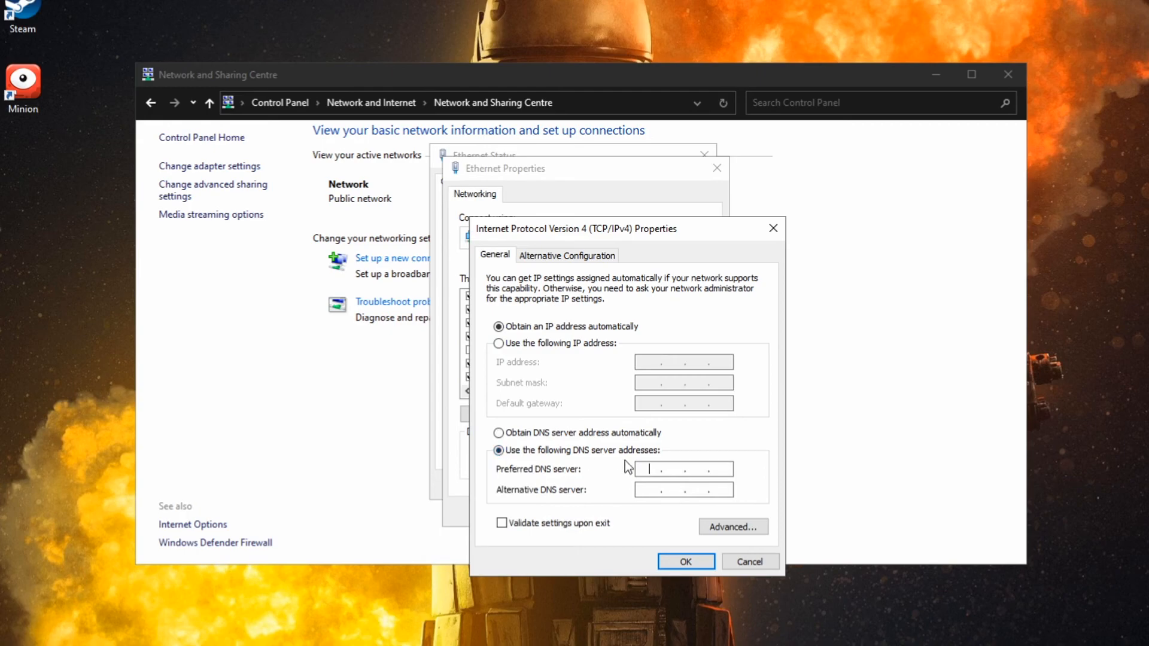
type("8.8.")
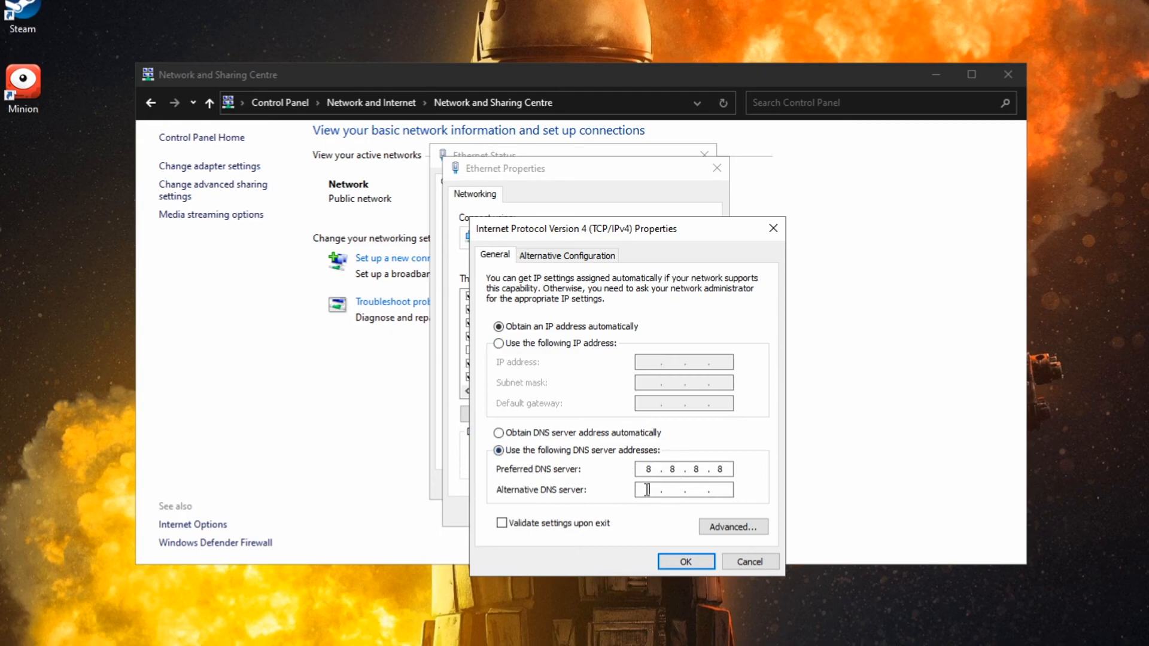
type("8.8.4.")
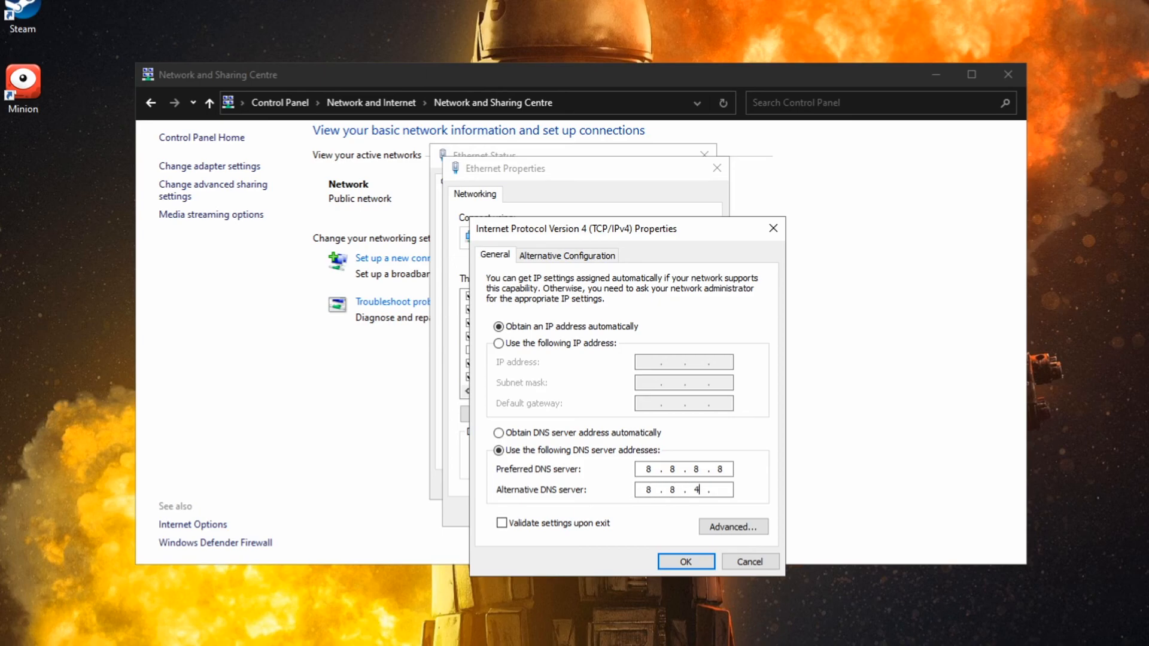
type("4")
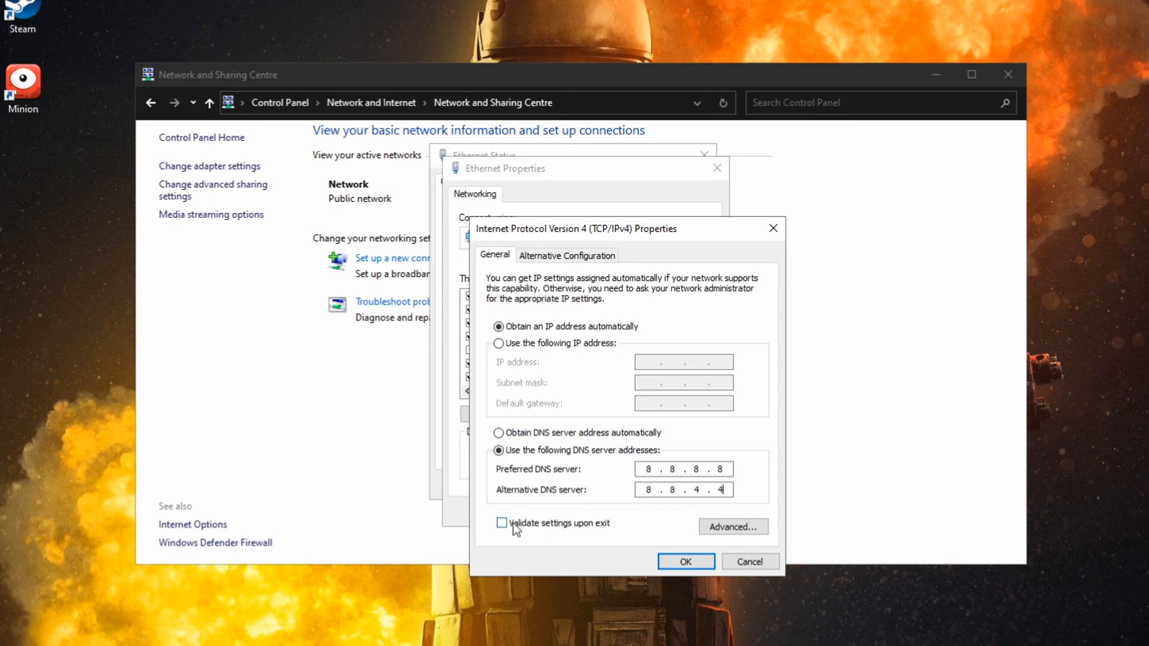
left_click(500, 523)
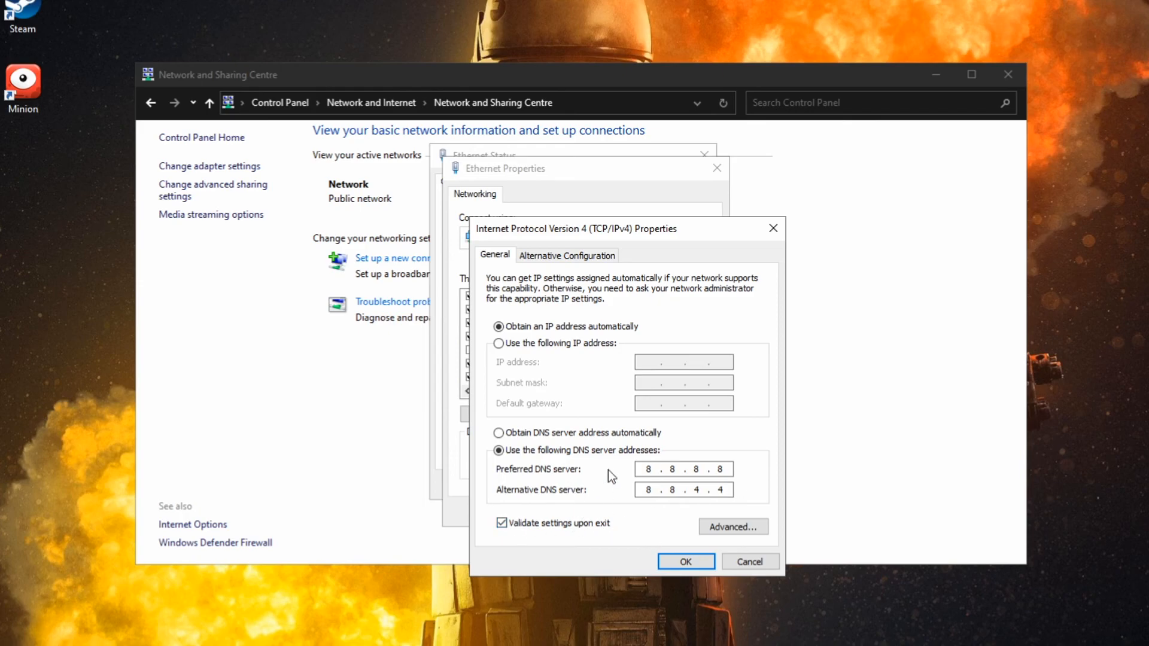
mouse_move(669, 553)
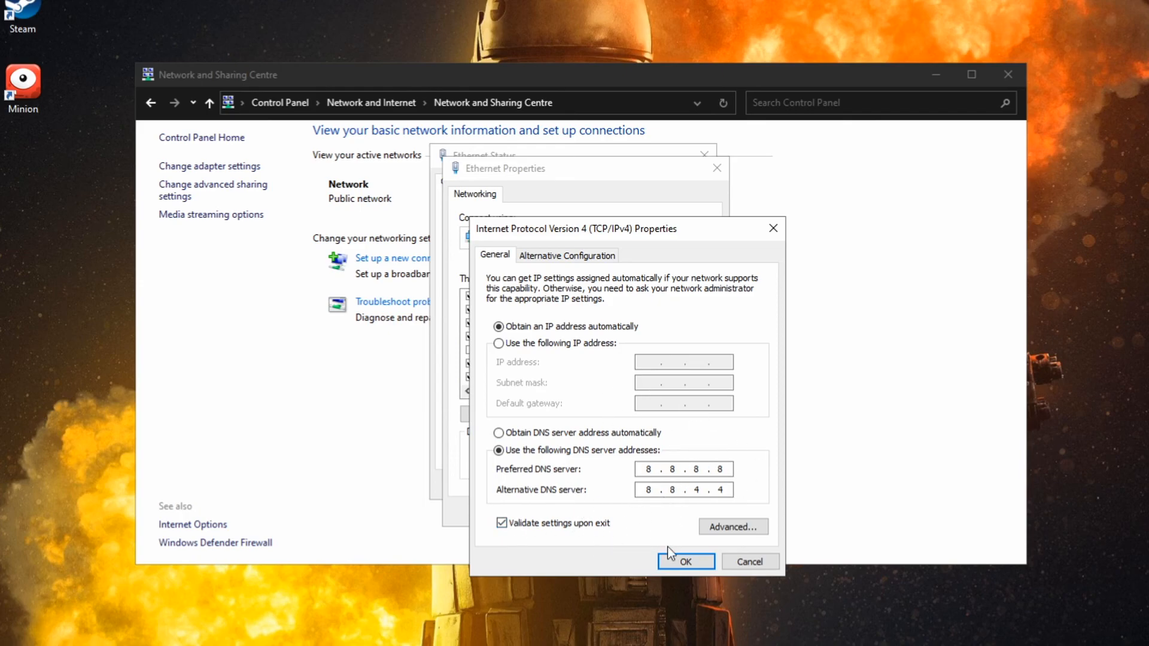
left_click(685, 561)
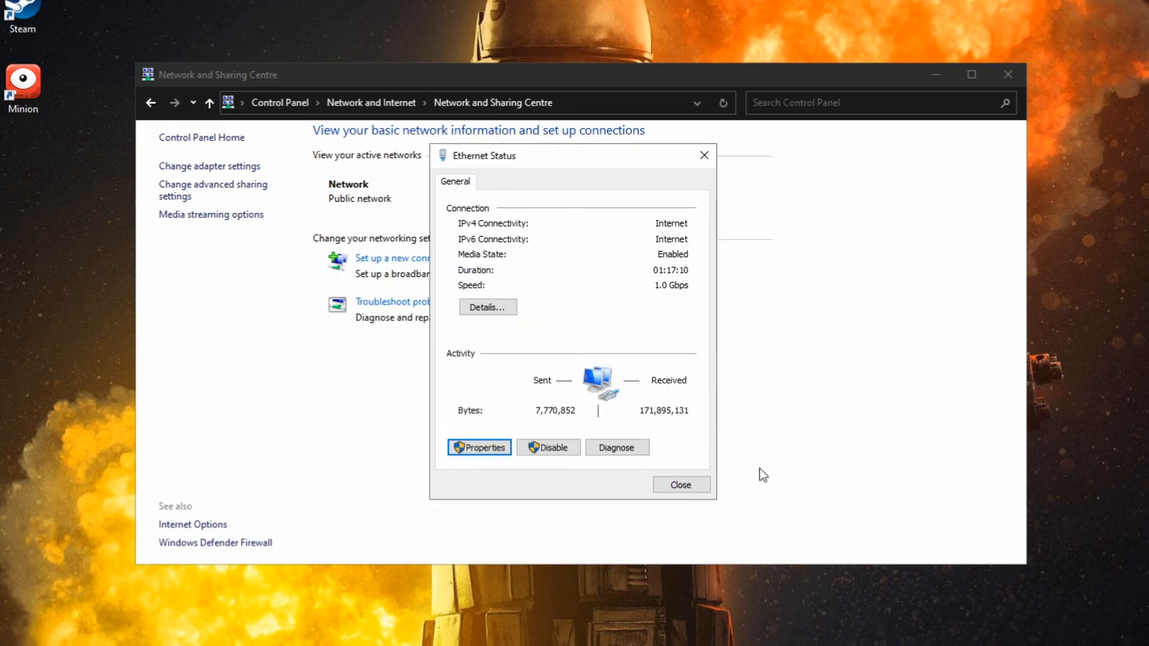
left_click(679, 484)
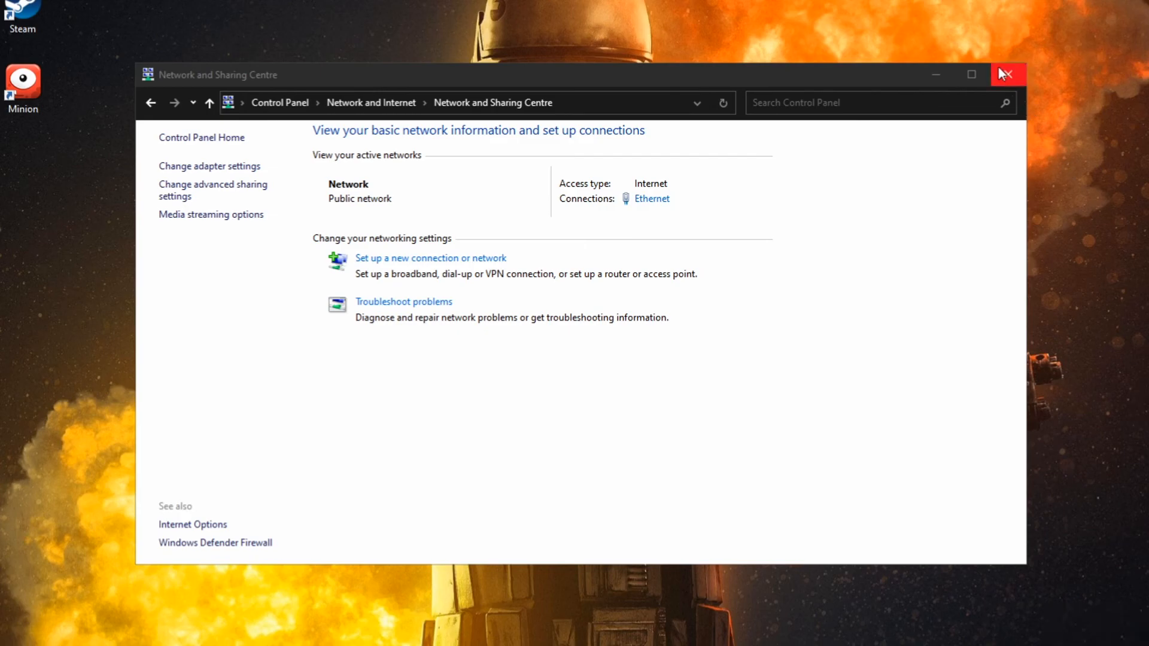
- Close the Network and Sharing Centre window
left_click(1005, 74)
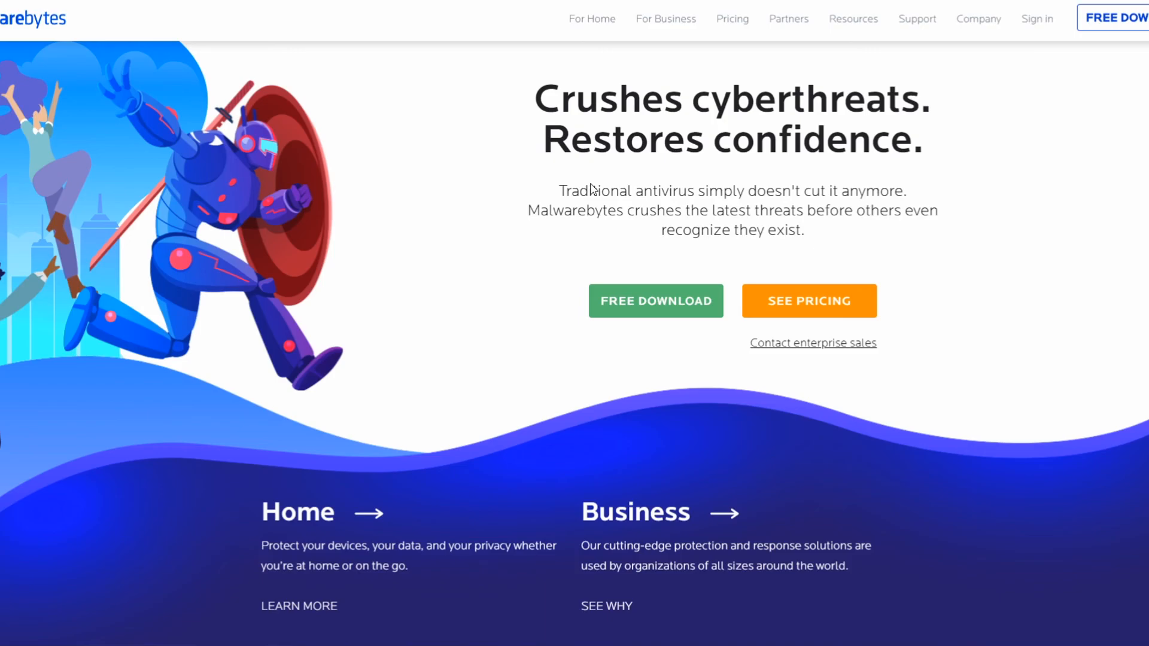
mouse_move(642, 275)
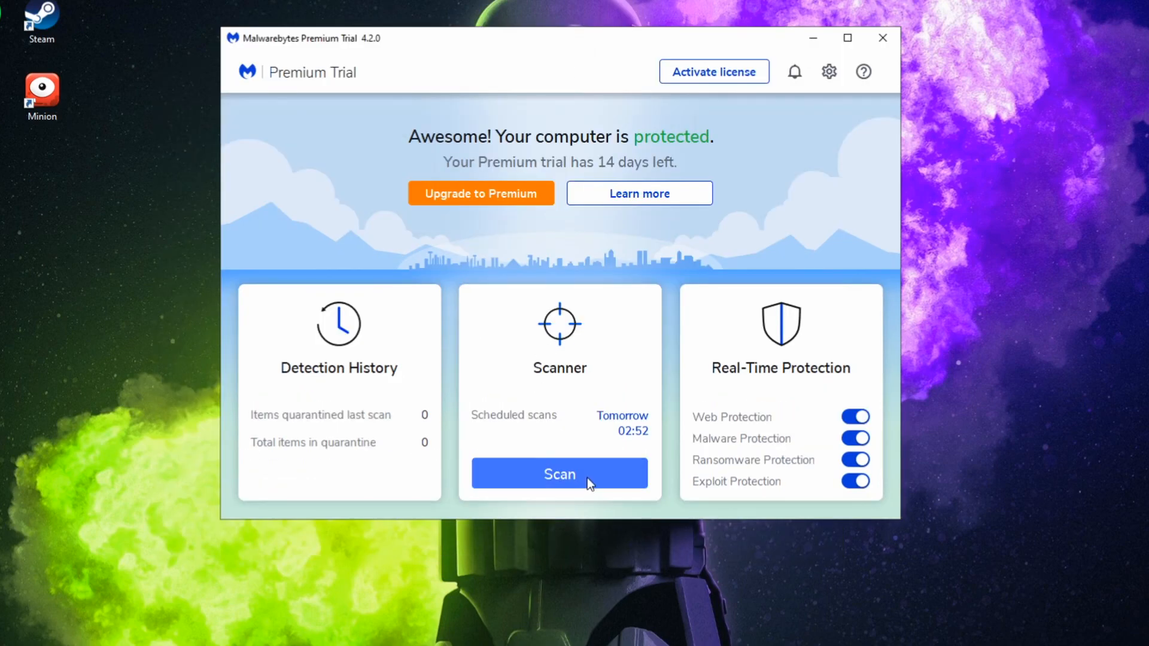
- Run a Malwarebytes threat scan, glance at Scan Scheduler, and dismiss the clean summary
left_click(558, 474)
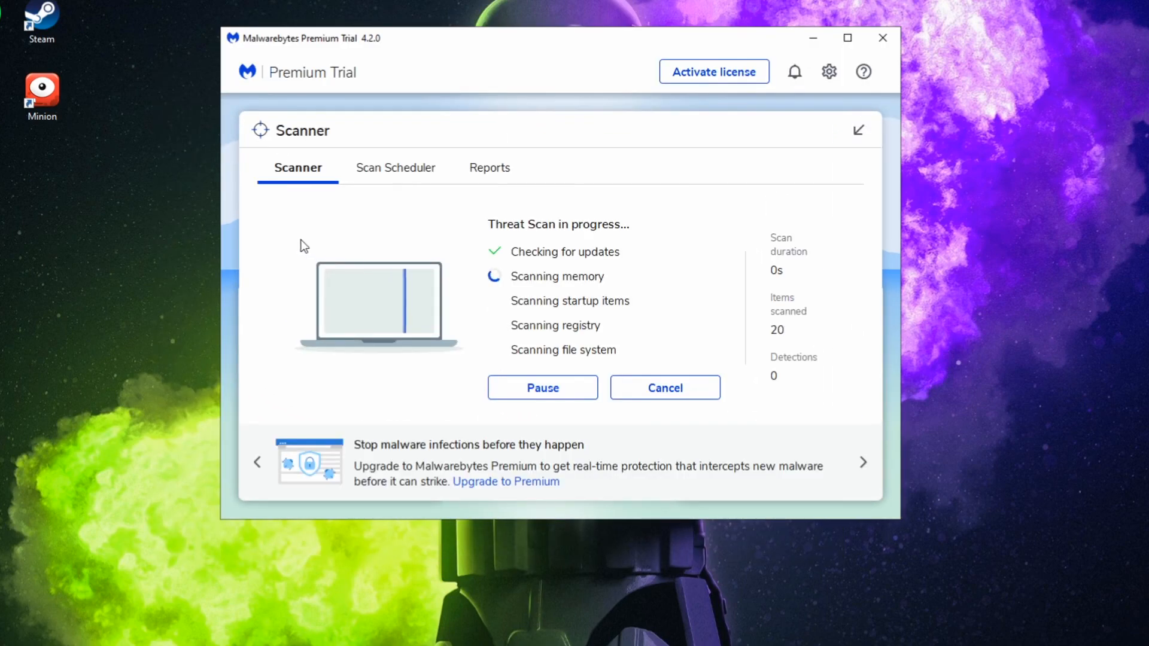
mouse_move(771, 287)
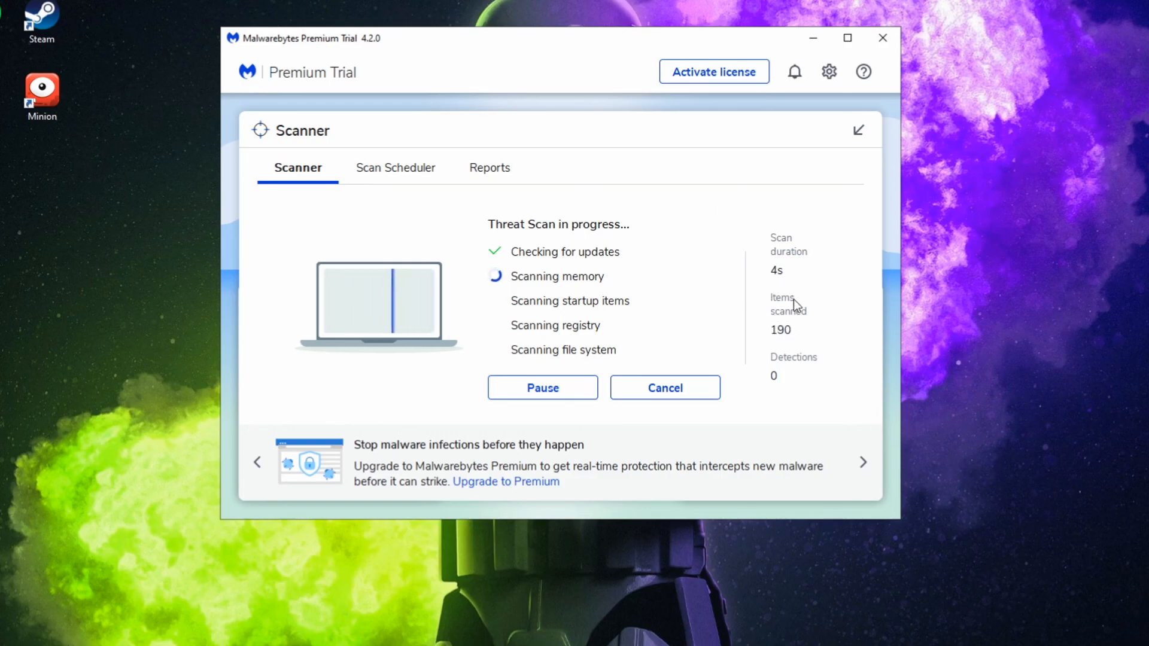
mouse_move(753, 372)
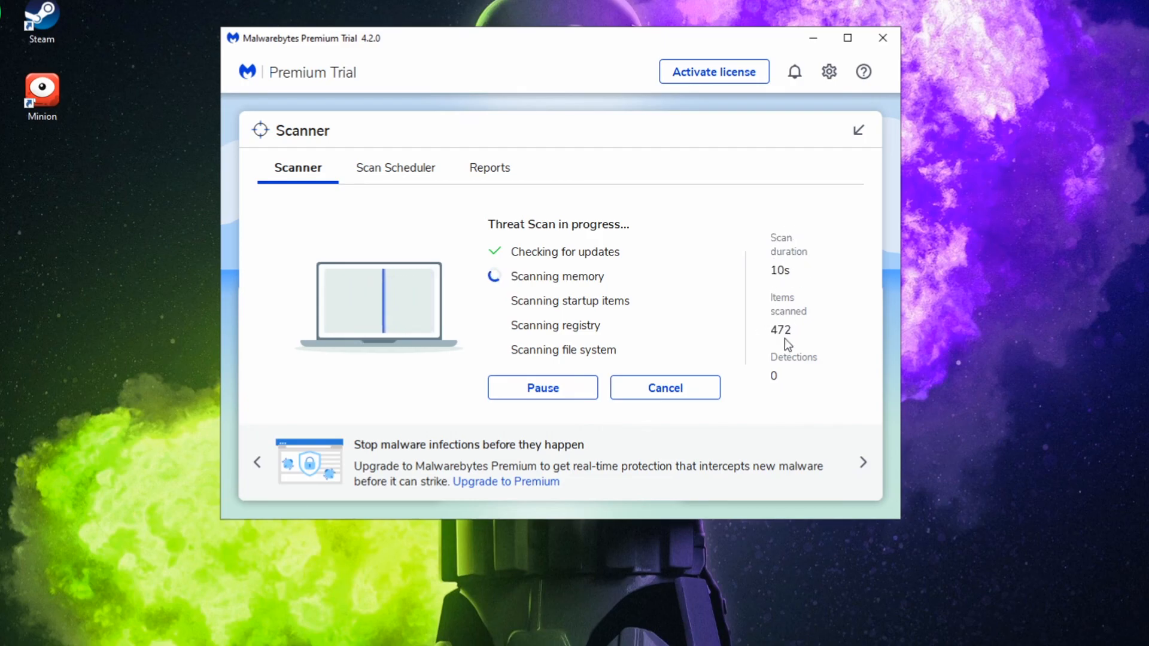
mouse_move(555, 258)
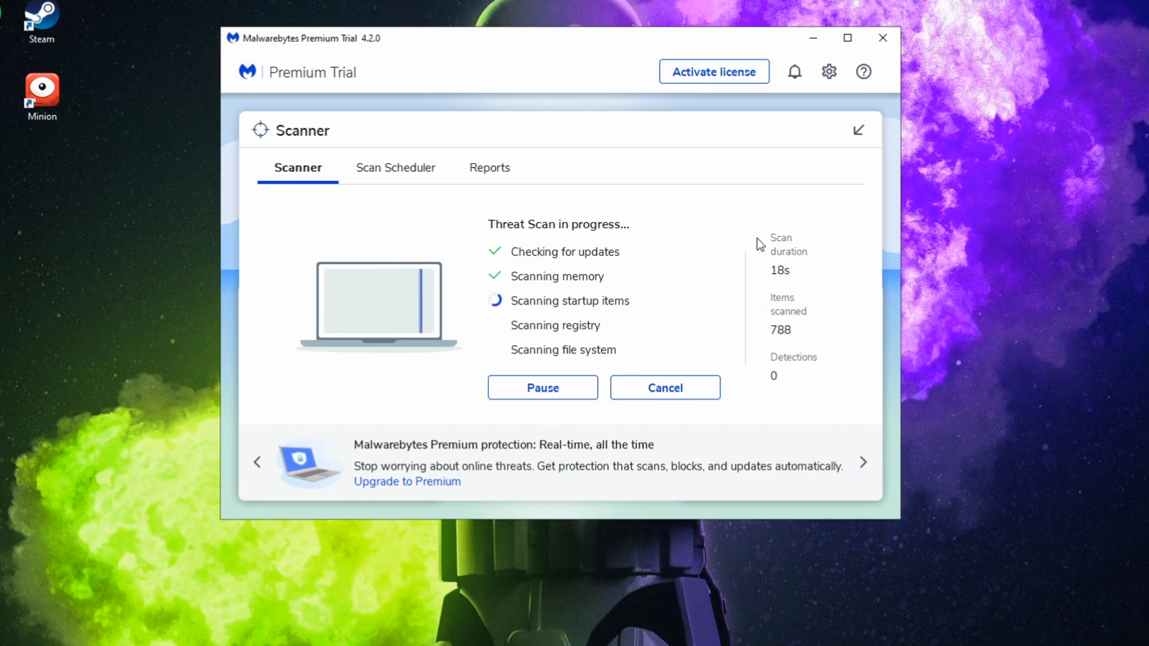
mouse_move(469, 244)
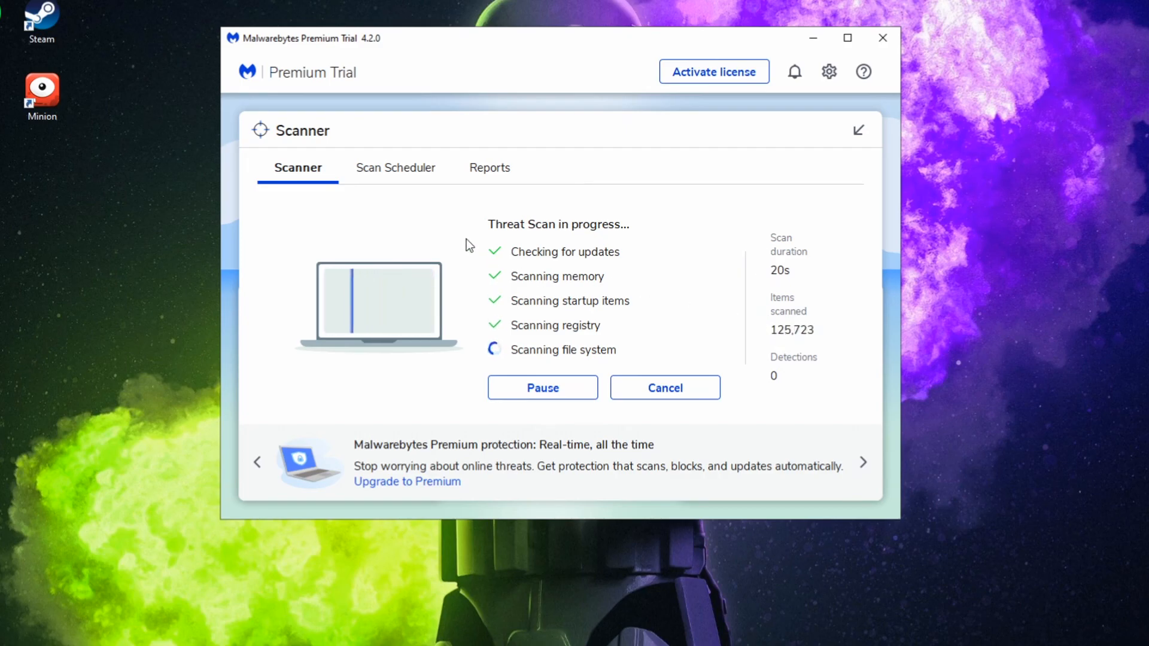
mouse_move(391, 179)
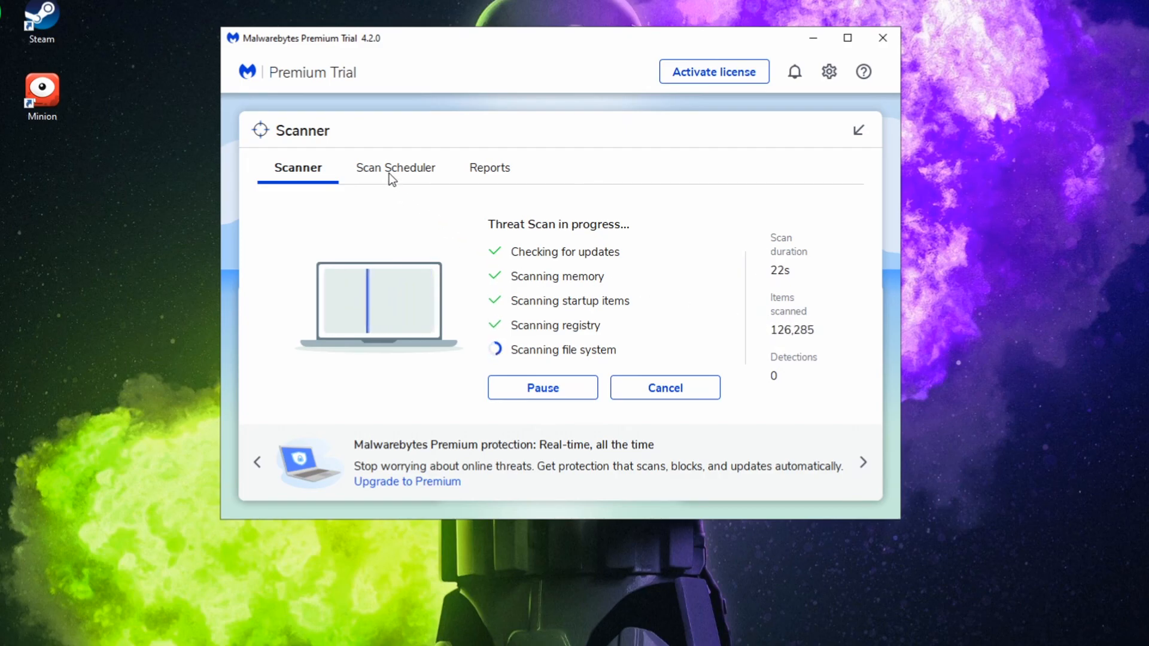
left_click(395, 167)
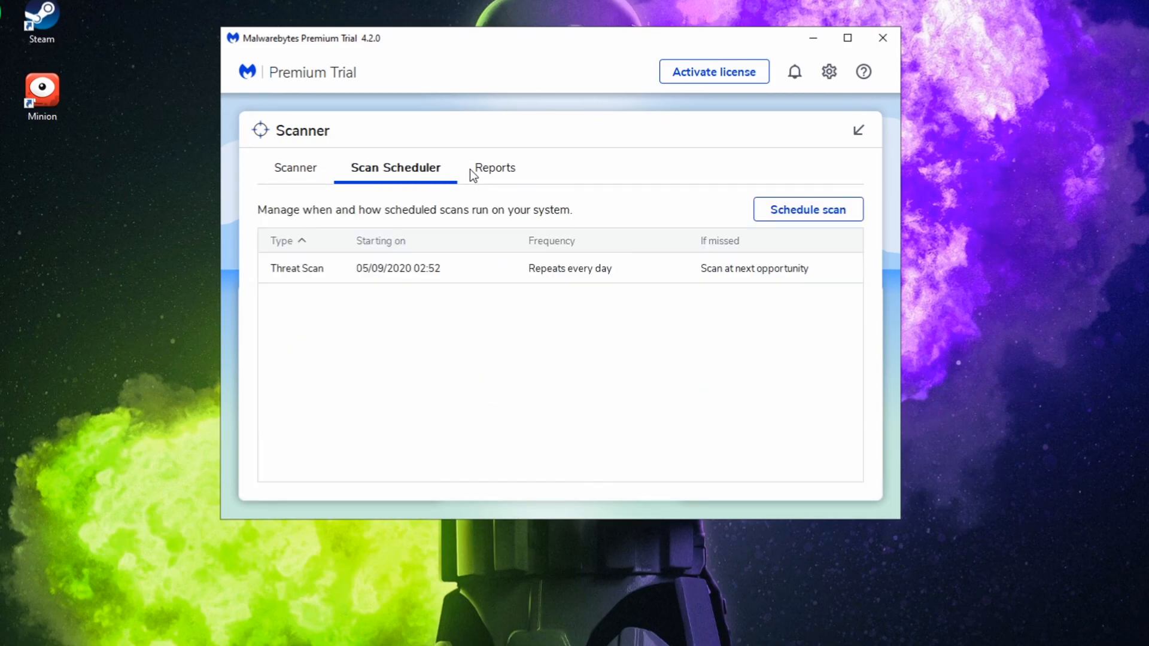
left_click(486, 167)
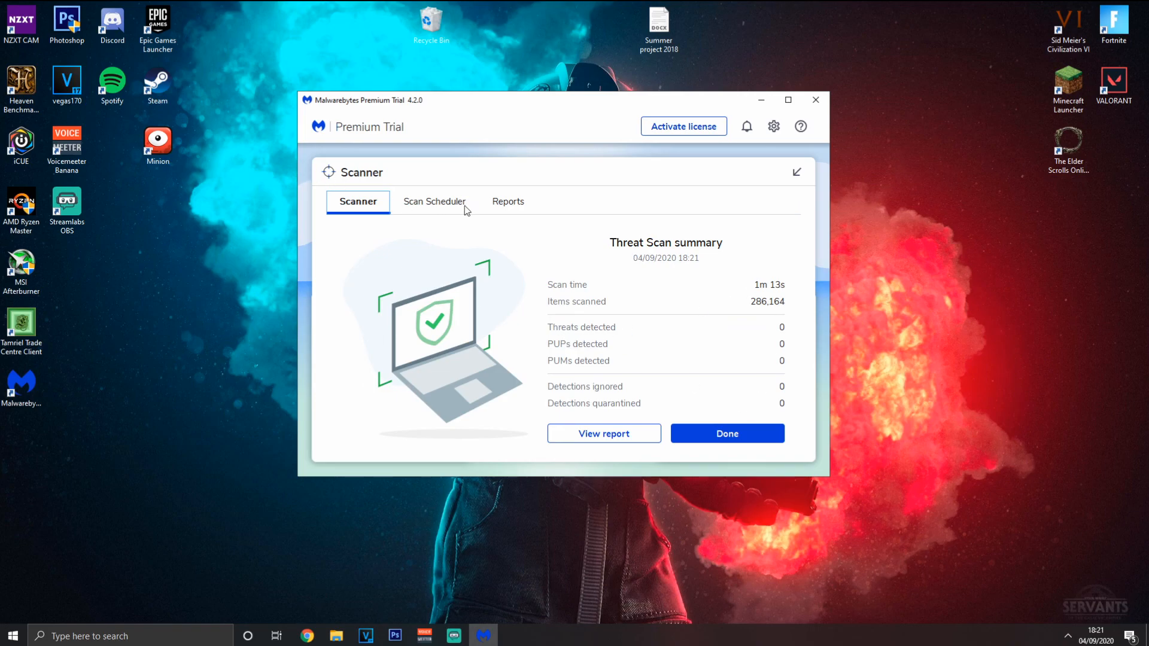
left_click(725, 434)
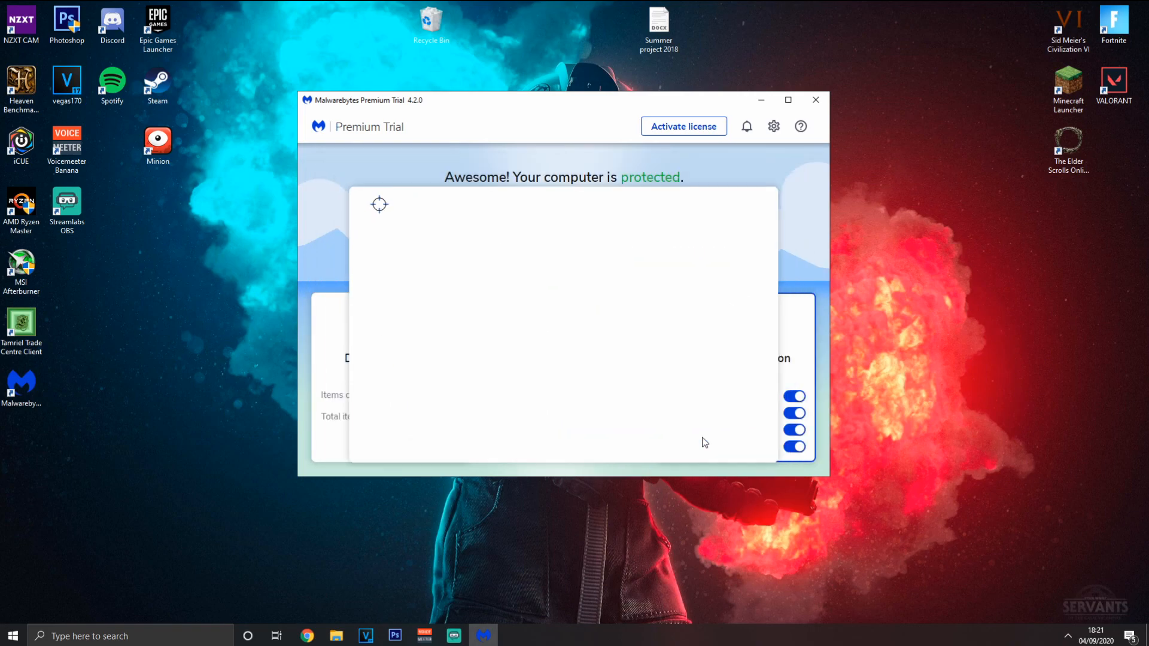
- Close Malwarebytes and move its desktop shortcut toward the screen centre
left_click(815, 100)
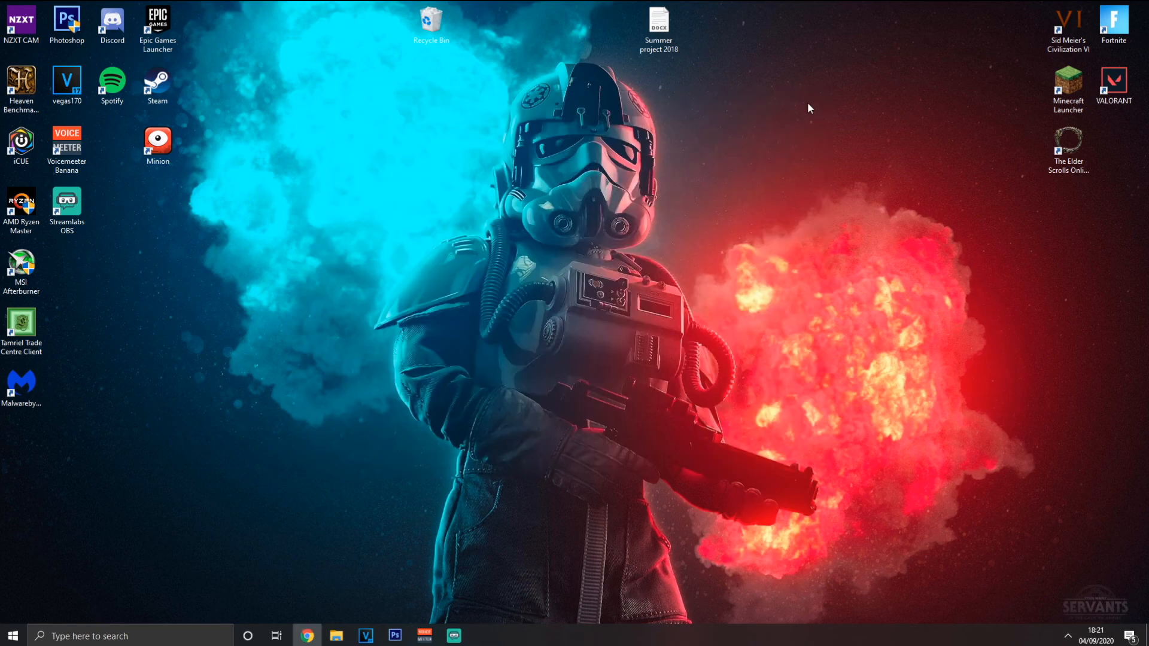
left_click_drag(22, 385, 522, 331)
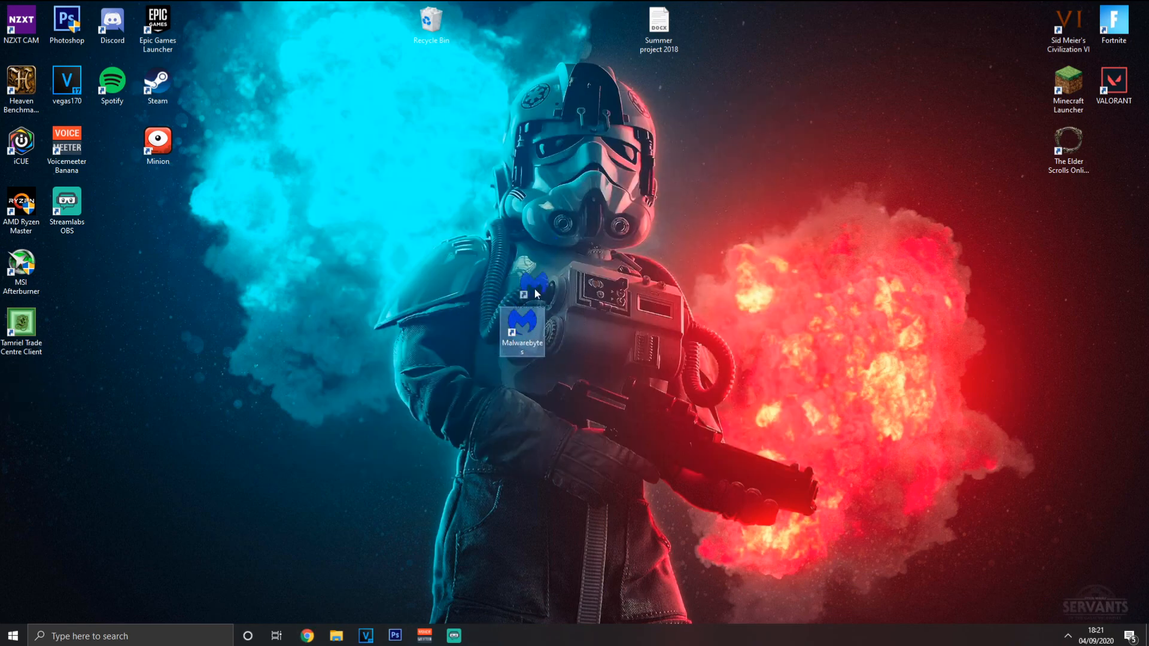
right_click(522, 331)
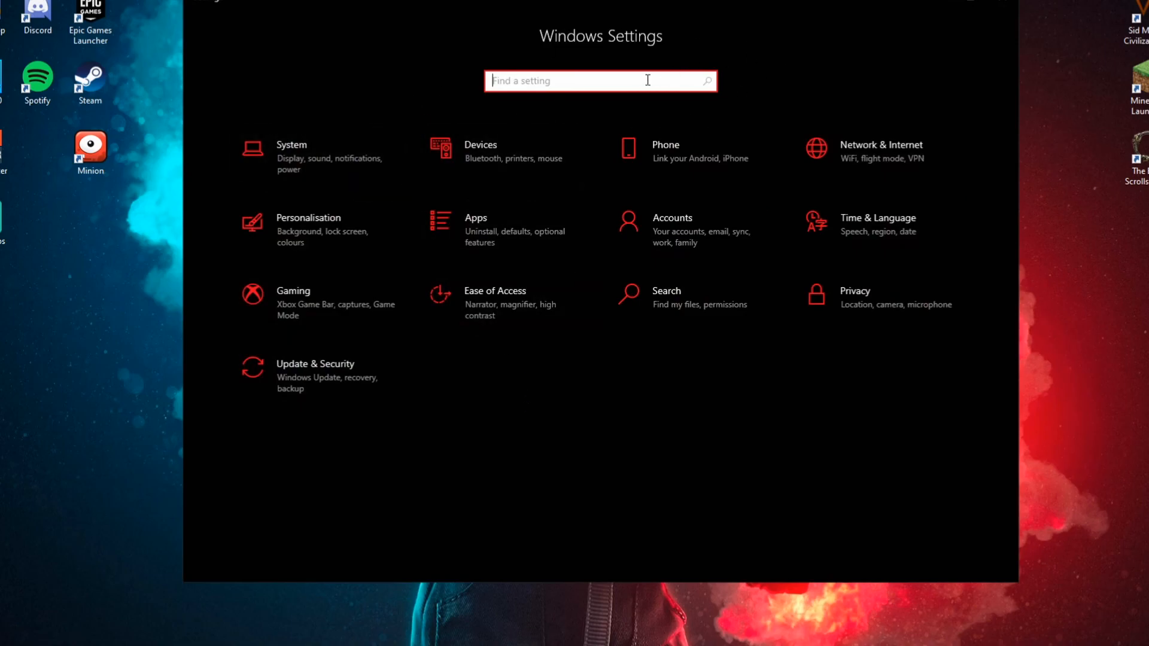
- Search 'bac' in Settings to open Background apps, toggling the main switch off and on
type("background")
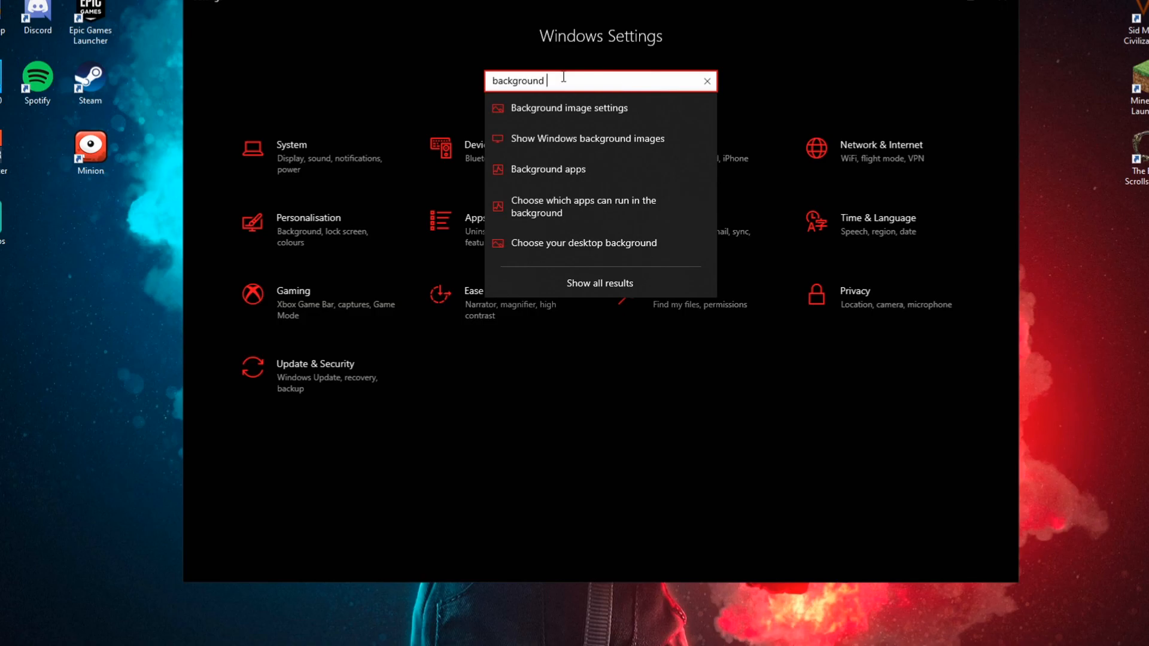
left_click(546, 169)
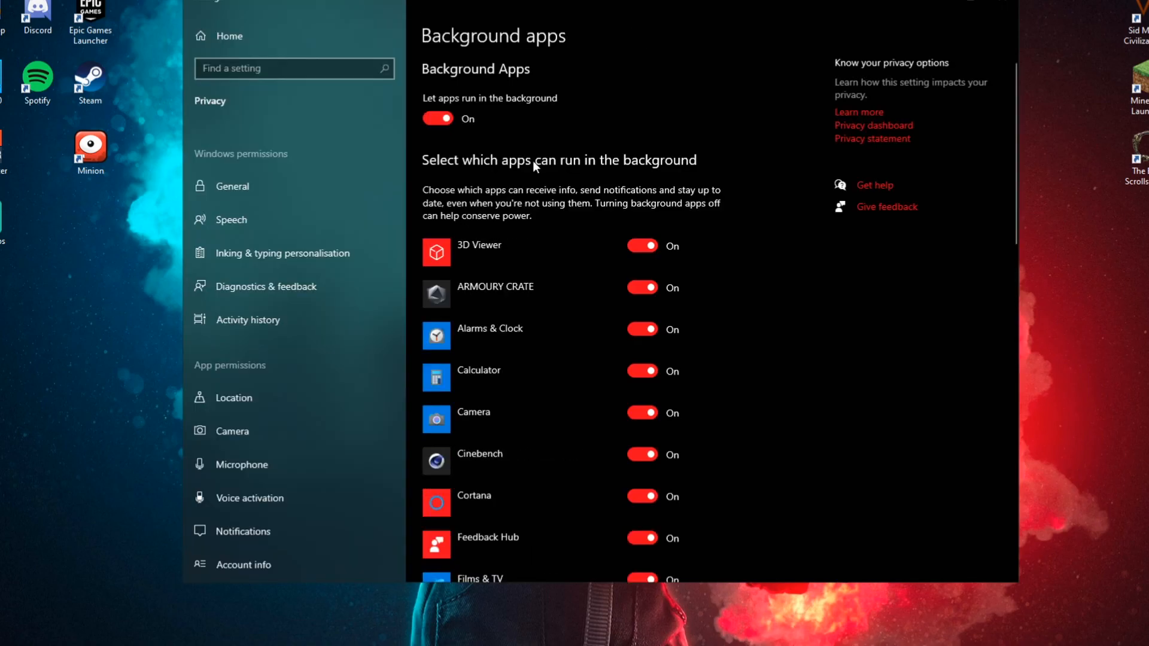
scroll("down", 3)
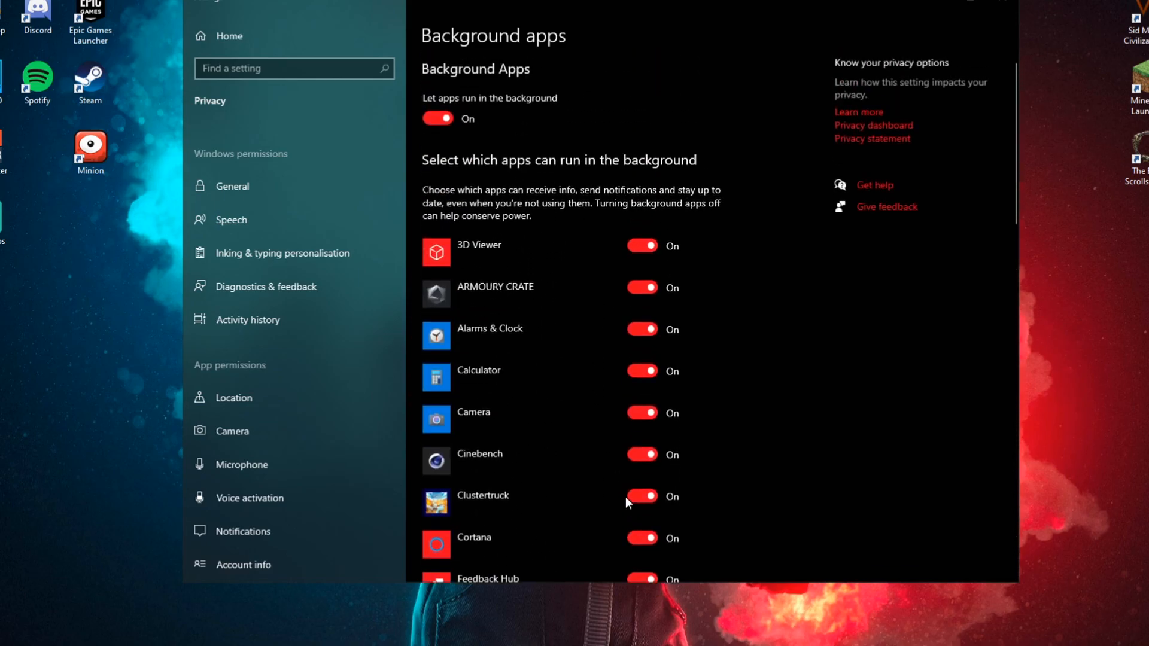
left_click(437, 117)
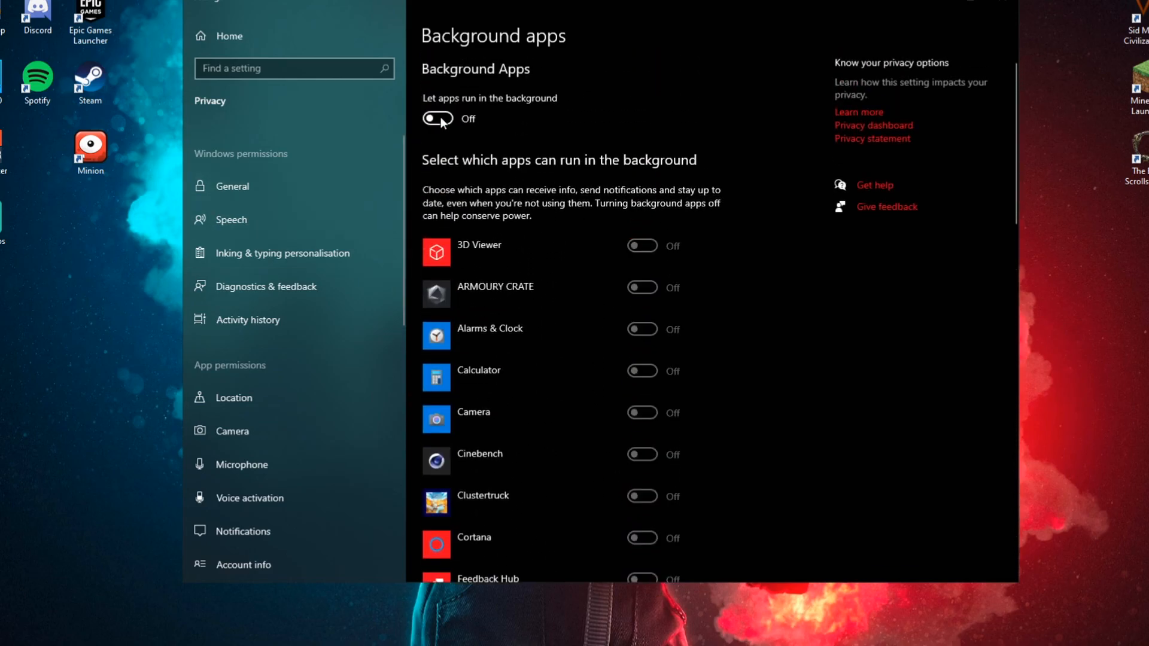
left_click(437, 119)
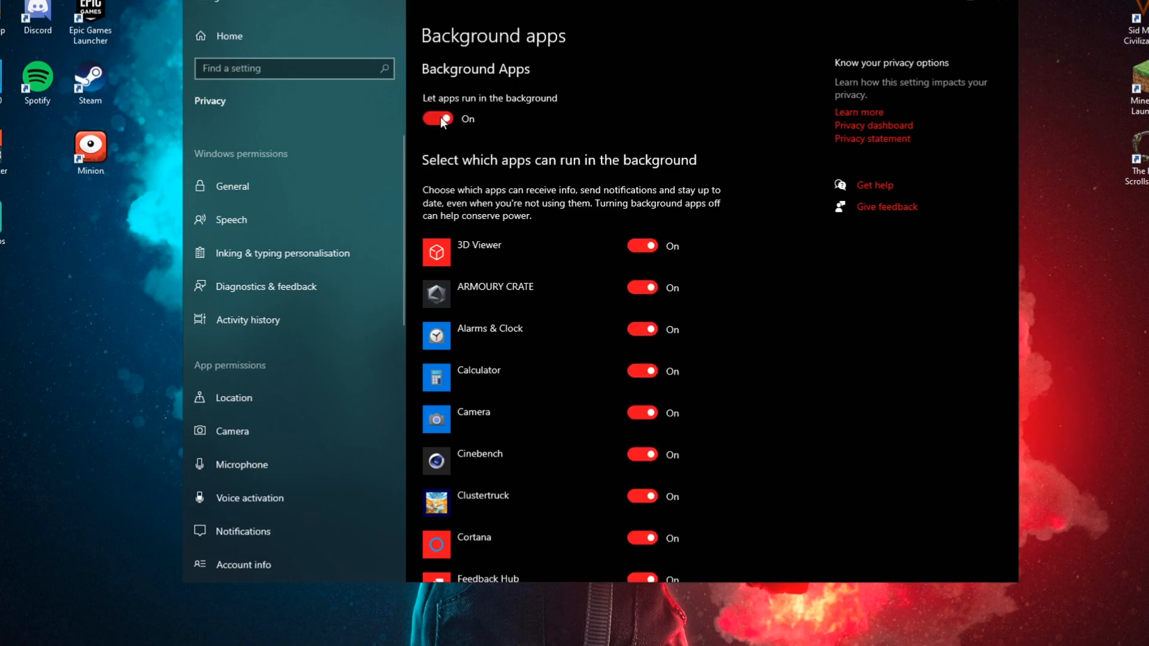
mouse_move(649, 255)
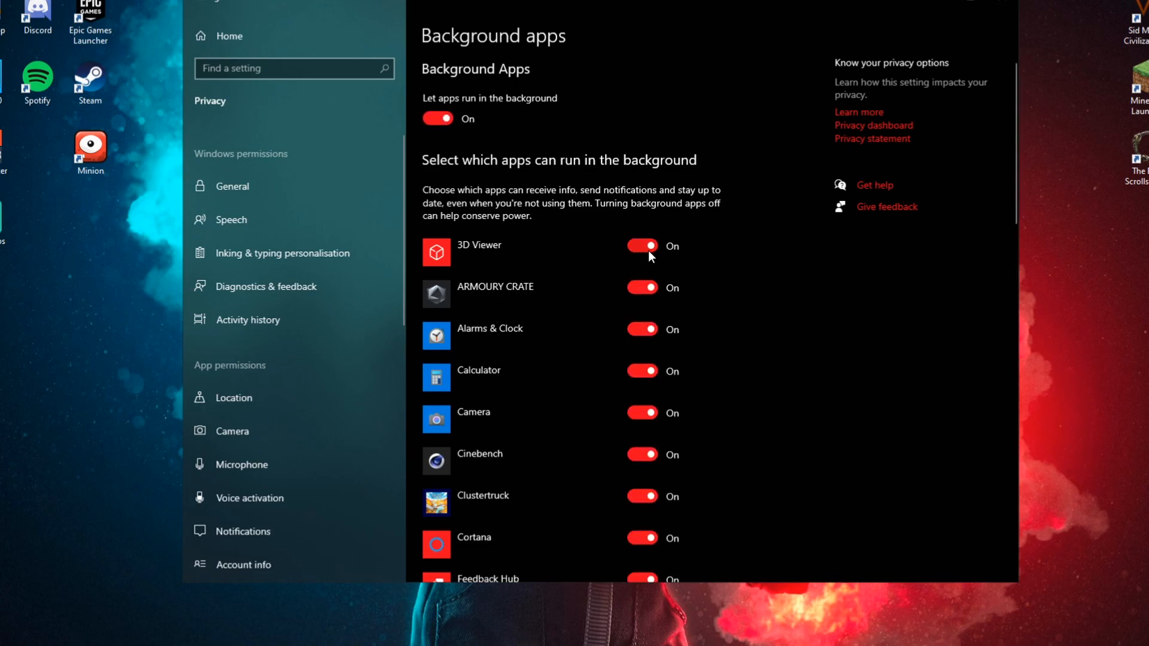
- Switch 'Let apps run in the background' to Off and scroll through the app list
scroll("down", 3)
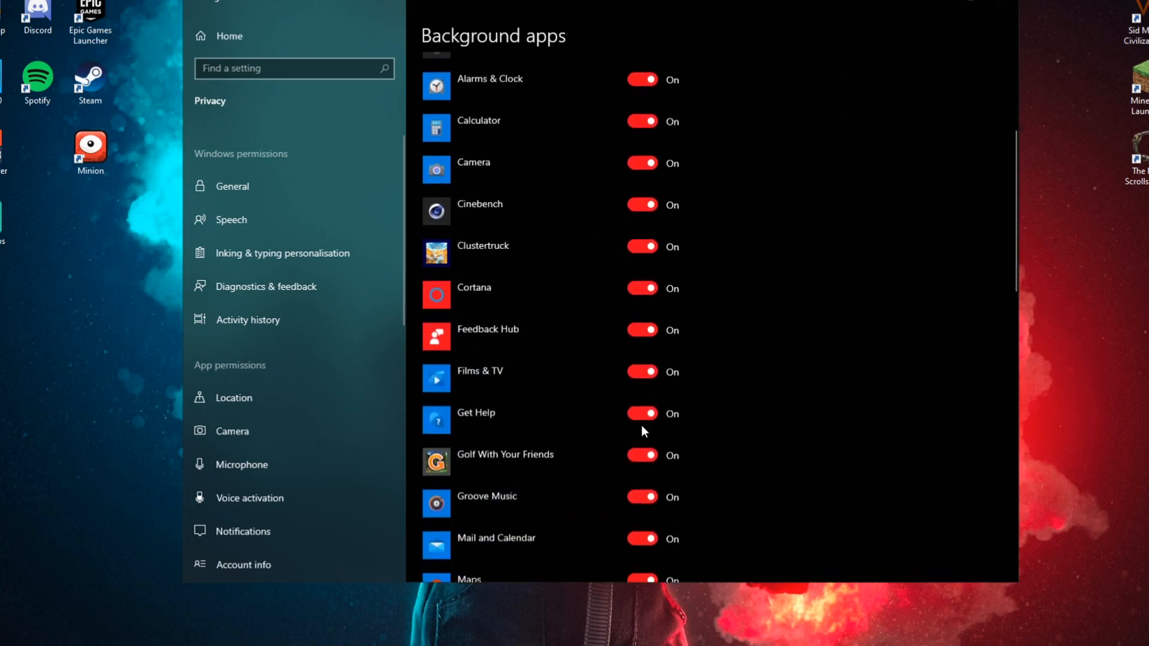
scroll("down", 3)
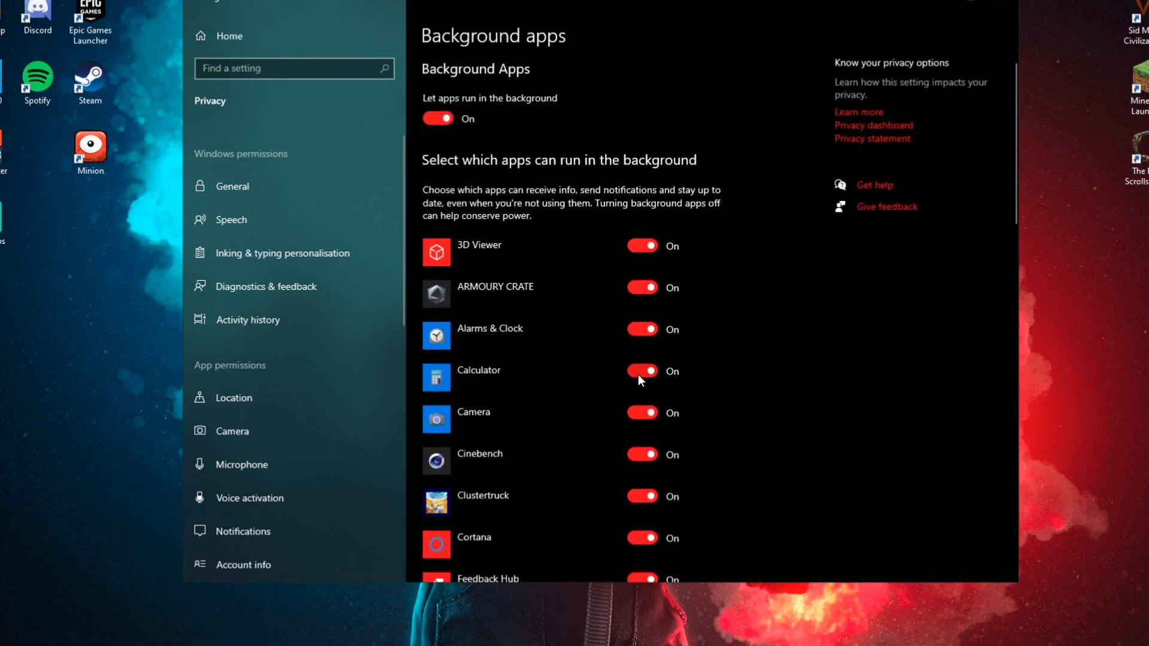
left_click(438, 118)
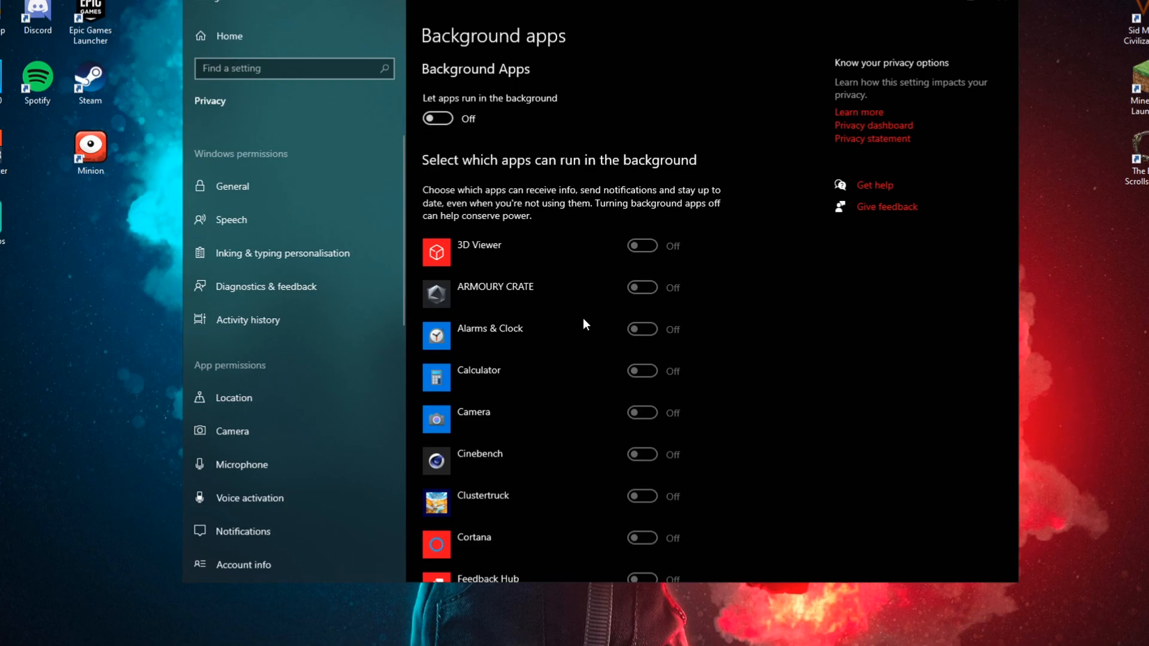
scroll("down", 3)
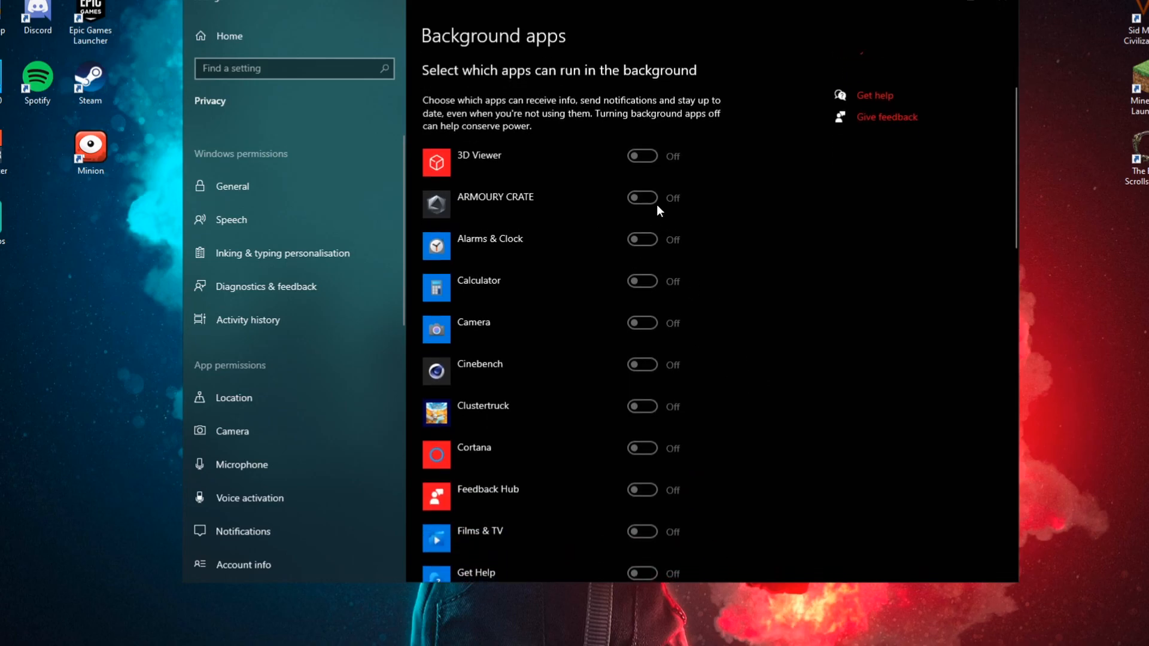
scroll("down", 3)
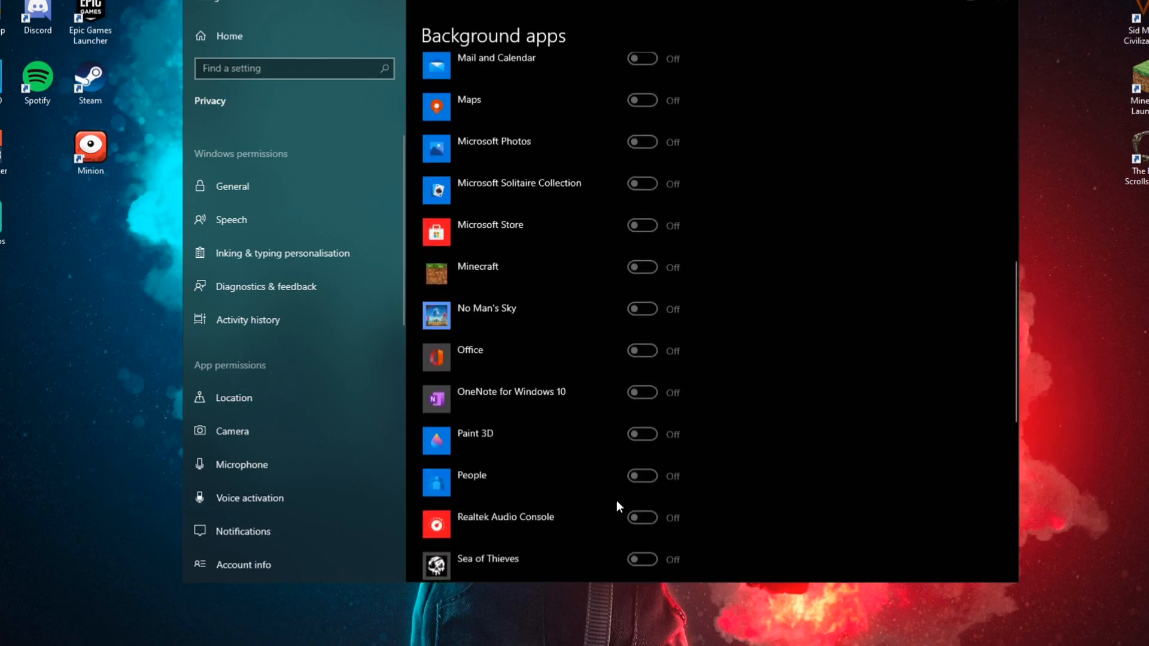
scroll("up", 3)
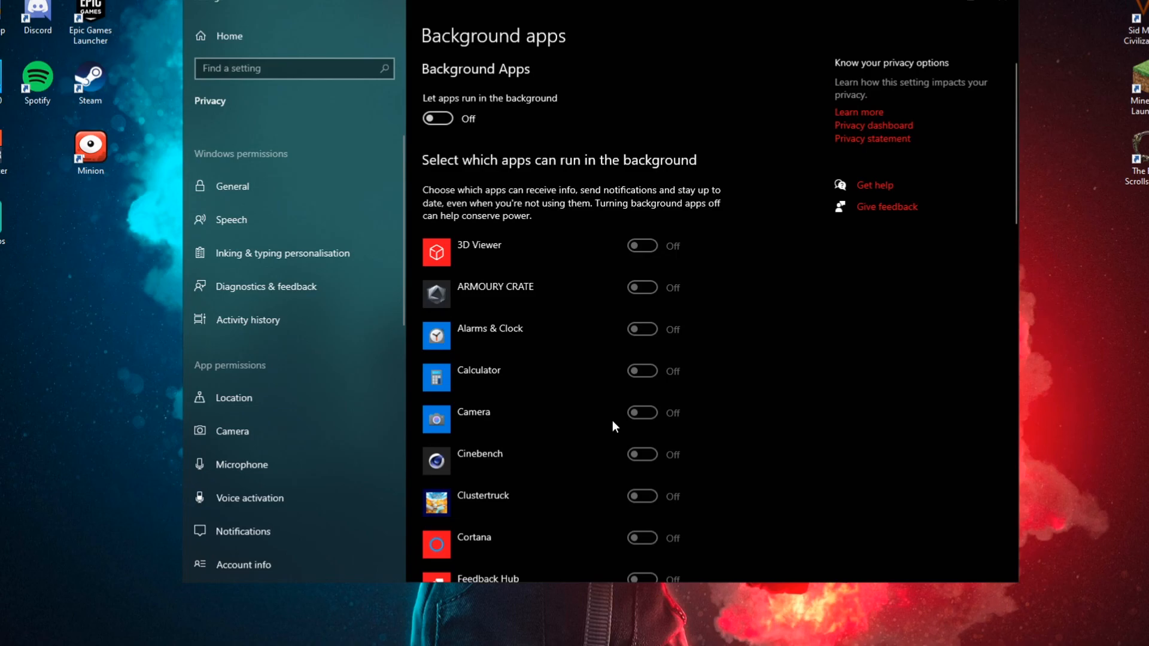
mouse_move(610, 409)
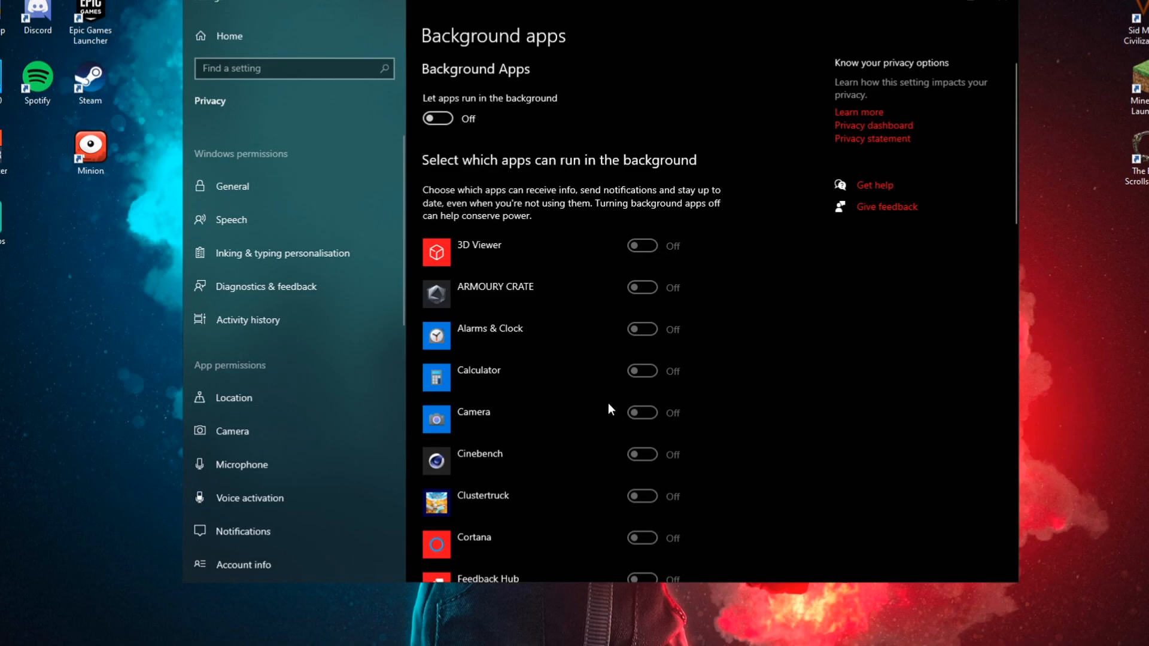
mouse_move(604, 402)
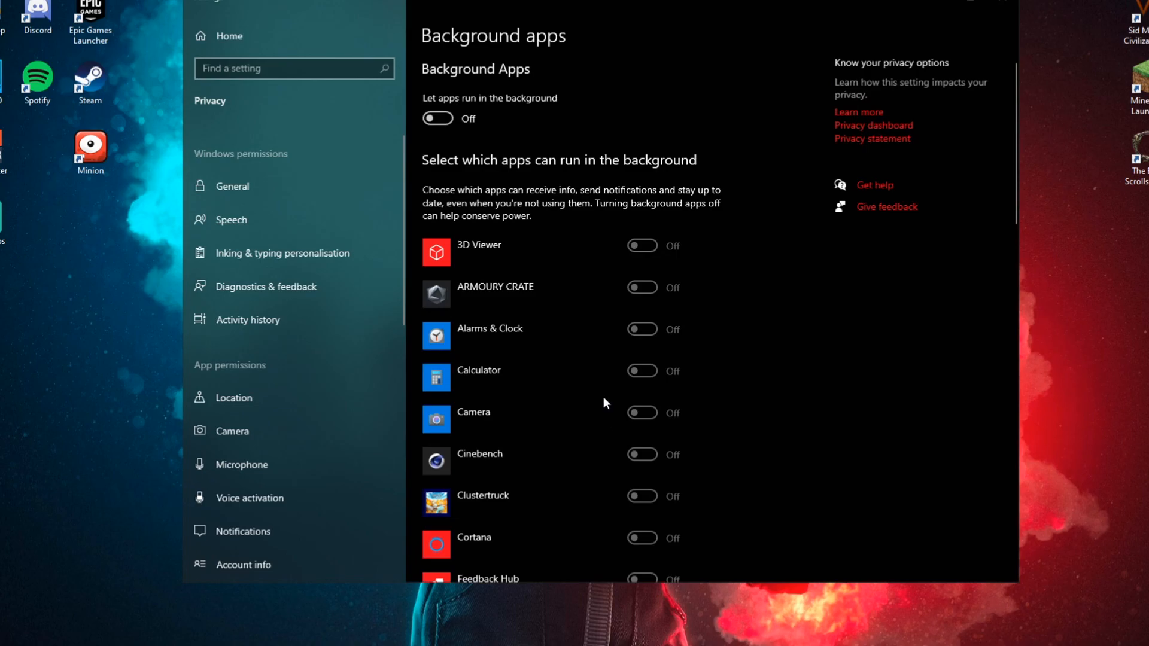
scroll("down", 3)
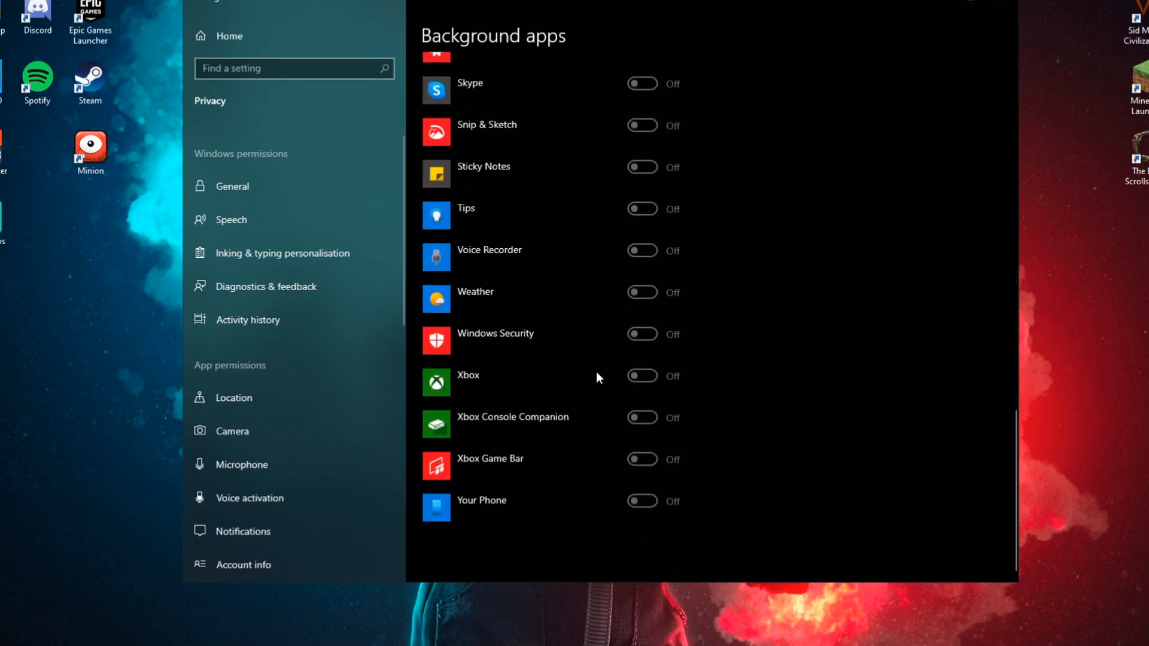
scroll("up", 3)
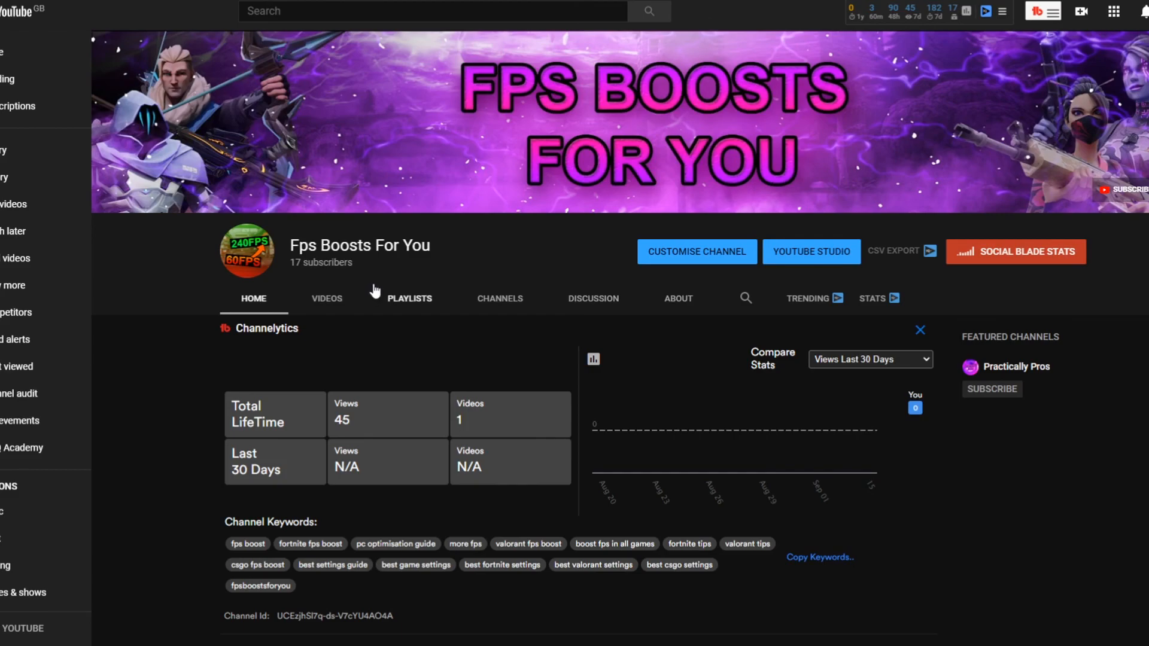
scroll("down", 3)
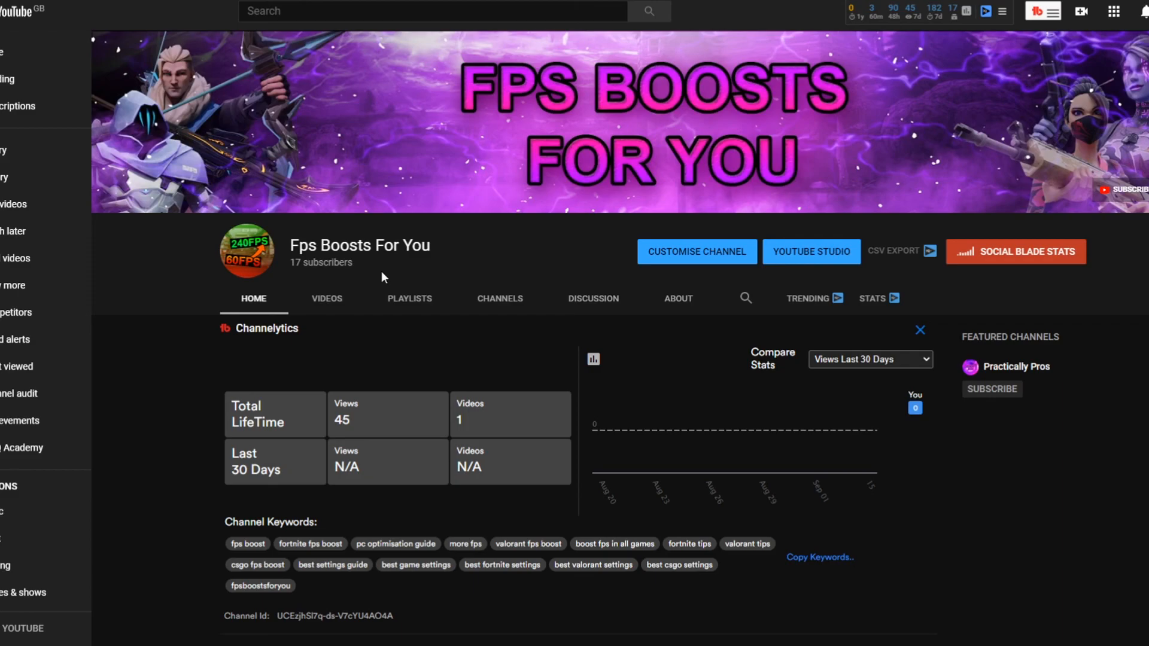
mouse_move(389, 286)
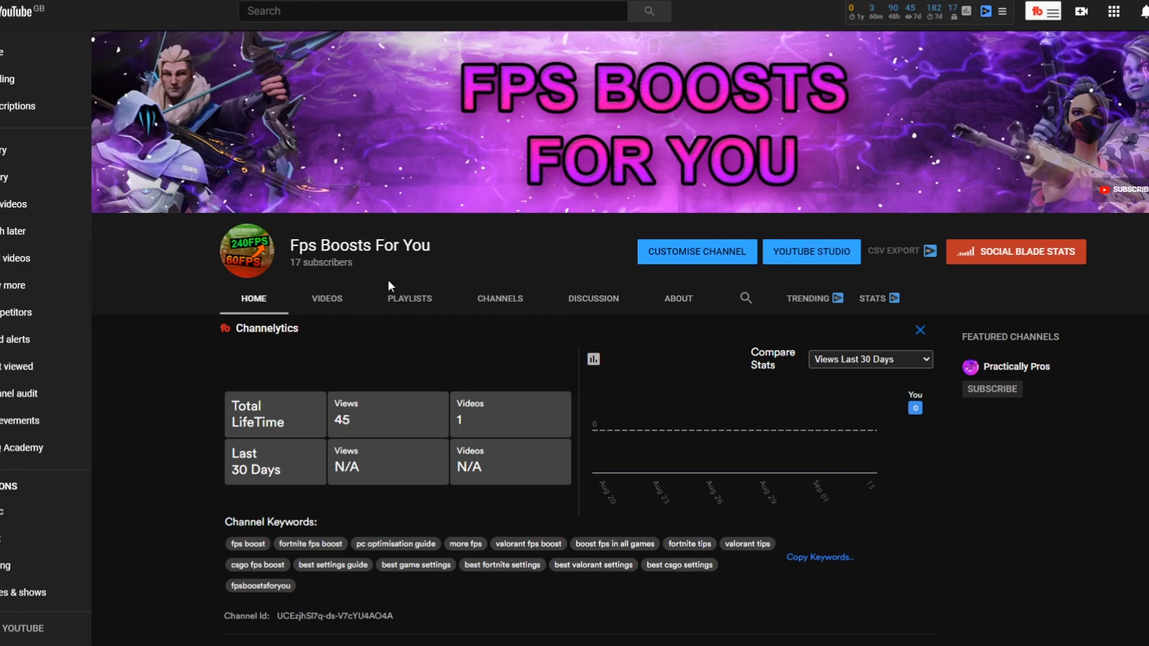
mouse_move(401, 285)
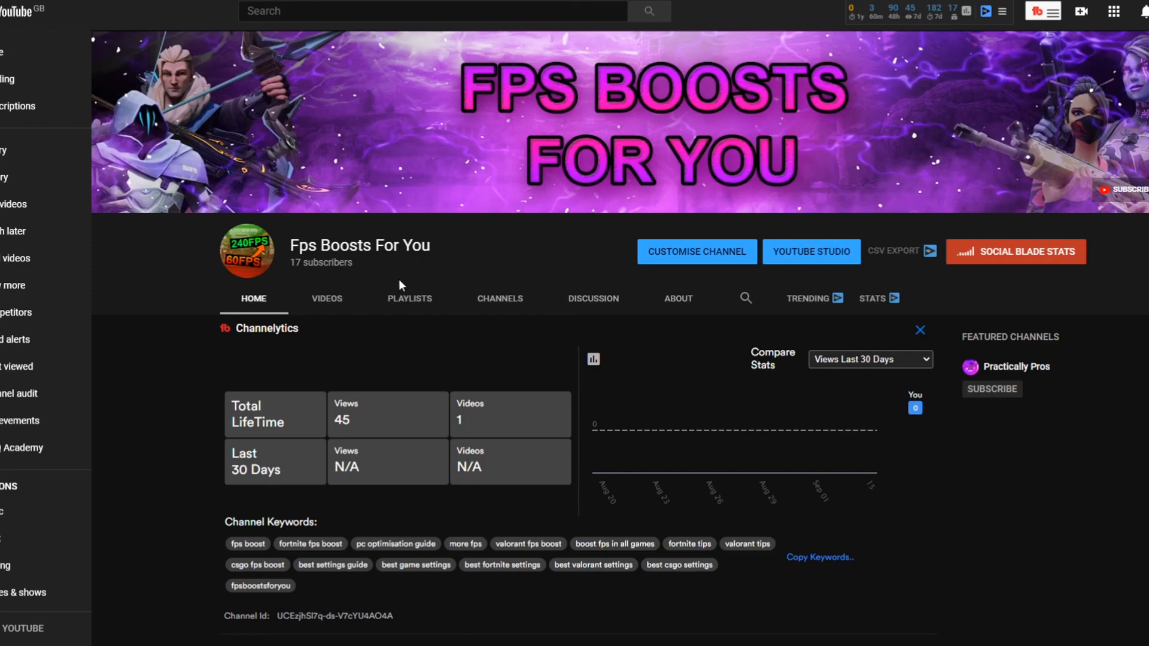
mouse_move(434, 258)
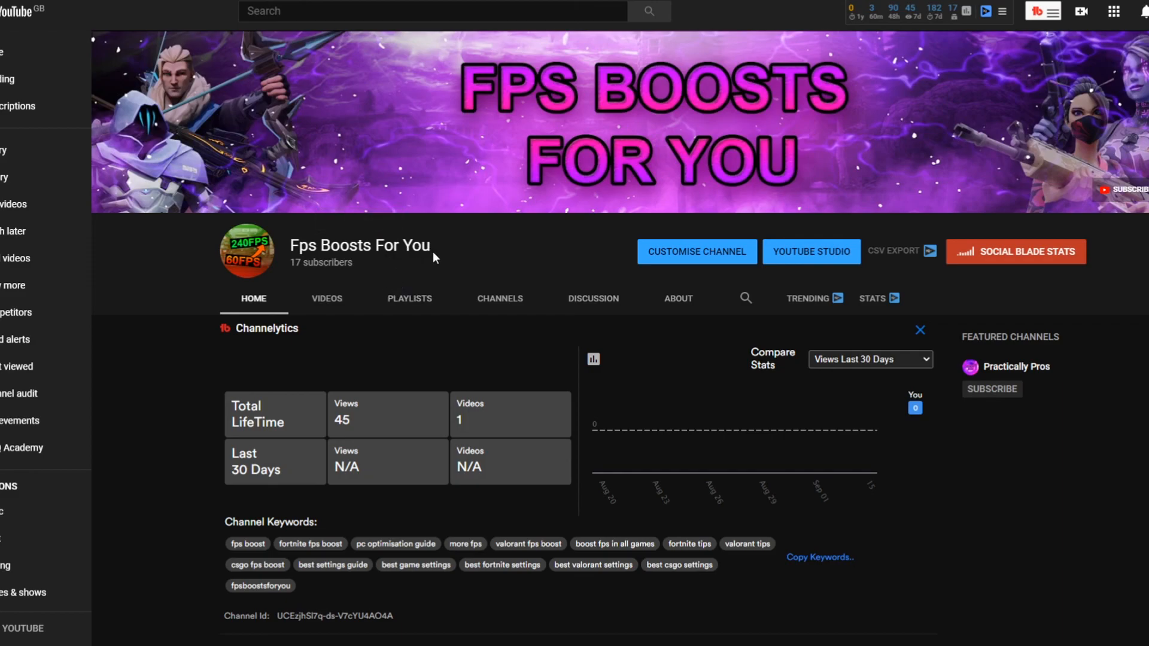